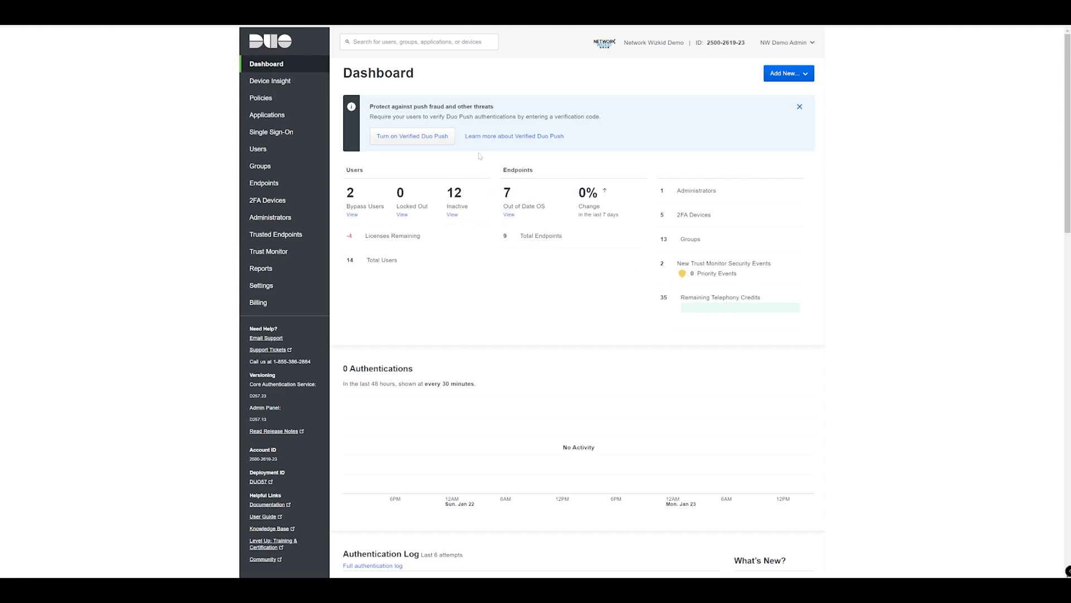
mouse_move(496, 137)
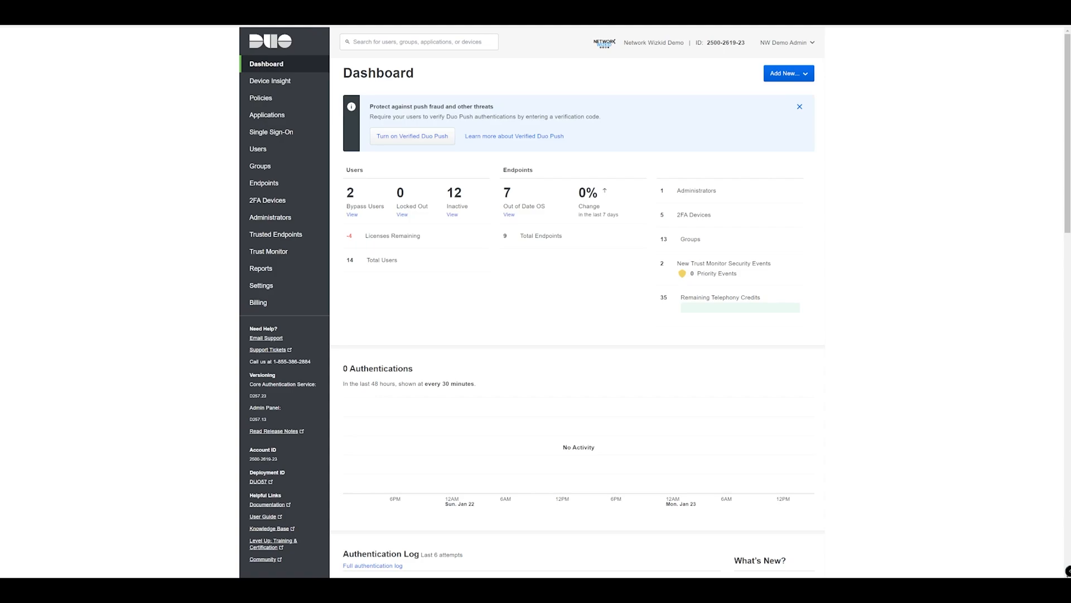
mouse_move(866, 142)
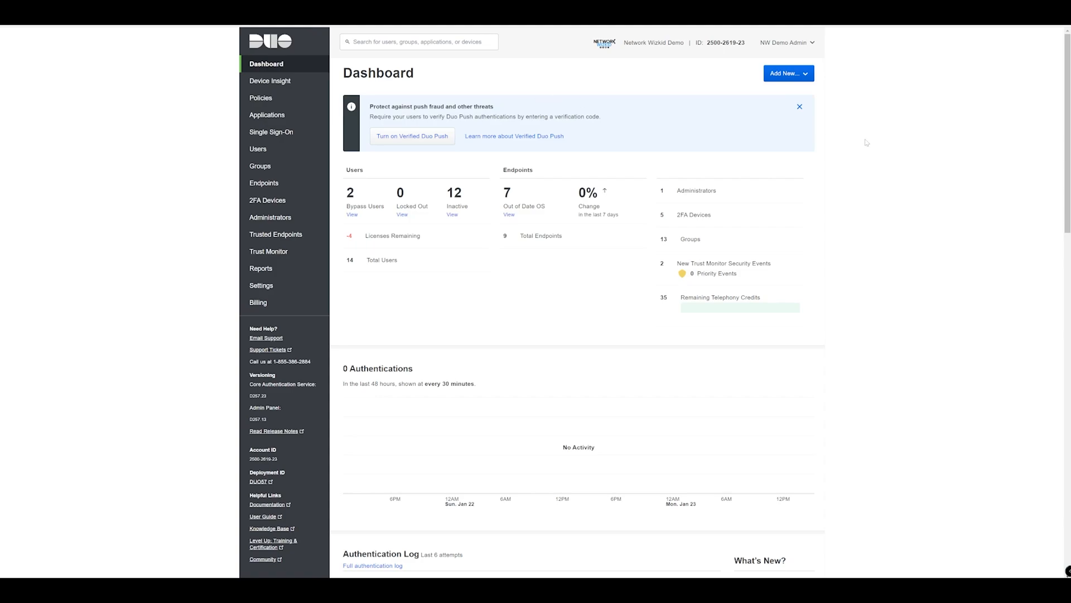
mouse_move(758, 140)
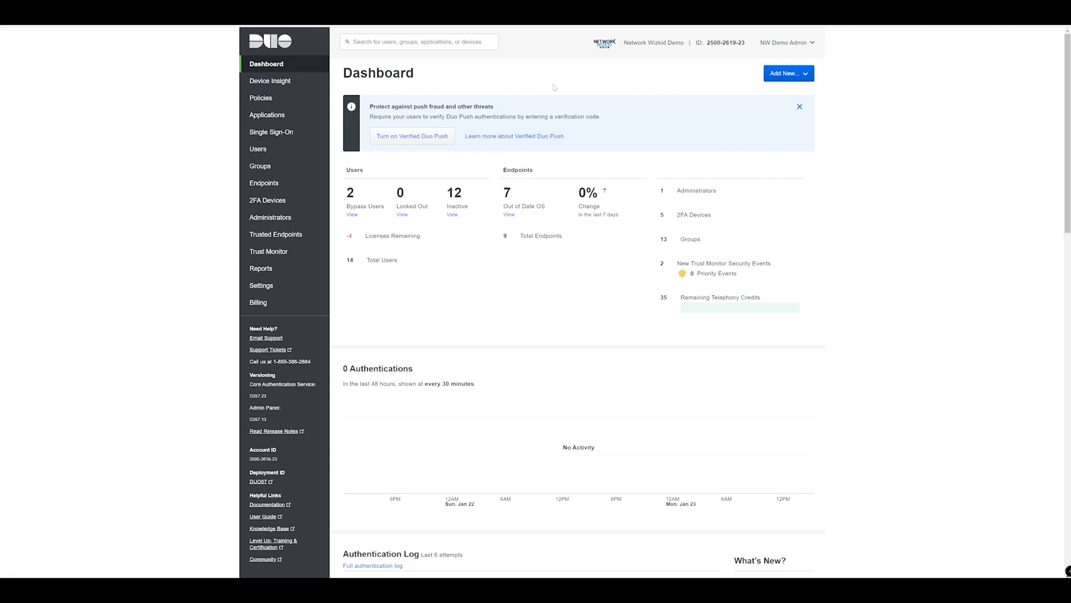
mouse_move(271, 132)
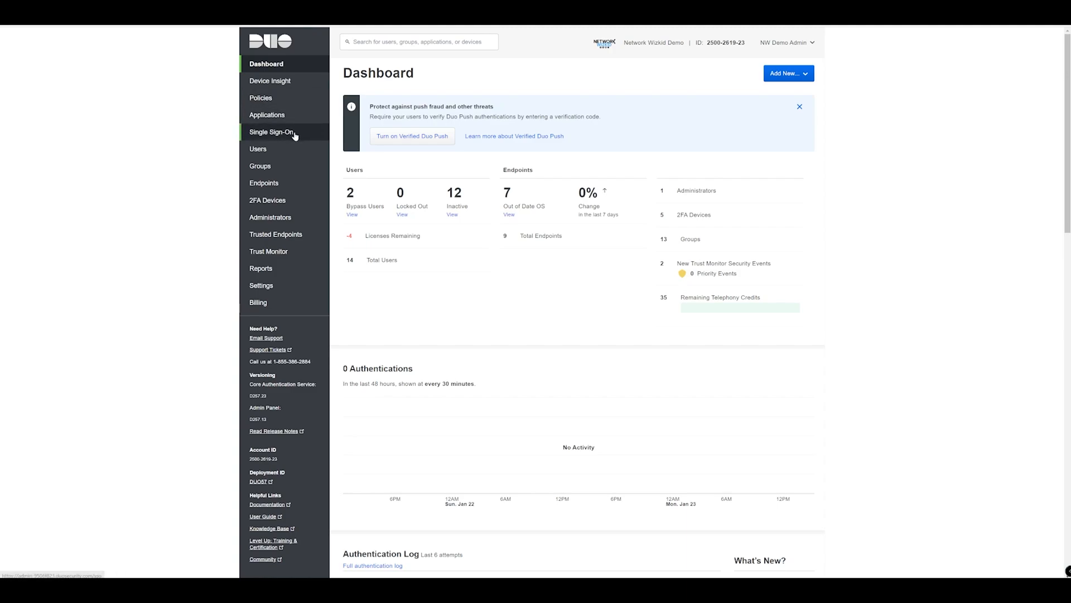
- Open Duo Central under Single Sign-On, showing no tiles and Offline status
left_click(271, 131)
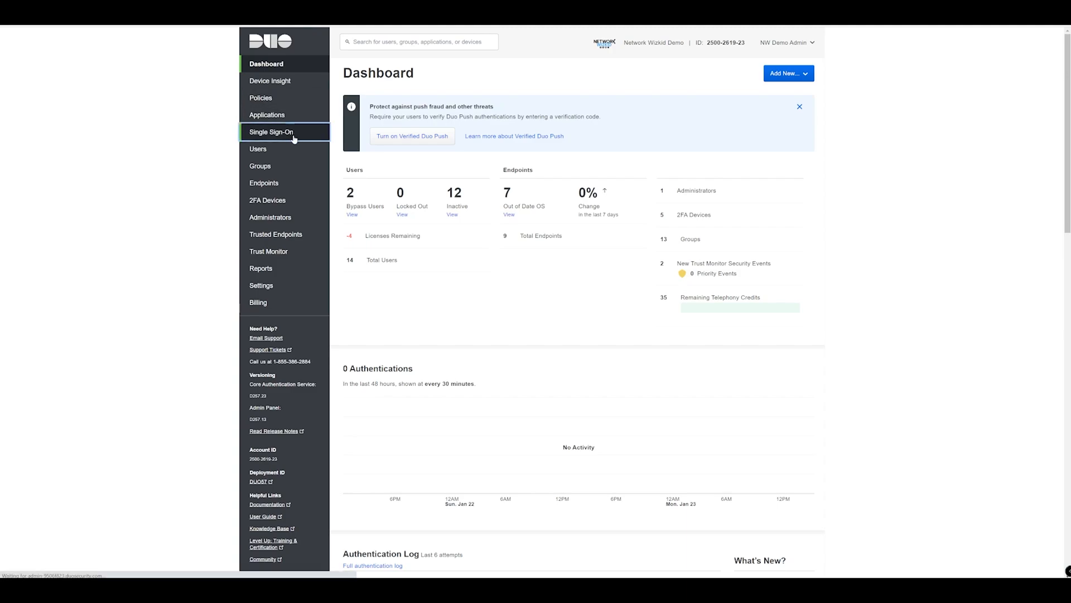
left_click(272, 132)
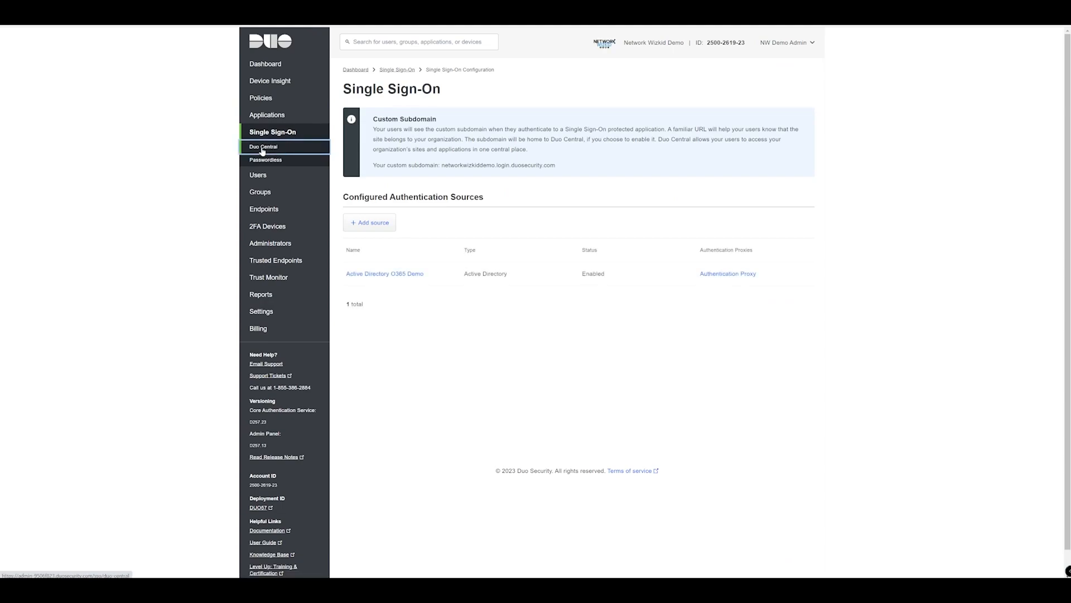
left_click(263, 146)
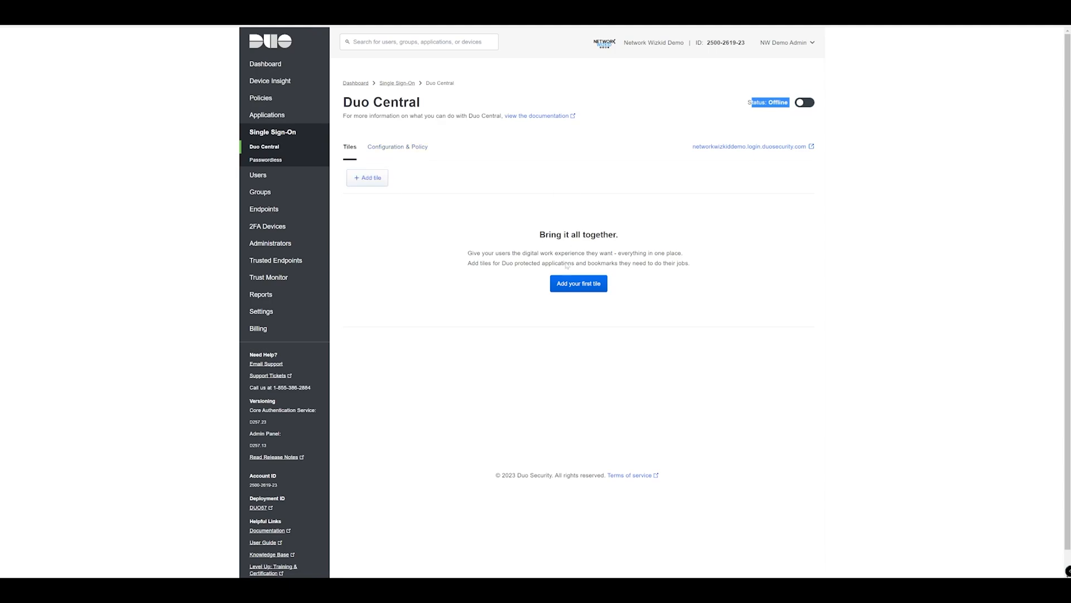
mouse_move(453, 168)
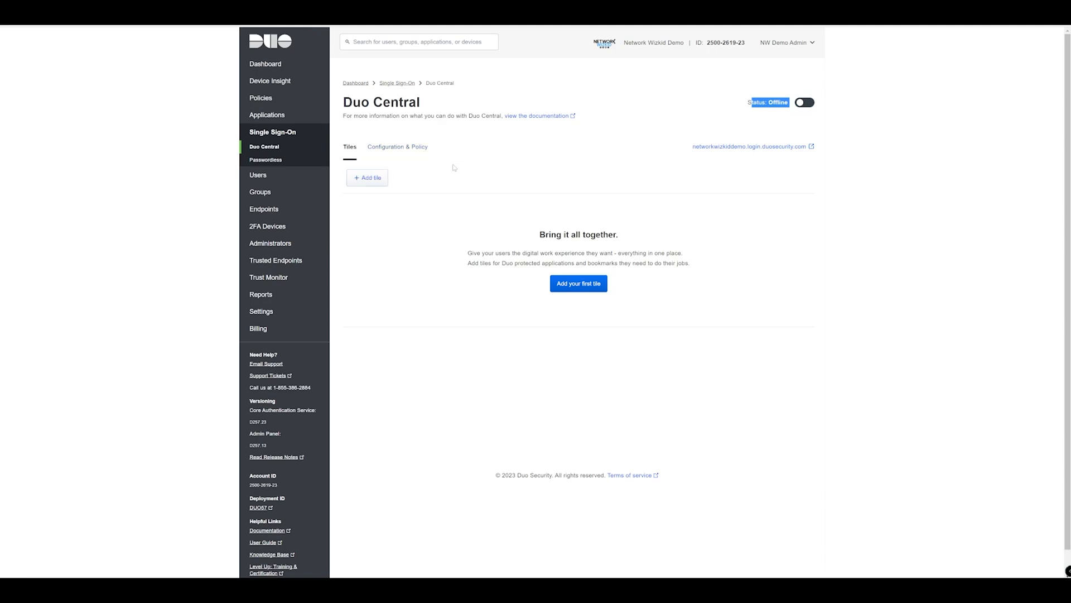
- Rename the portal to 'Network Wizkid Central' in Configuration & Policy settings
left_click(397, 146)
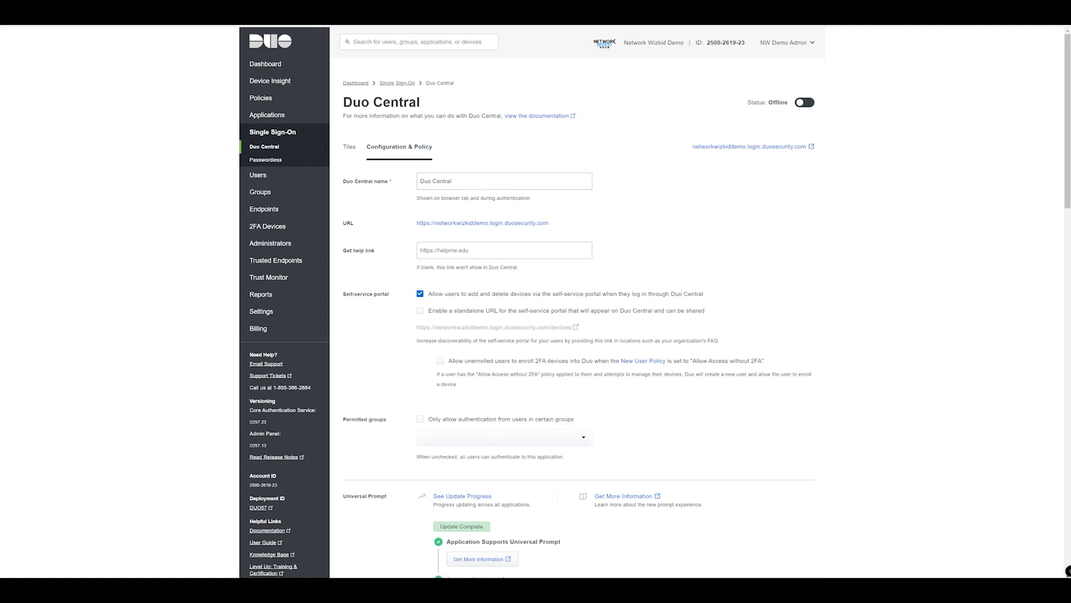
left_click_drag(417, 198, 465, 198)
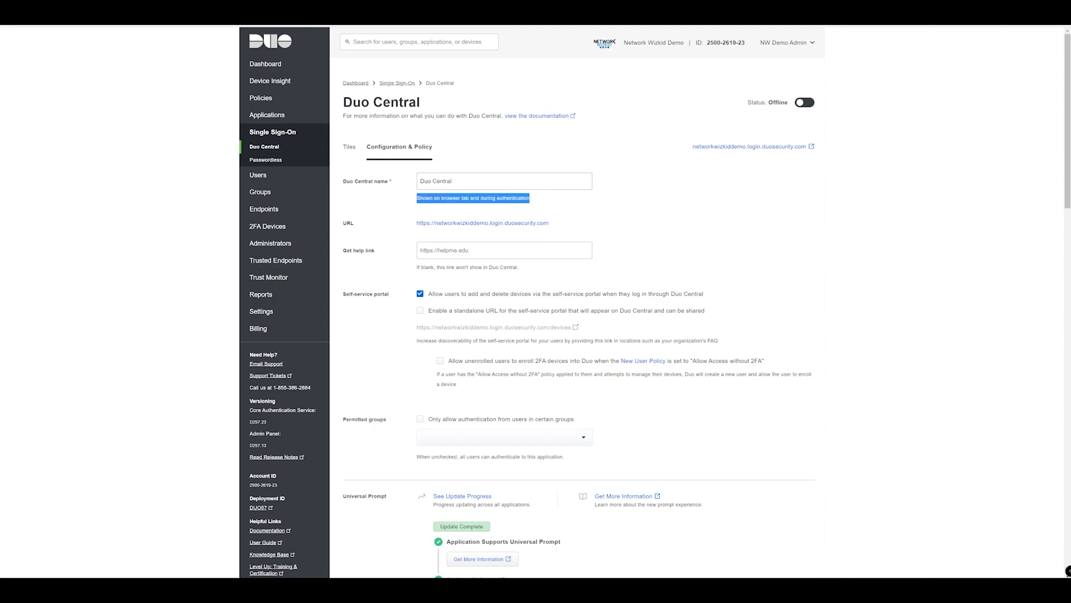
left_click(504, 180)
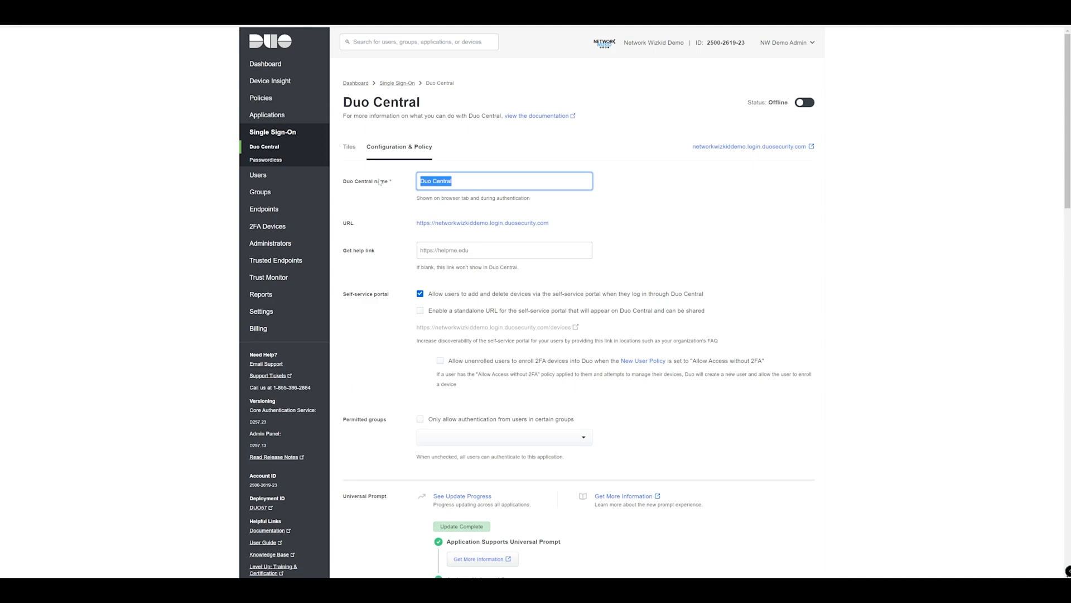
type("Network Wizkid")
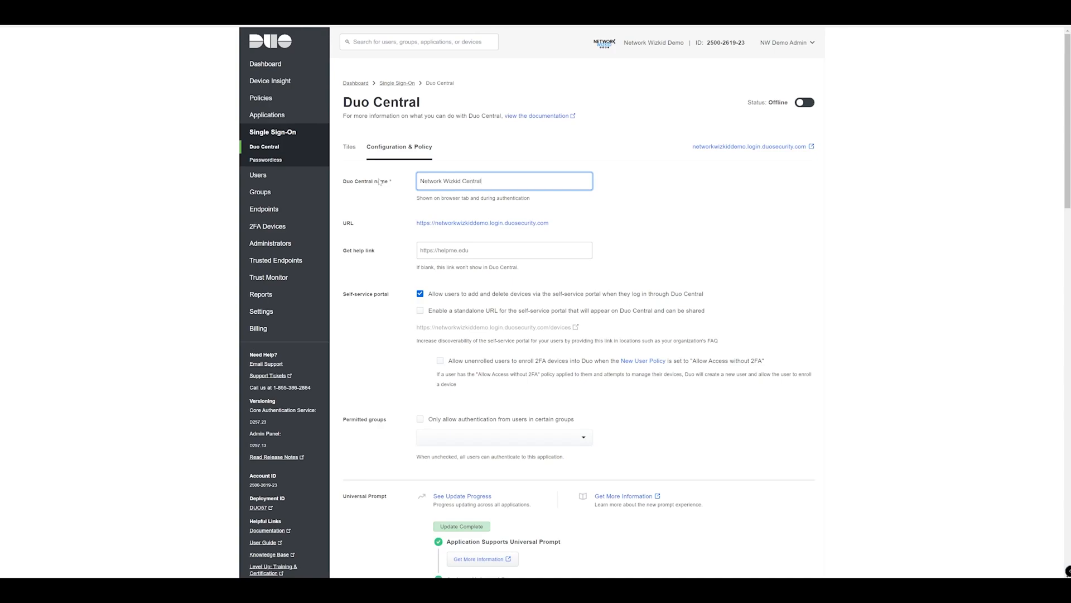
mouse_move(482, 222)
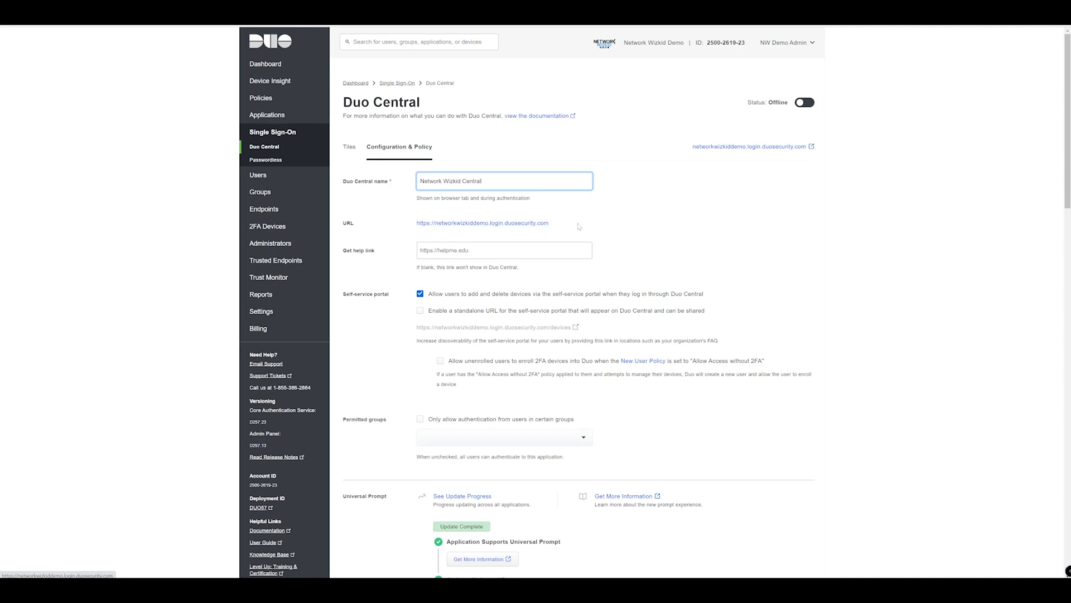
mouse_move(408, 200)
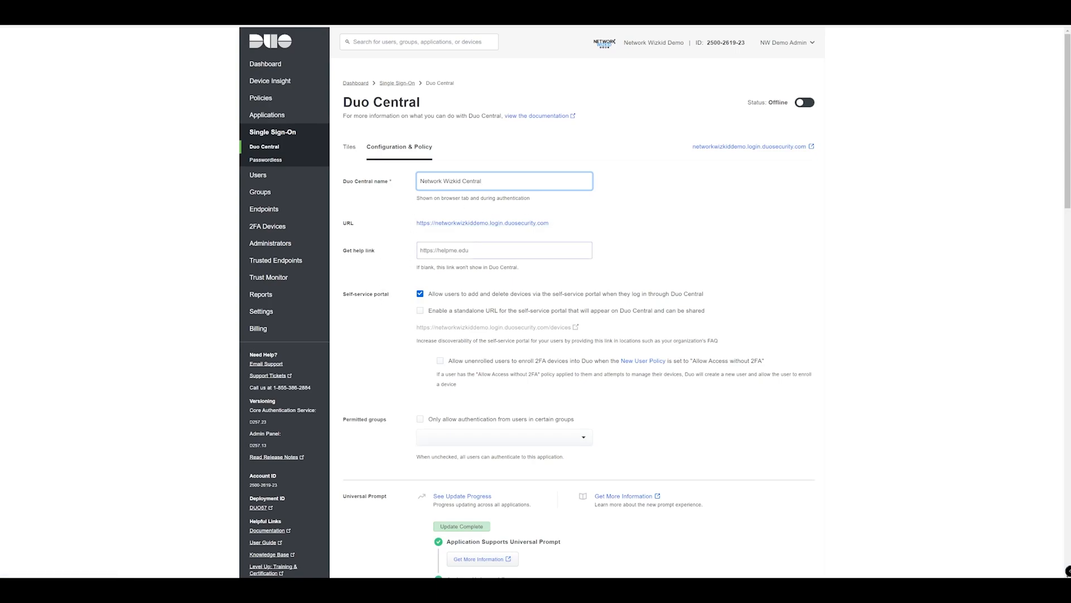
left_click(504, 249)
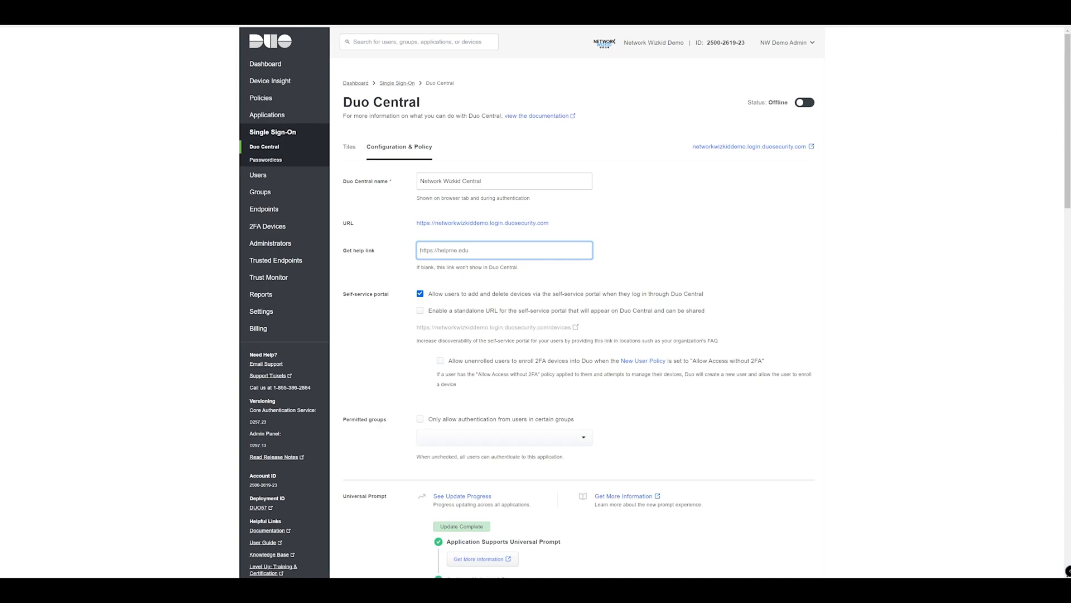
scroll("down", 3)
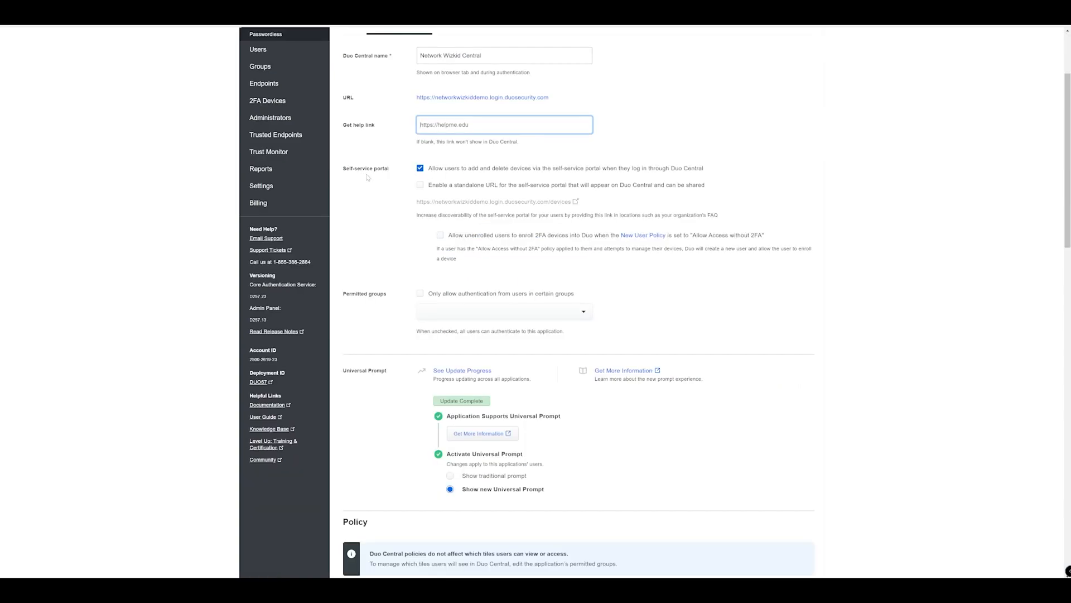
mouse_move(566, 181)
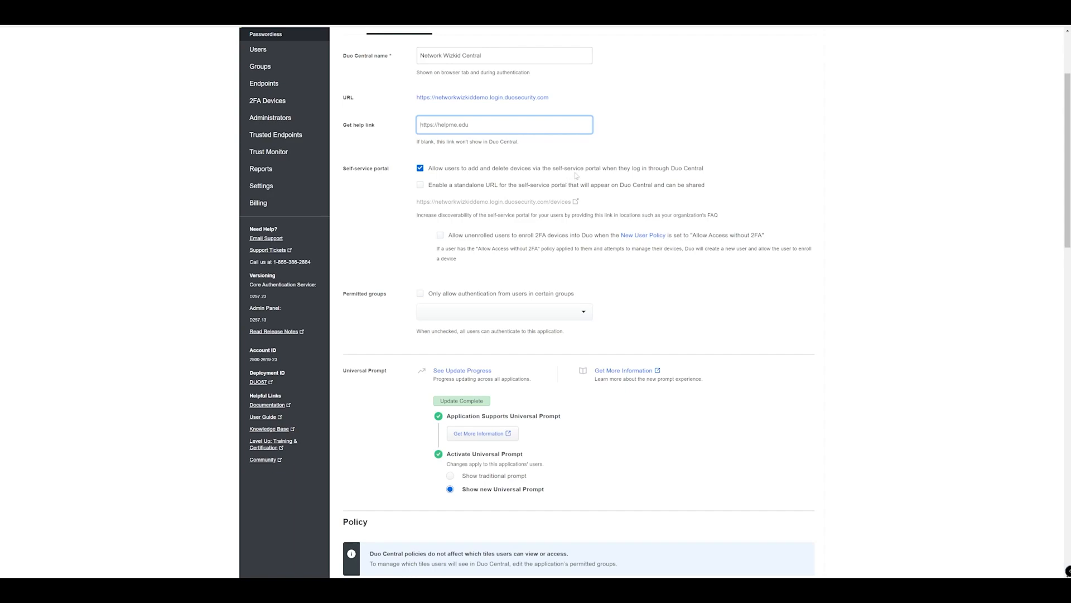
mouse_move(520, 263)
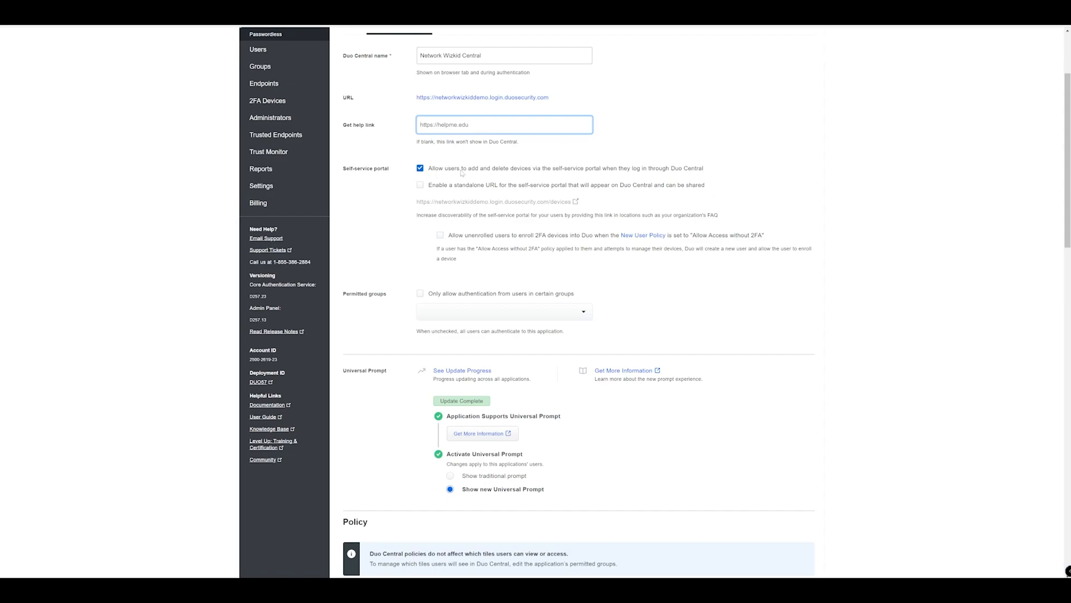
mouse_move(380, 160)
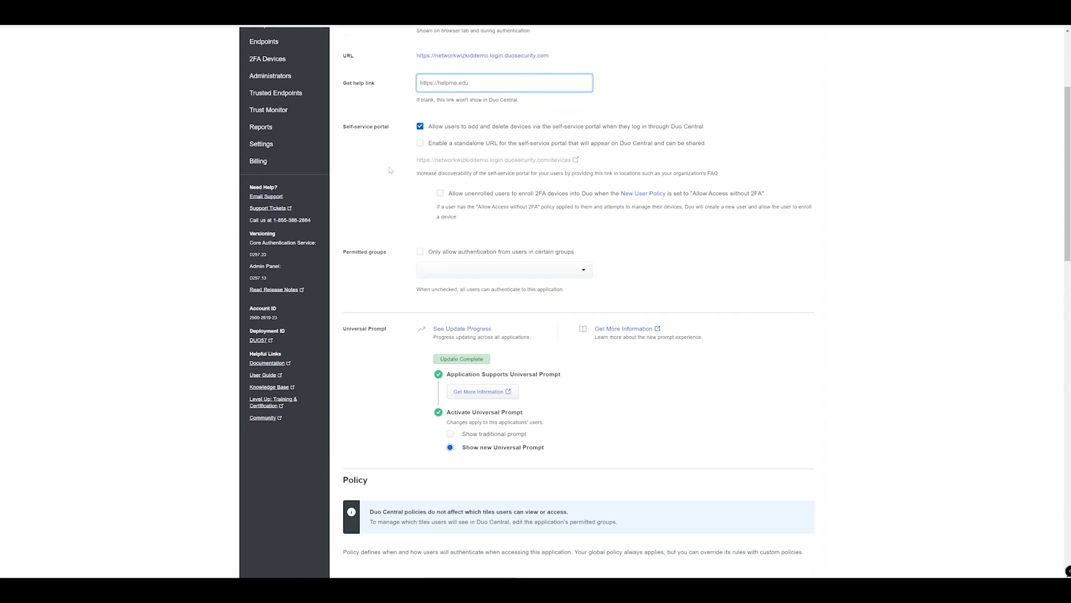
mouse_move(430, 151)
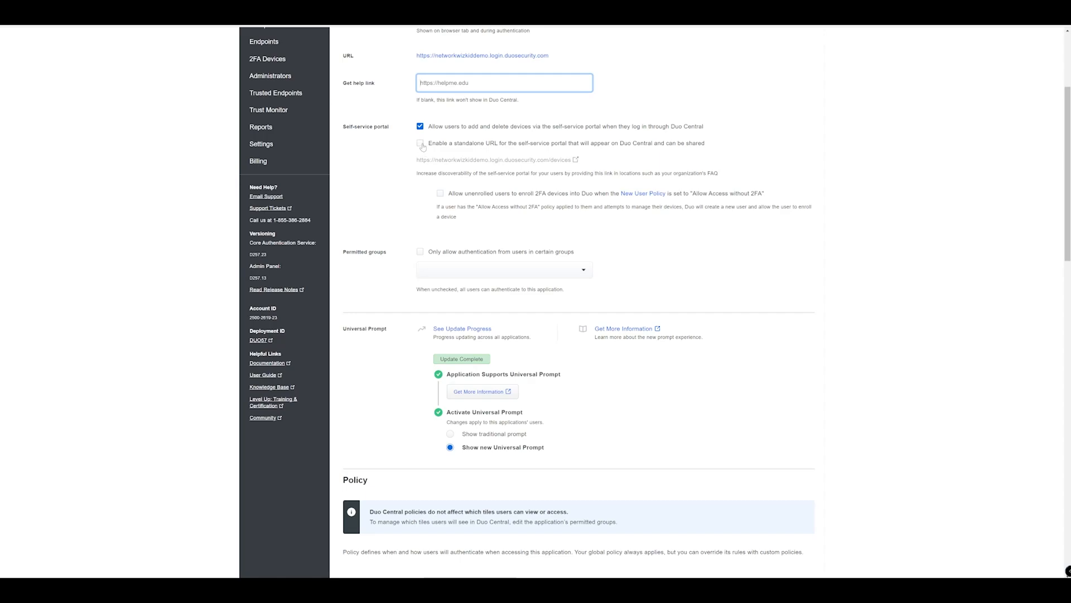
left_click(420, 142)
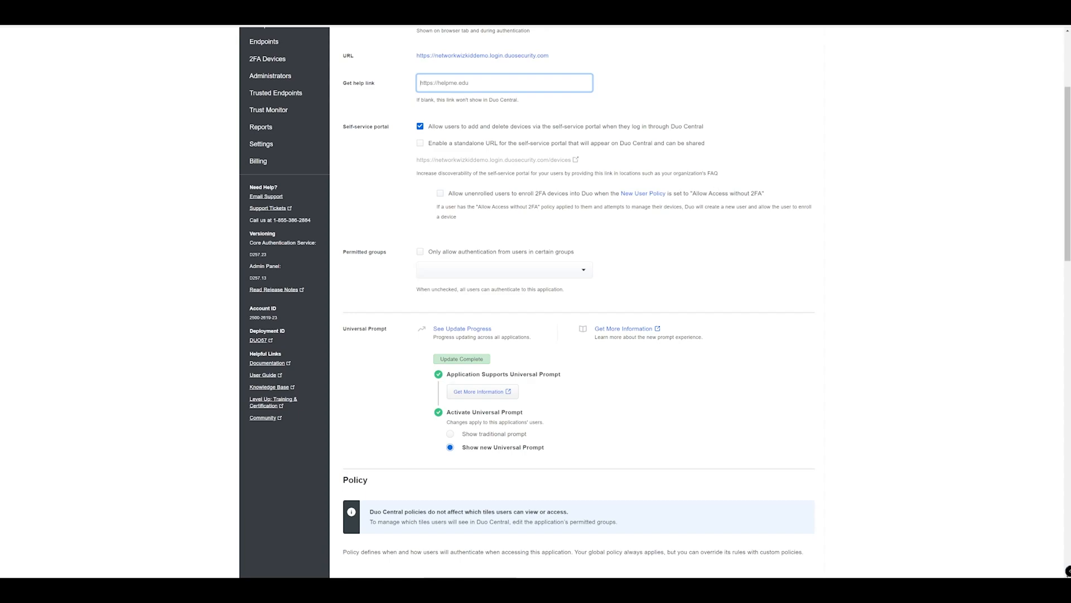
mouse_move(559, 204)
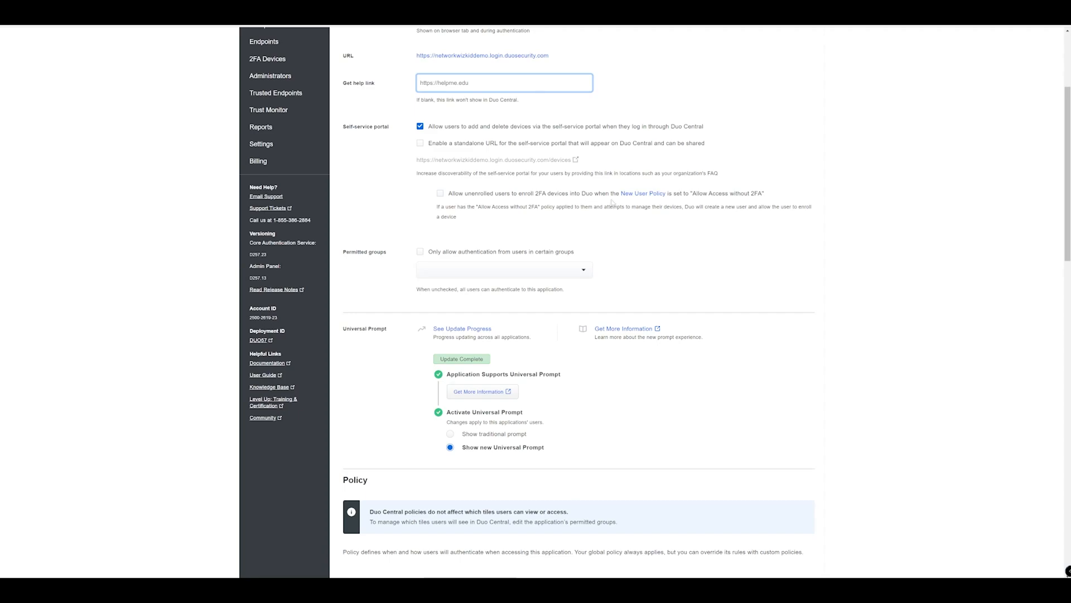
mouse_move(611, 202)
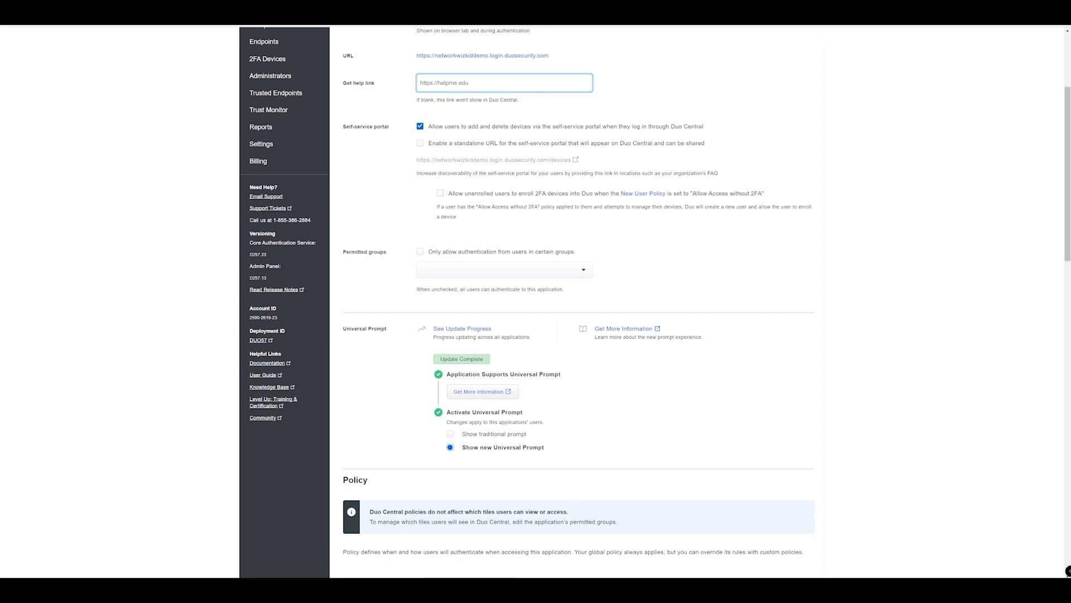
mouse_move(413, 183)
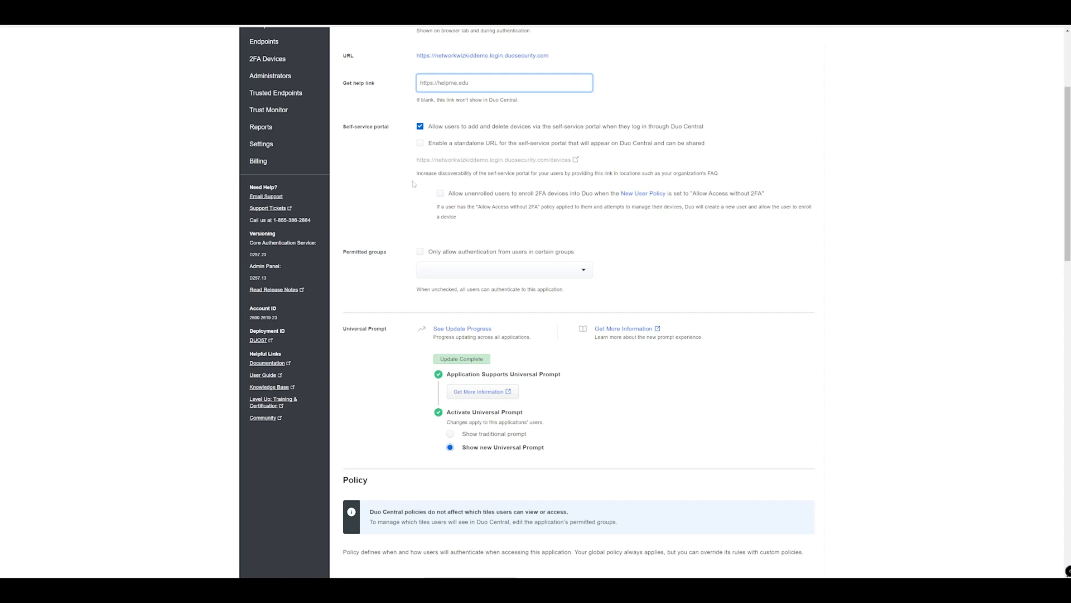
mouse_move(642, 194)
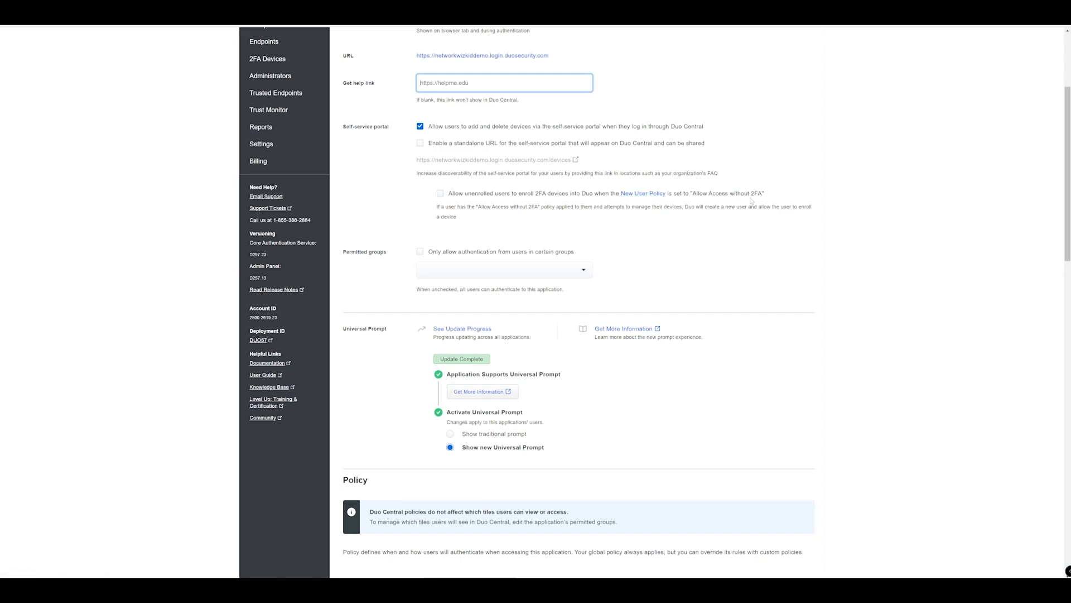
scroll("down", 3)
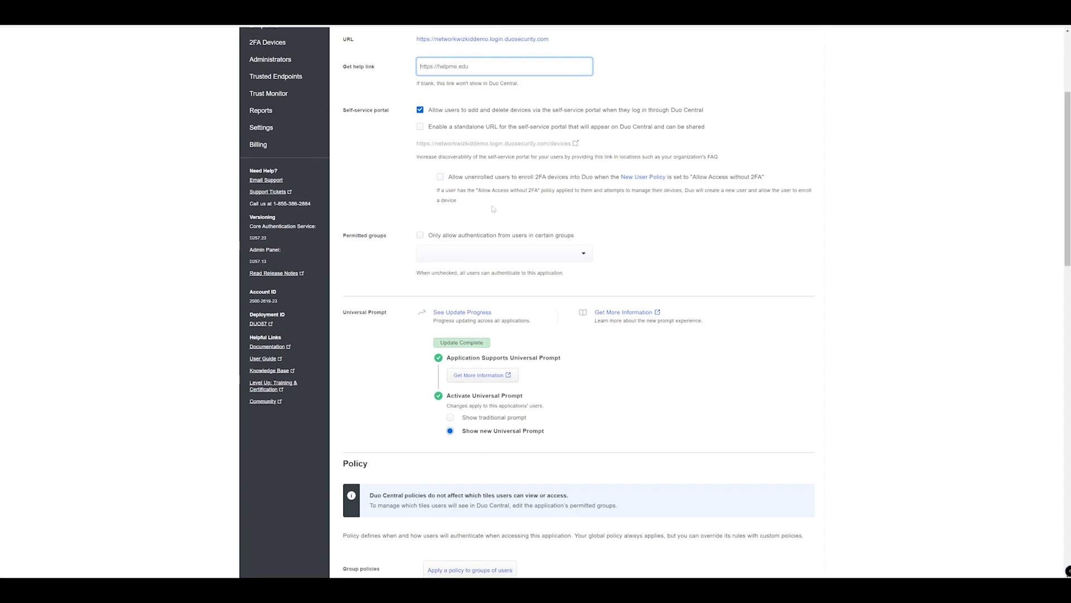
scroll("down", 3)
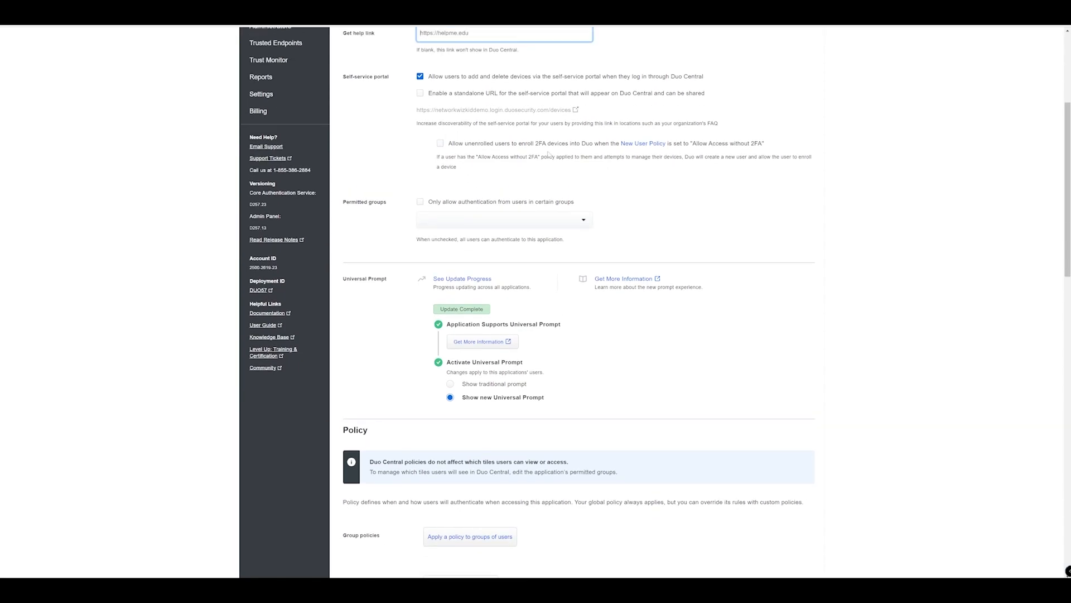
scroll("down", 3)
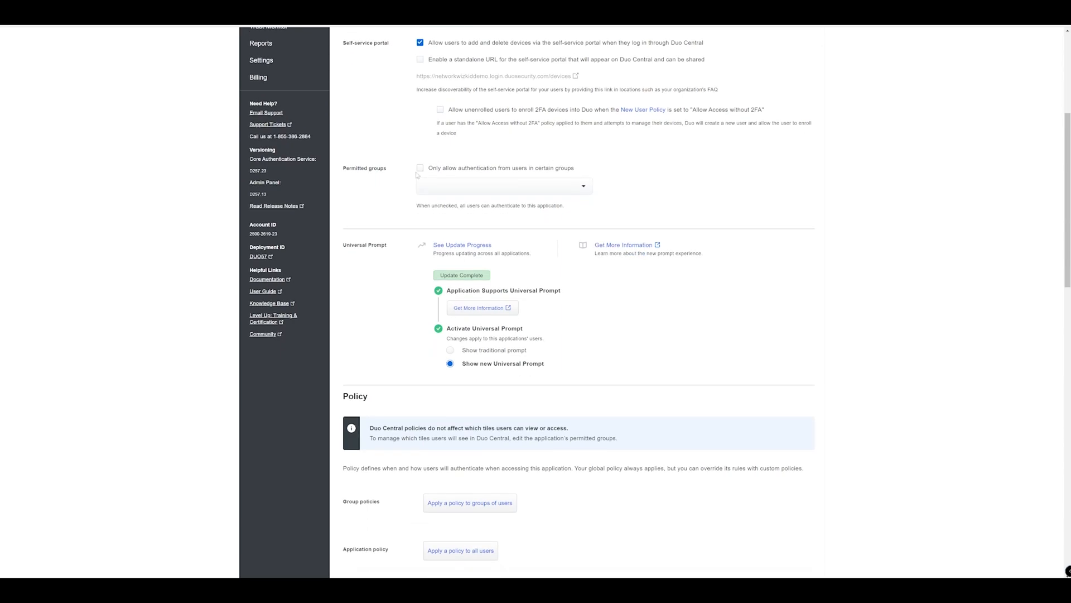
mouse_move(490, 139)
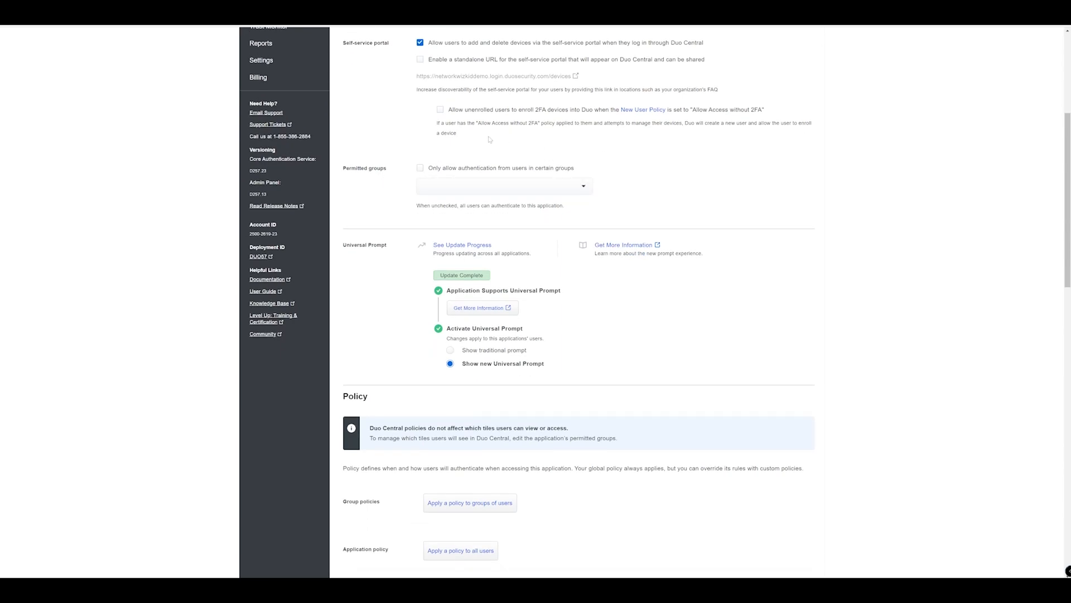
mouse_move(407, 149)
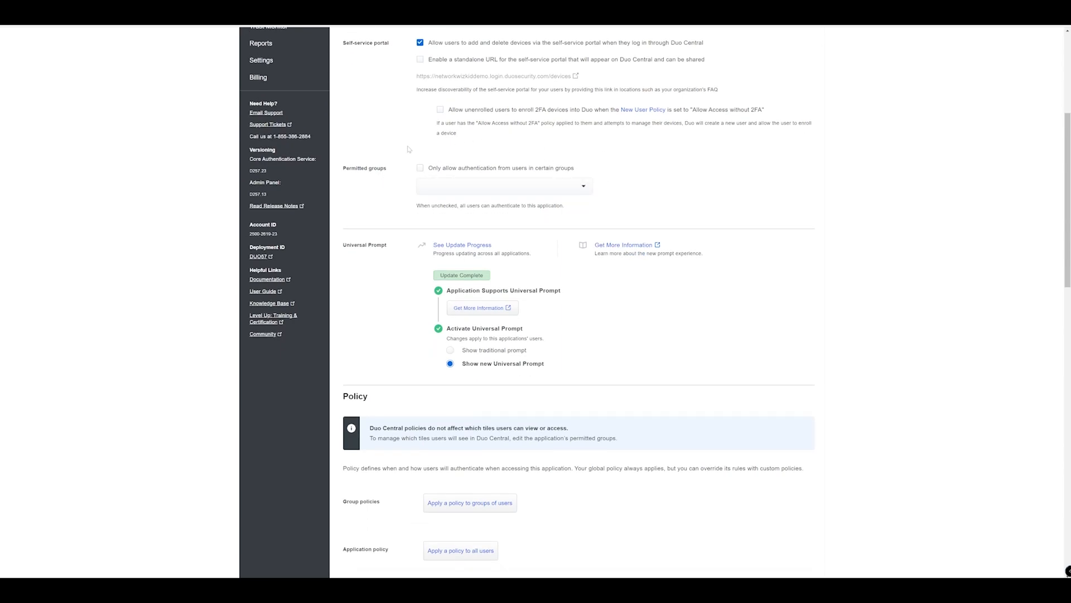
mouse_move(632, 212)
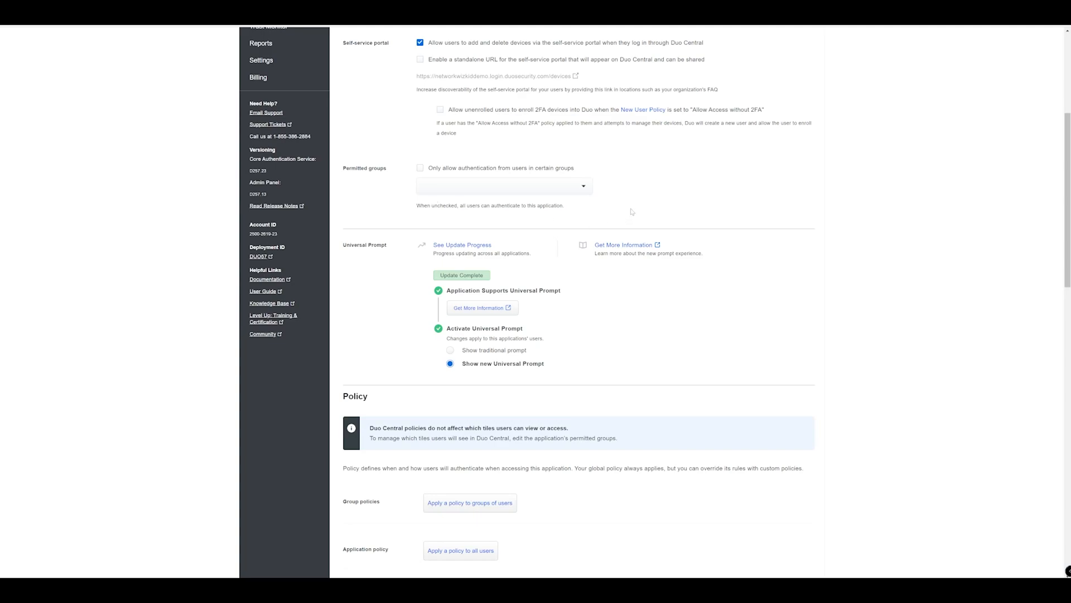
mouse_move(652, 182)
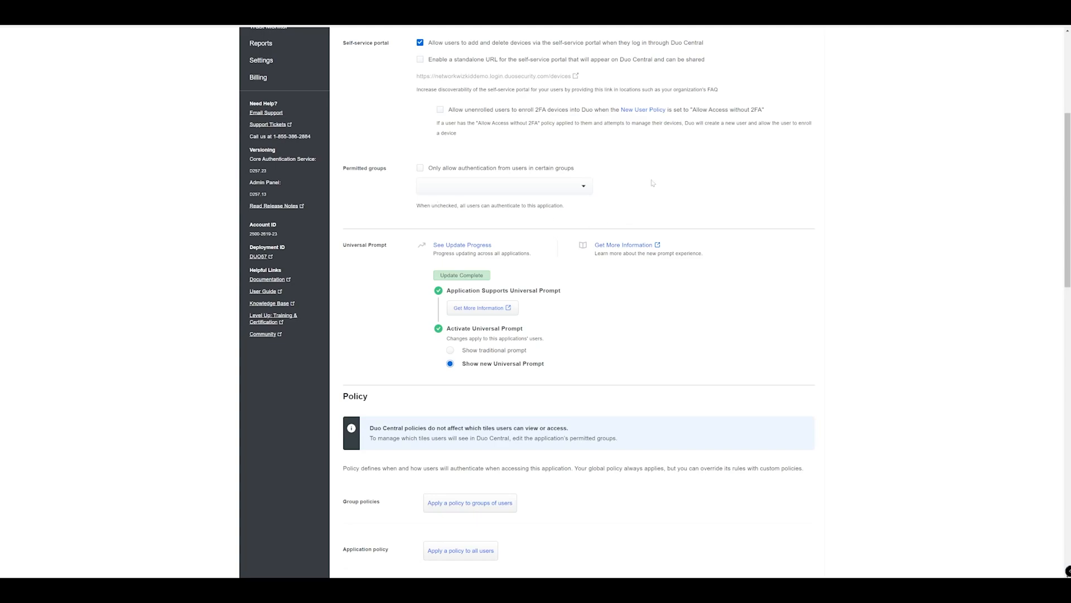
scroll("down", 3)
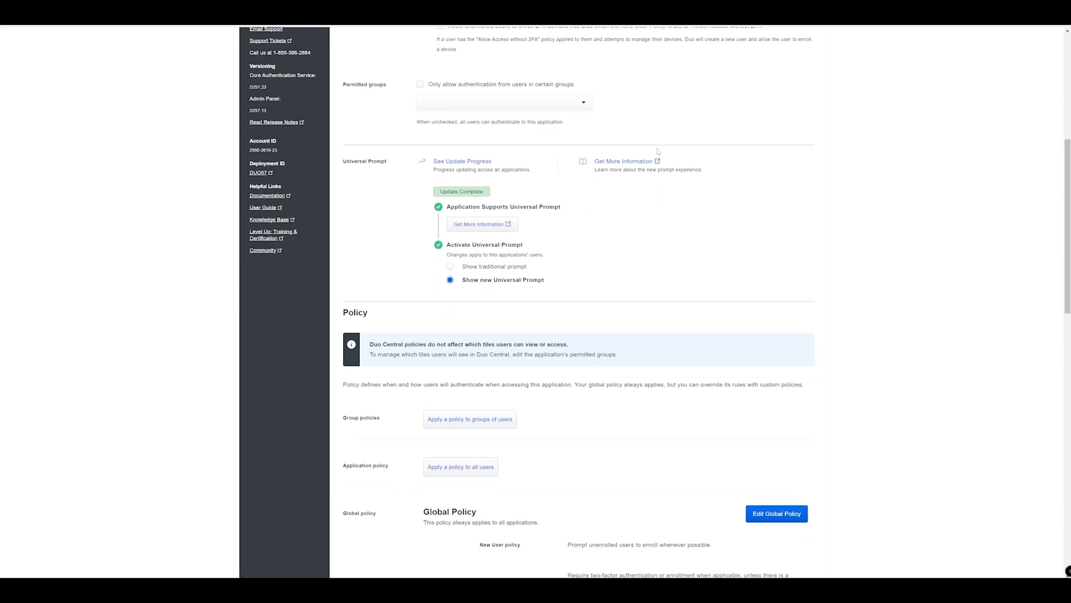
mouse_move(412, 150)
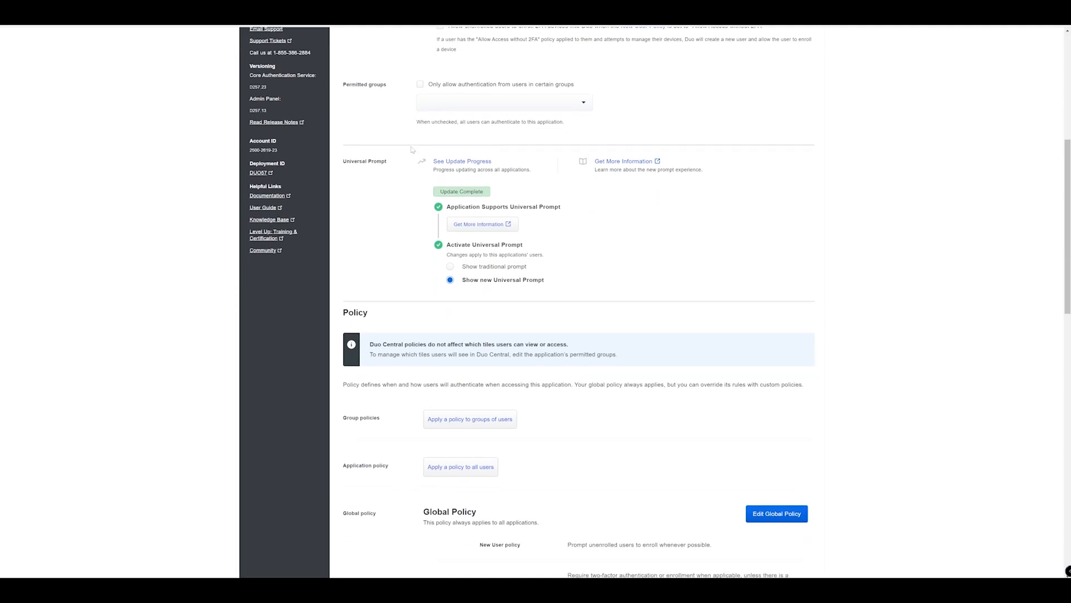
mouse_move(594, 269)
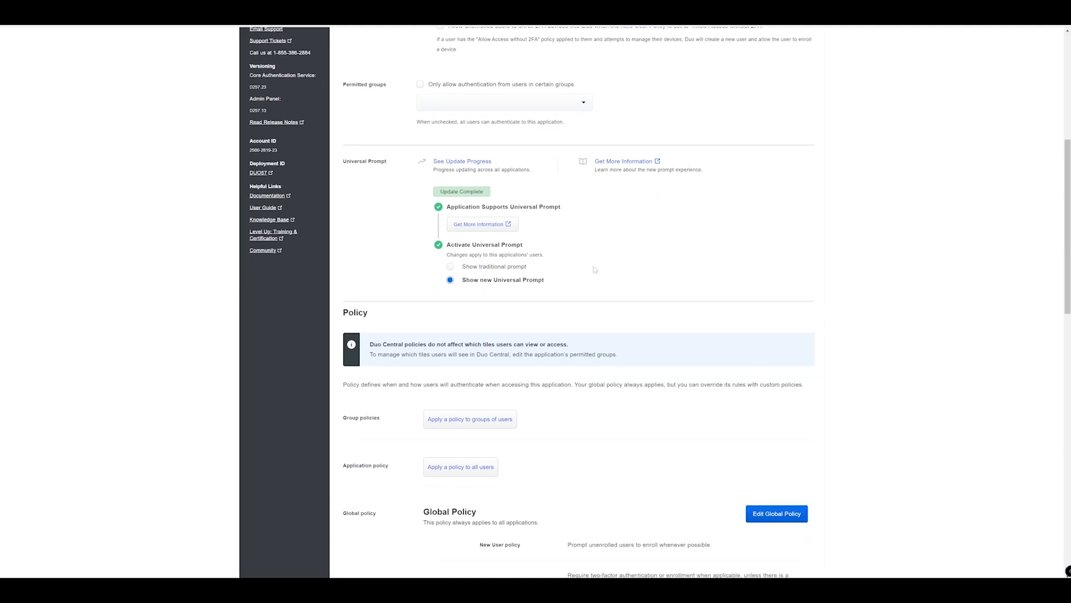
scroll("down", 3)
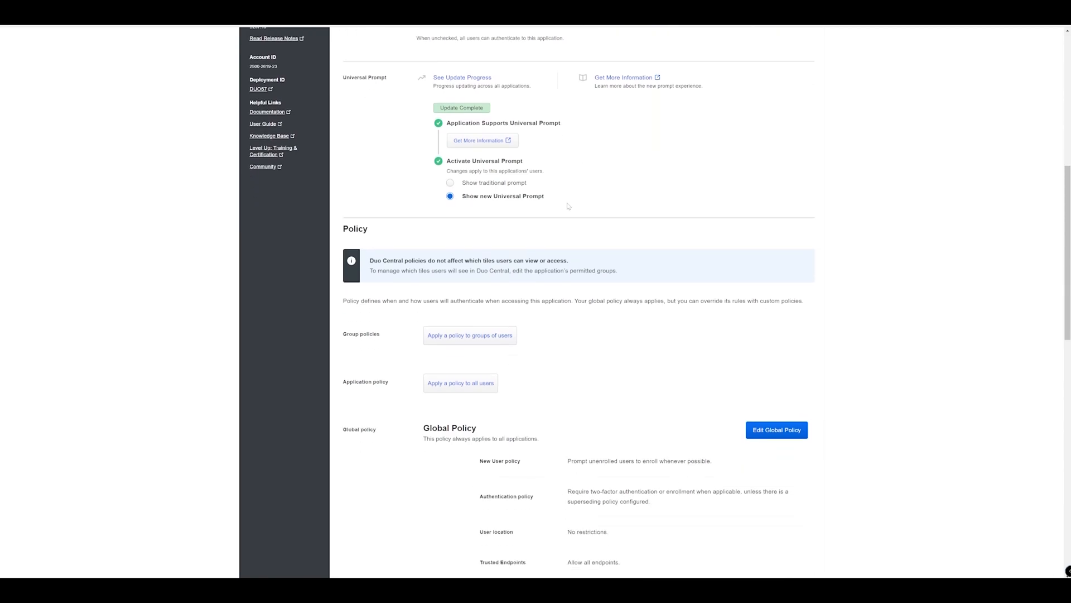
scroll("down", 3)
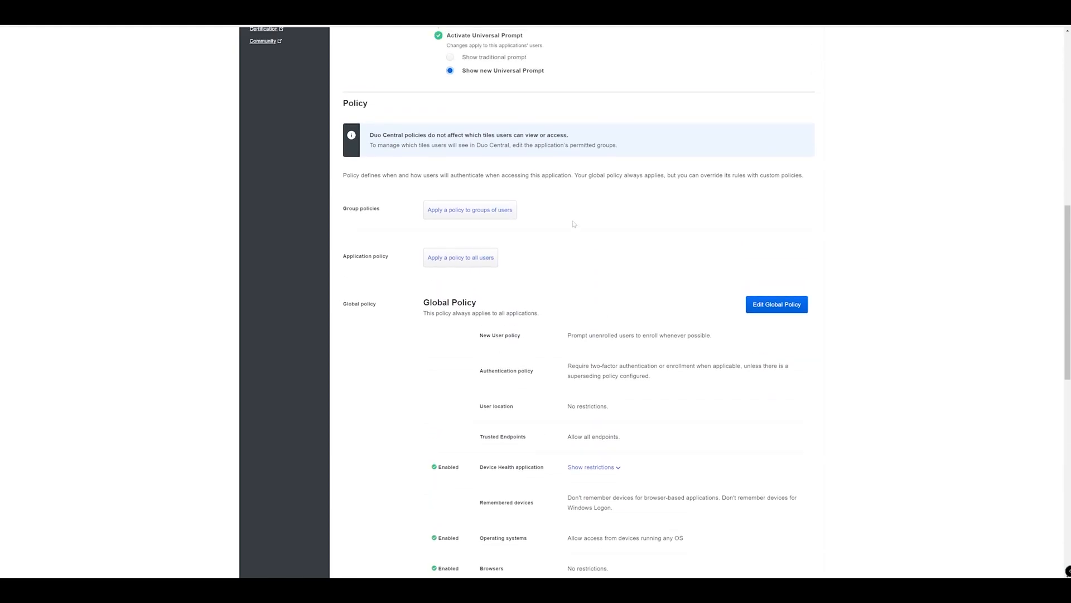
scroll("down", 3)
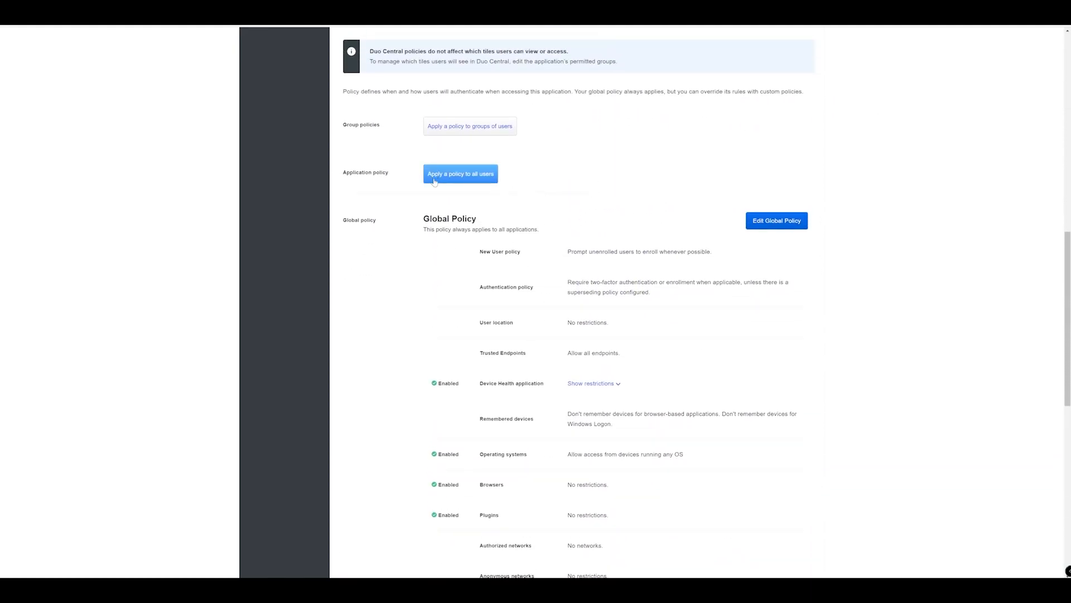
- Start a new all-users policy named 'Duo Central Policy'
left_click(460, 174)
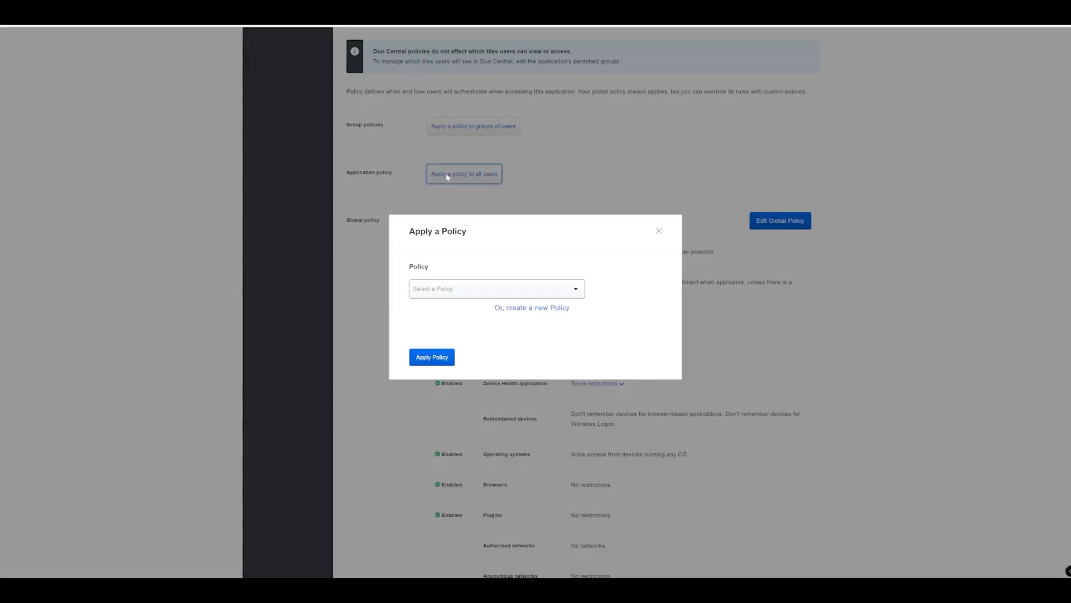
left_click(532, 307)
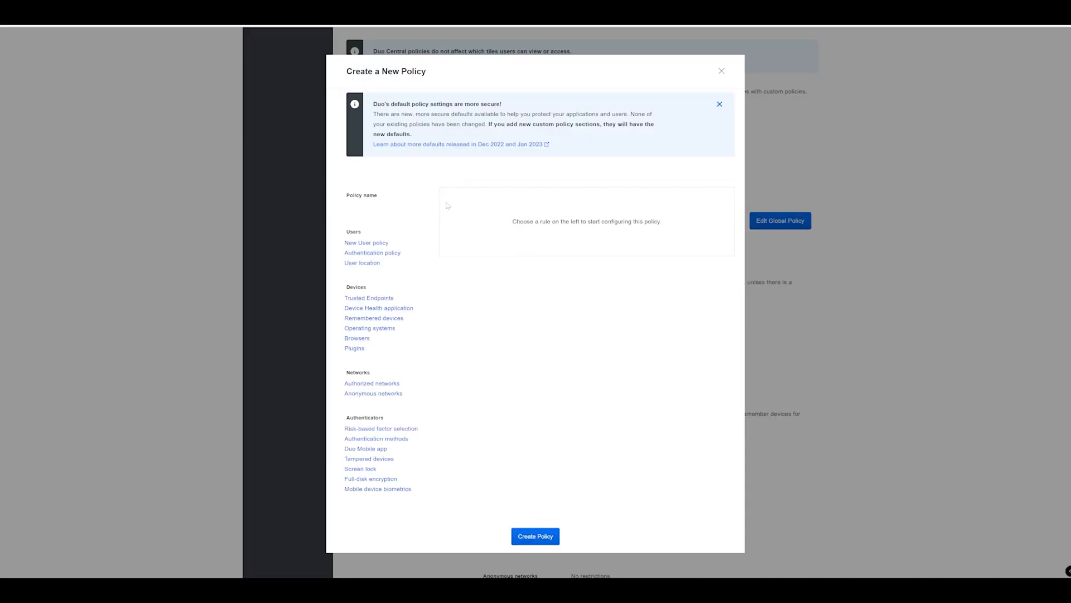
left_click(375, 211)
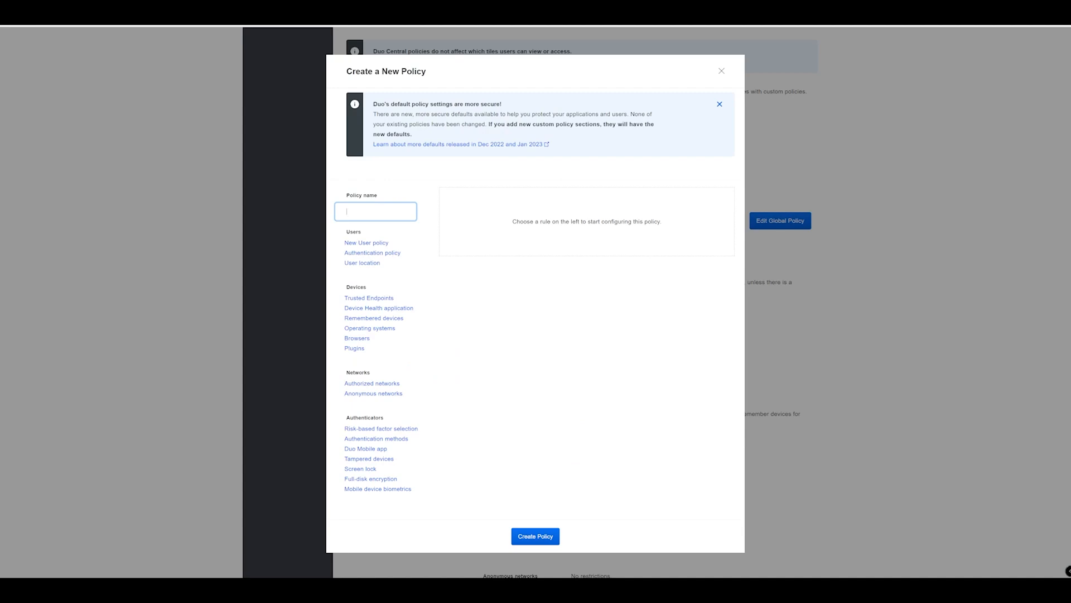
type("Duo Central")
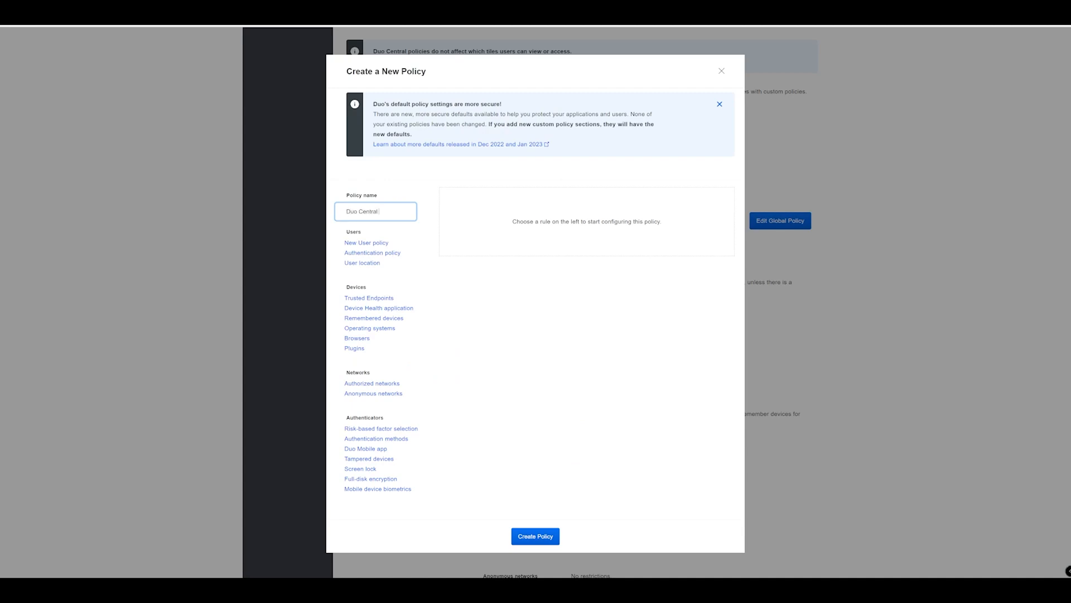
type("Policy")
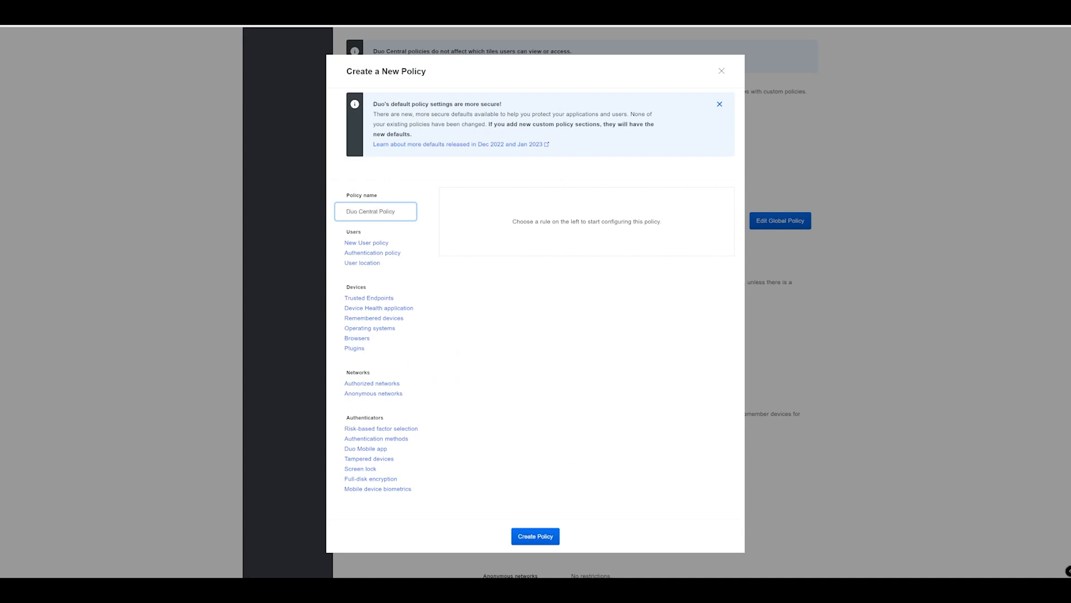
- Add New User, Authentication policy and Authentication methods rules, then create the policy
left_click(366, 242)
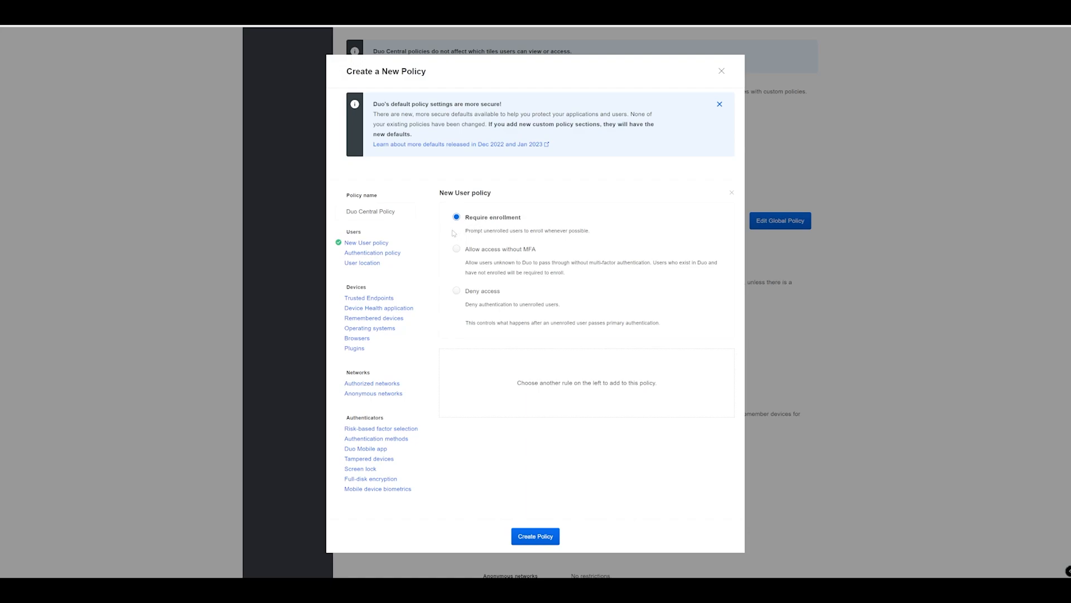
left_click(372, 253)
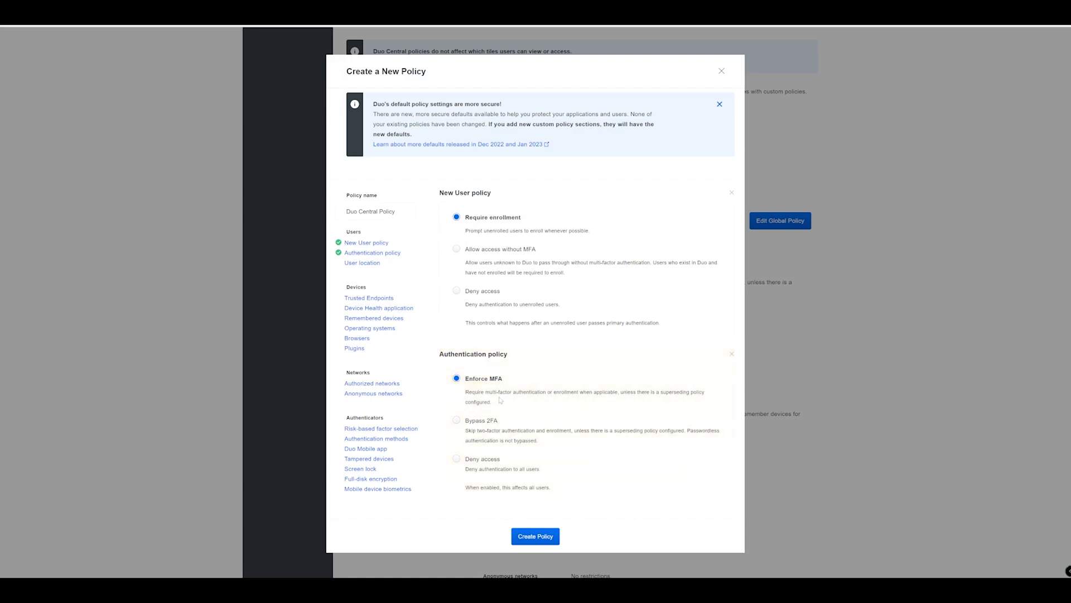
mouse_move(381, 429)
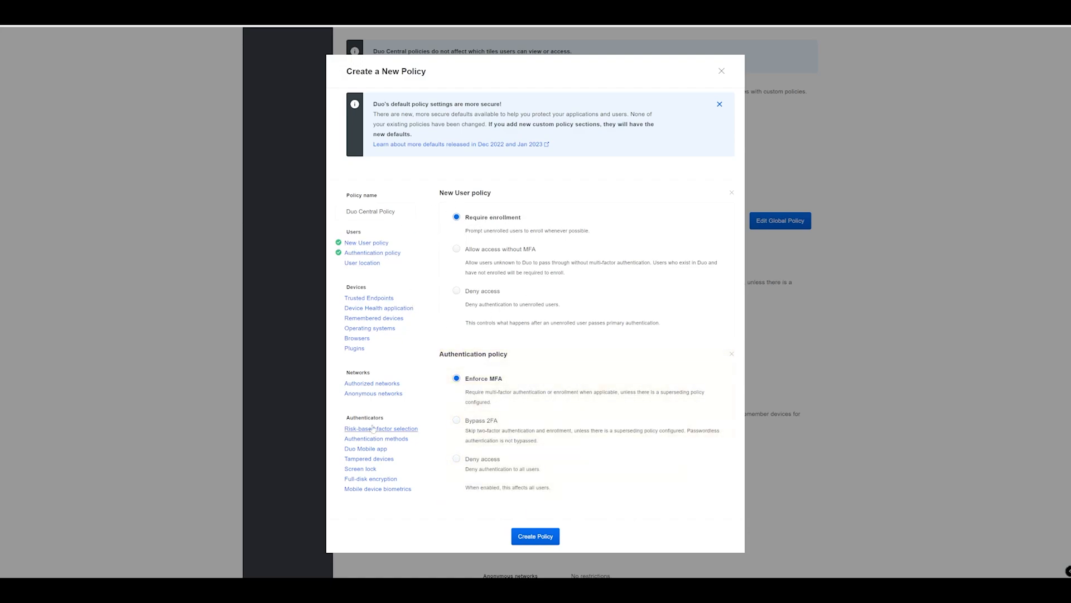
left_click(375, 438)
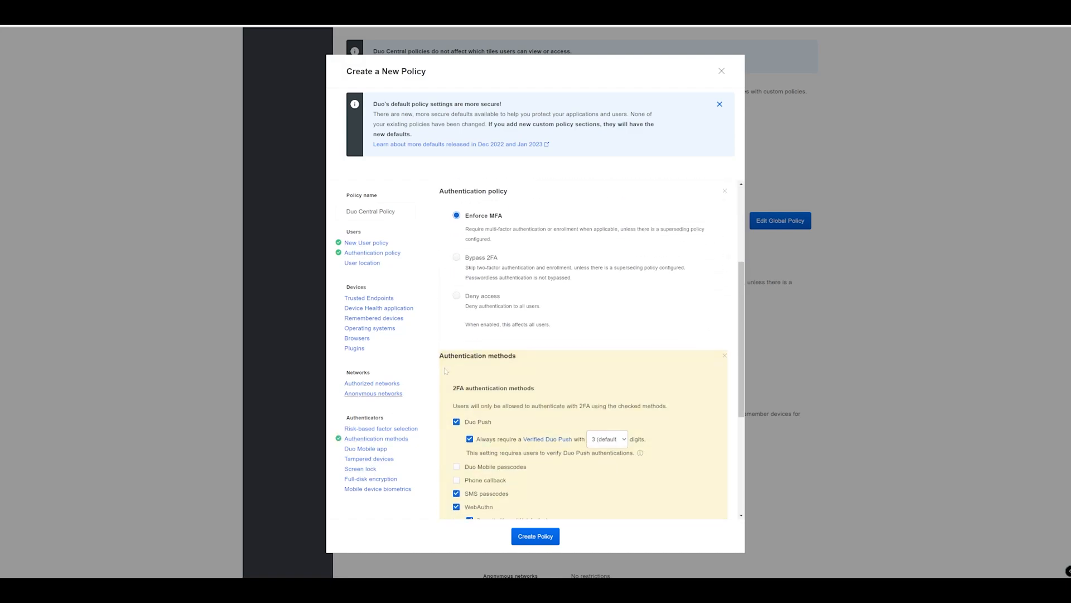
scroll("down", 3)
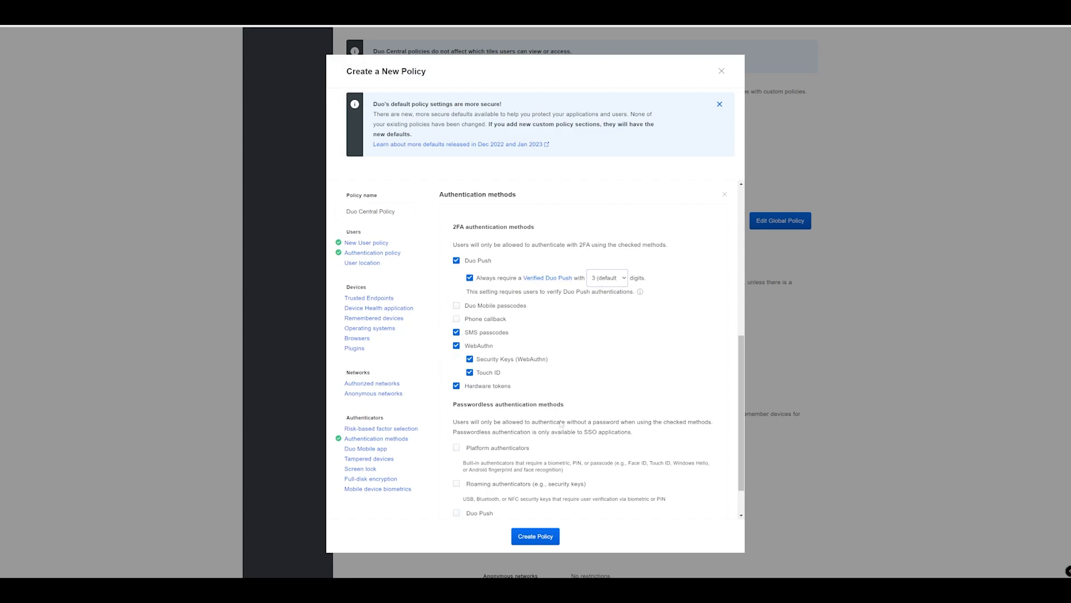
scroll("down", 3)
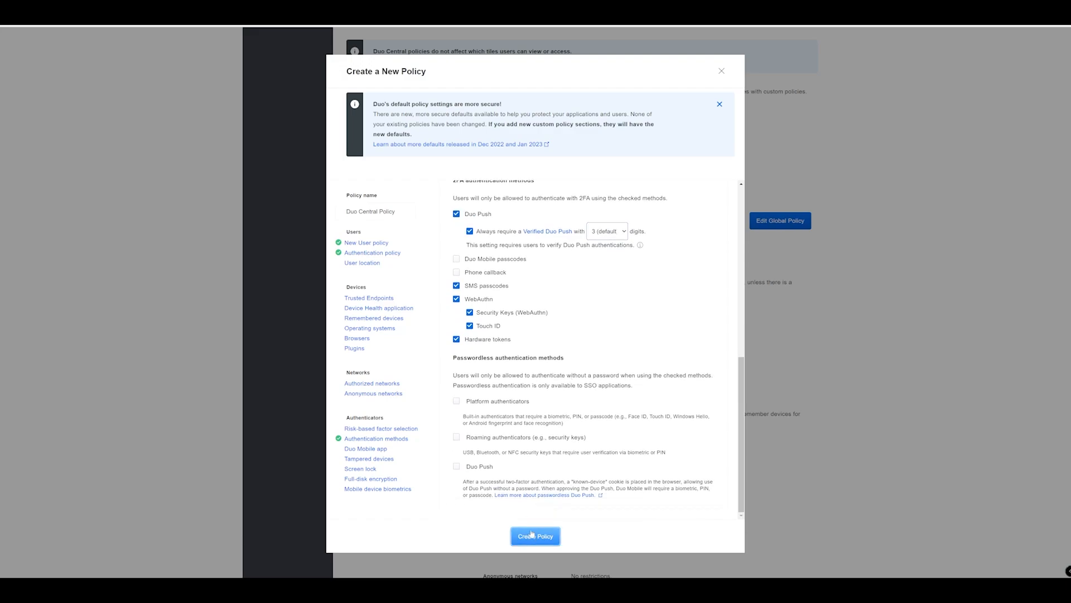
left_click(535, 536)
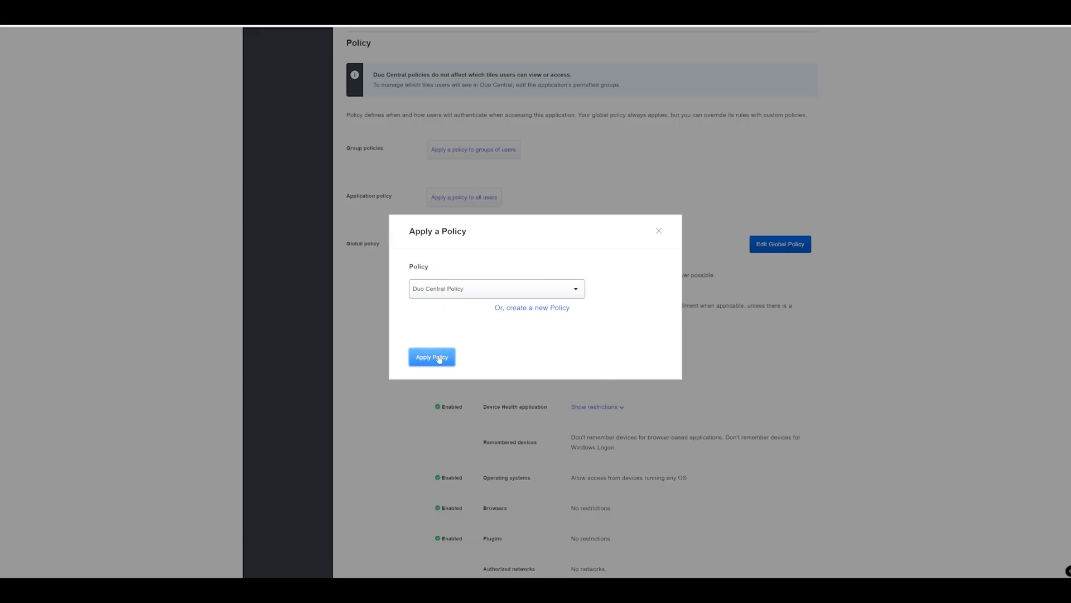
- Apply Duo Central Policy to all users and review the overridden New User policy
left_click(431, 357)
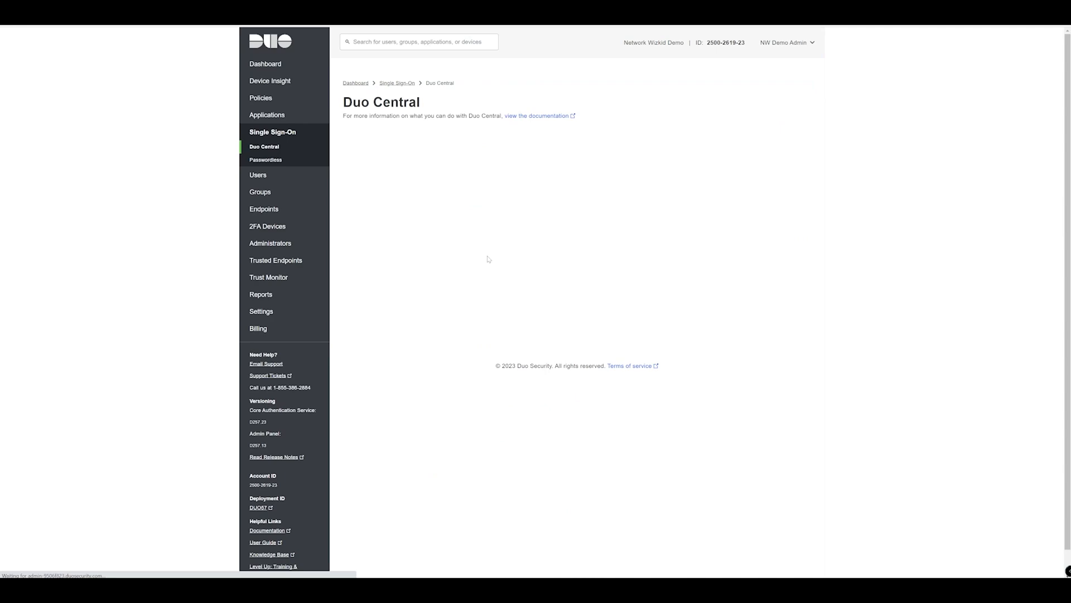
scroll("down", 3)
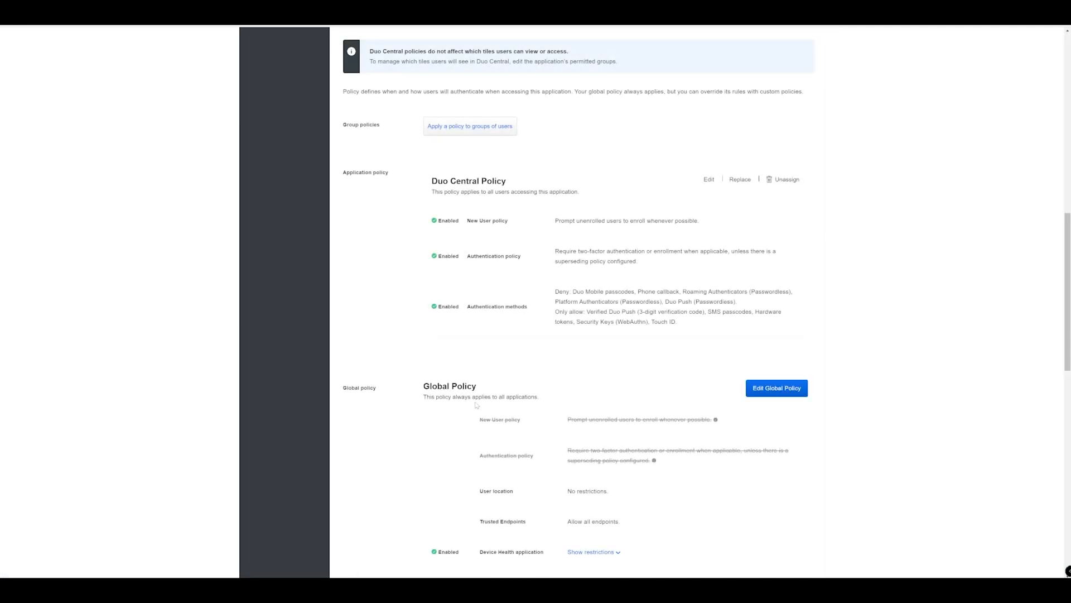
scroll("down", 3)
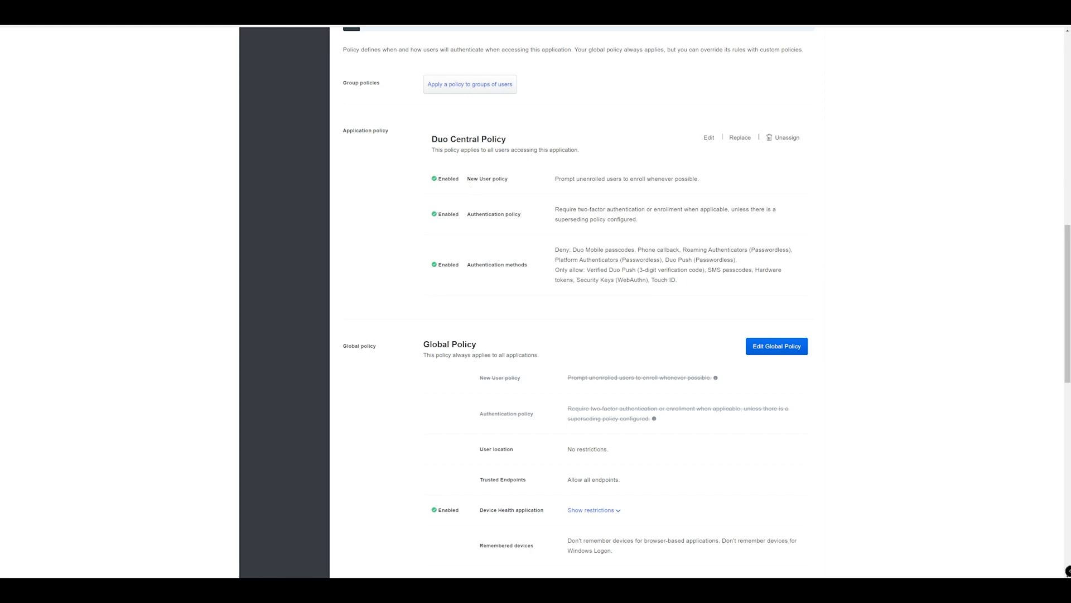
double_click(487, 179)
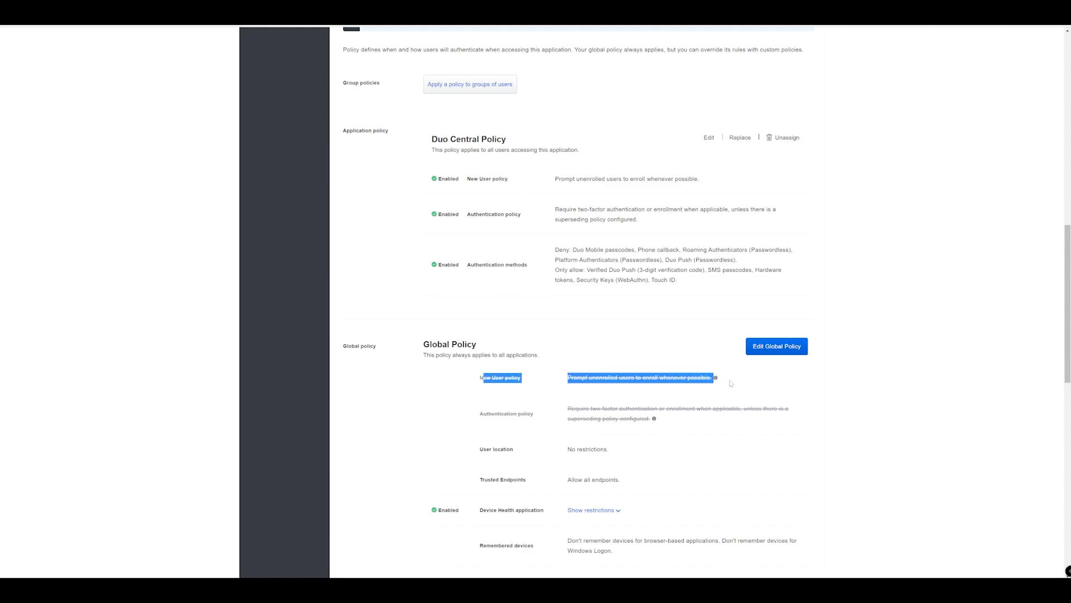
scroll("down", 3)
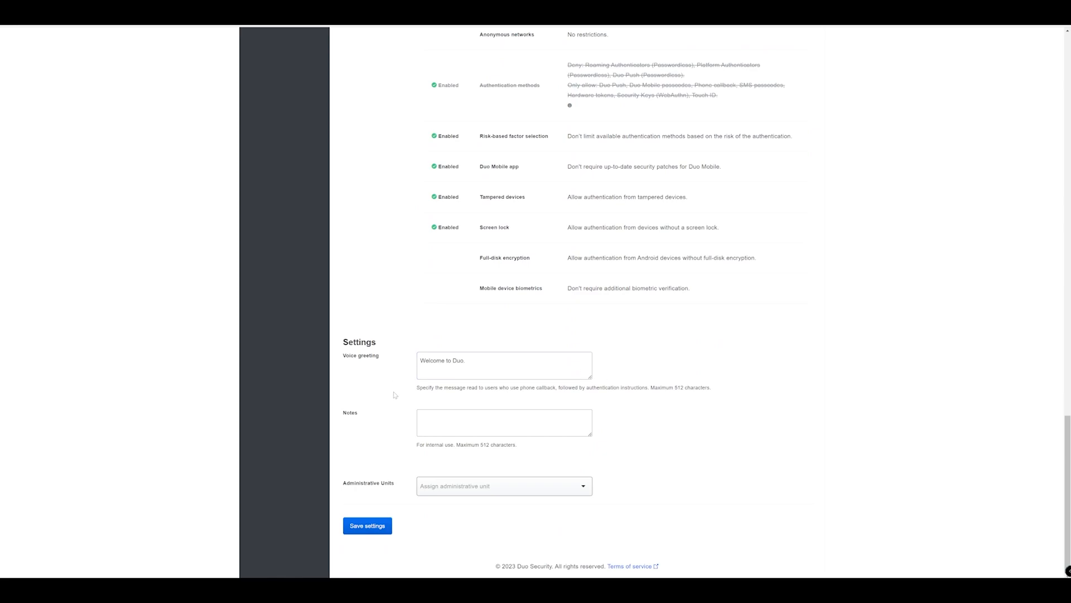
mouse_move(402, 442)
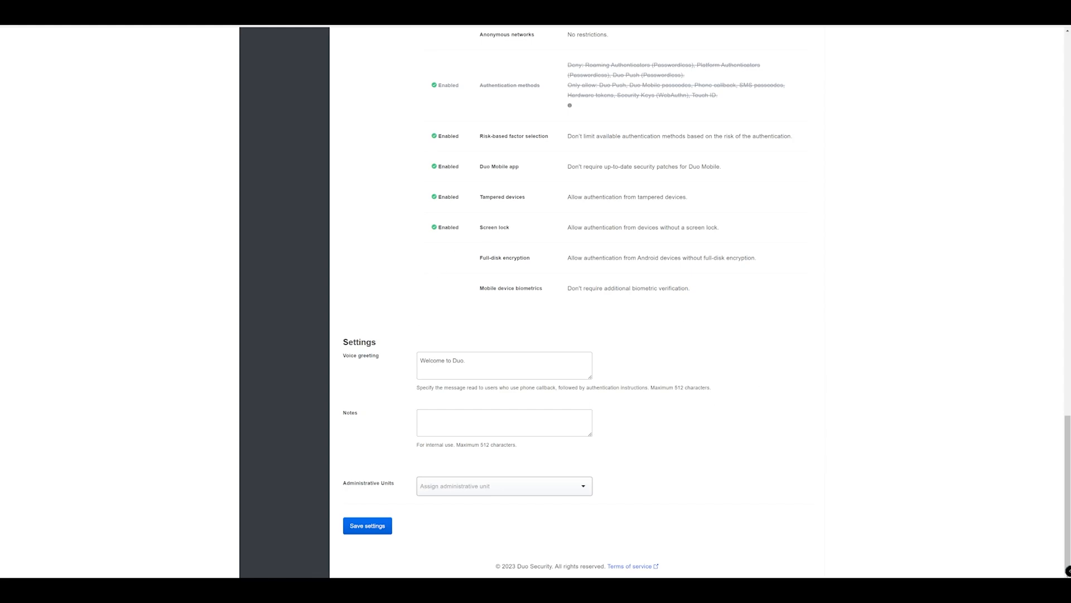
- Leave Administrative Units empty and save the Duo Central settings
left_click(505, 486)
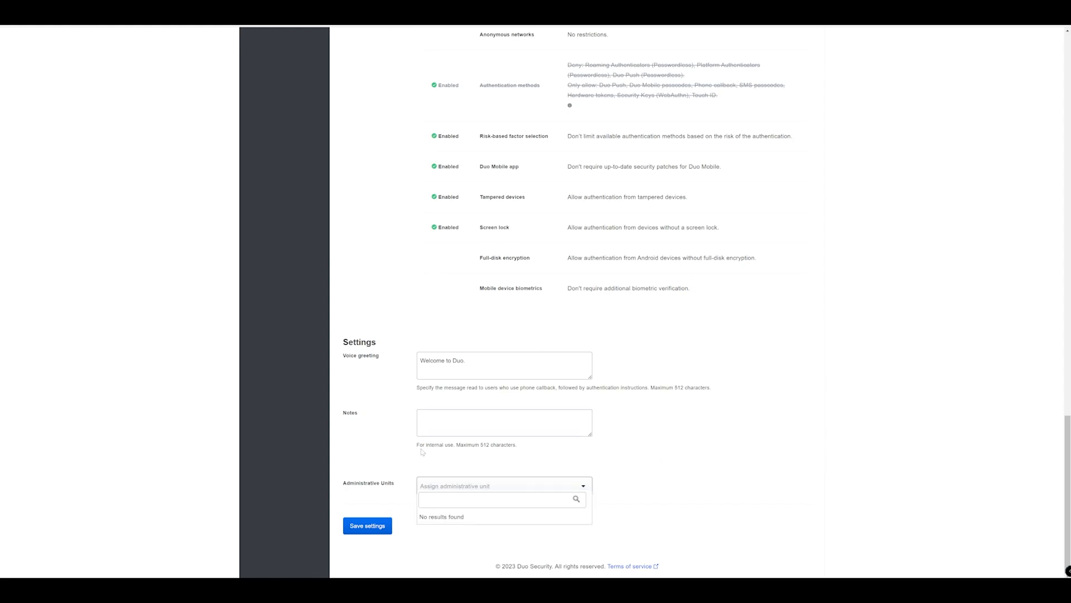
left_click(297, 484)
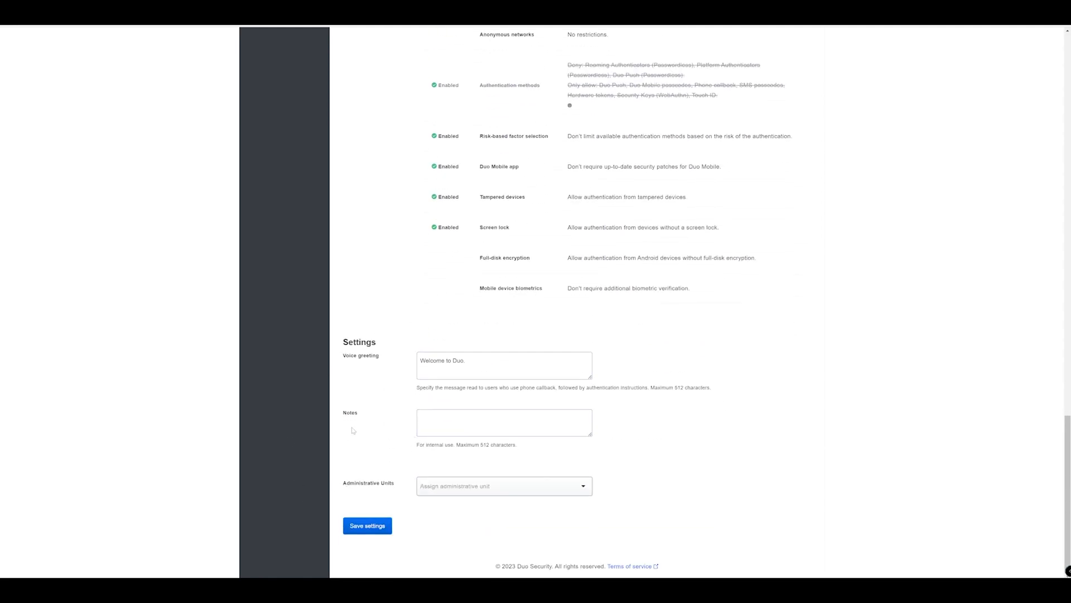
left_click(367, 526)
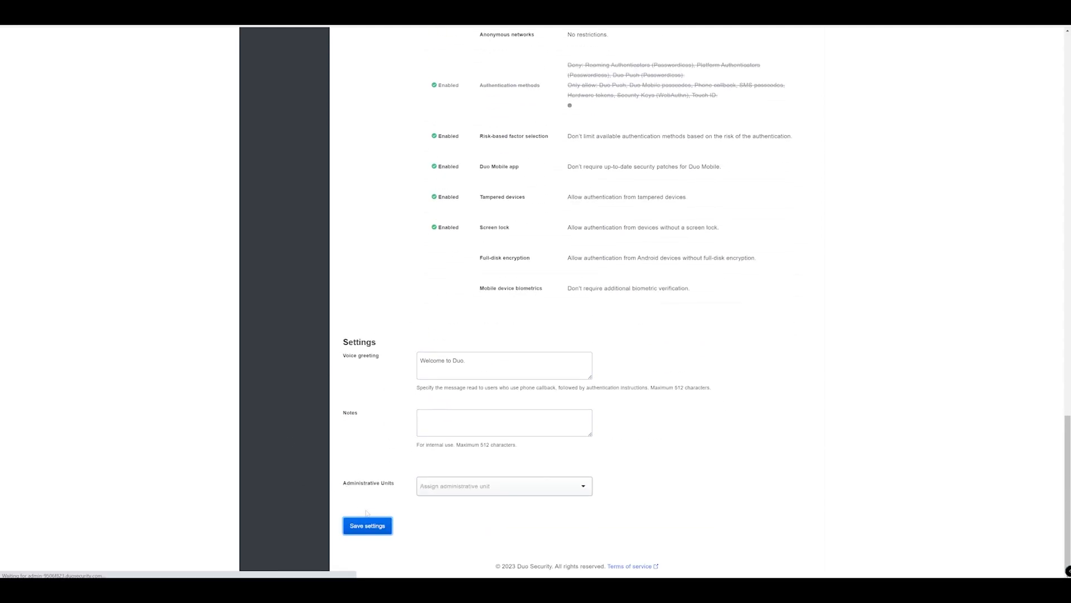
left_click(368, 525)
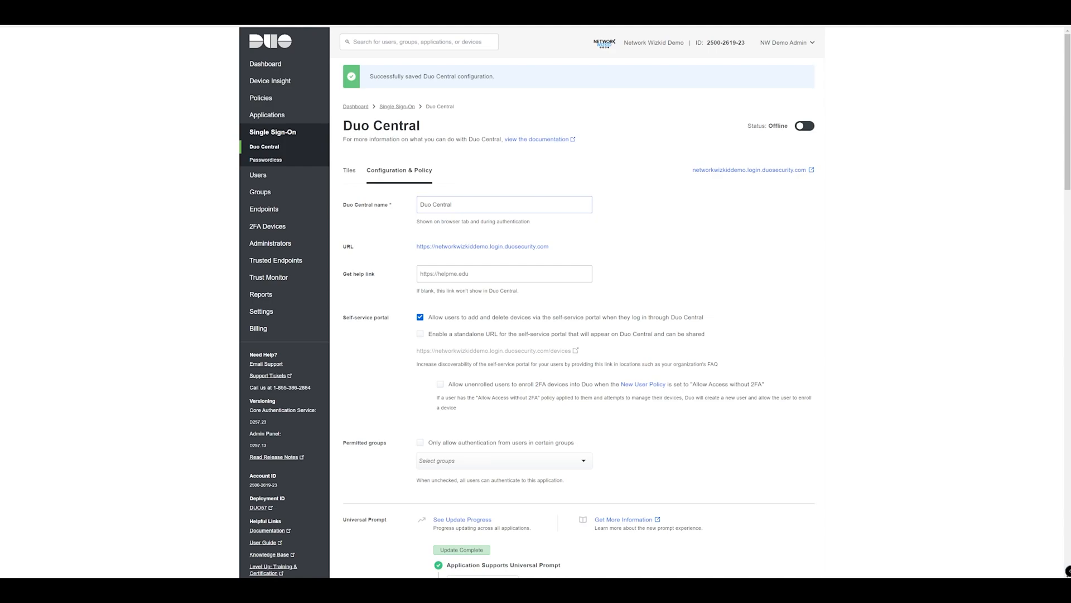
mouse_move(725, 139)
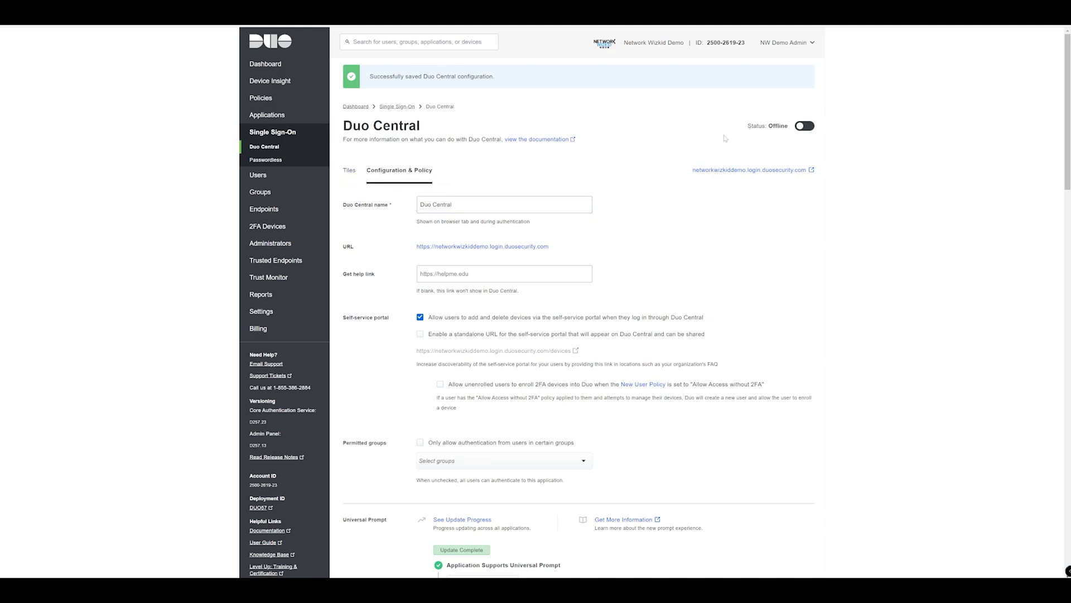
- Switch to the Duo Central Tiles tab, which still has no tiles
left_click(349, 170)
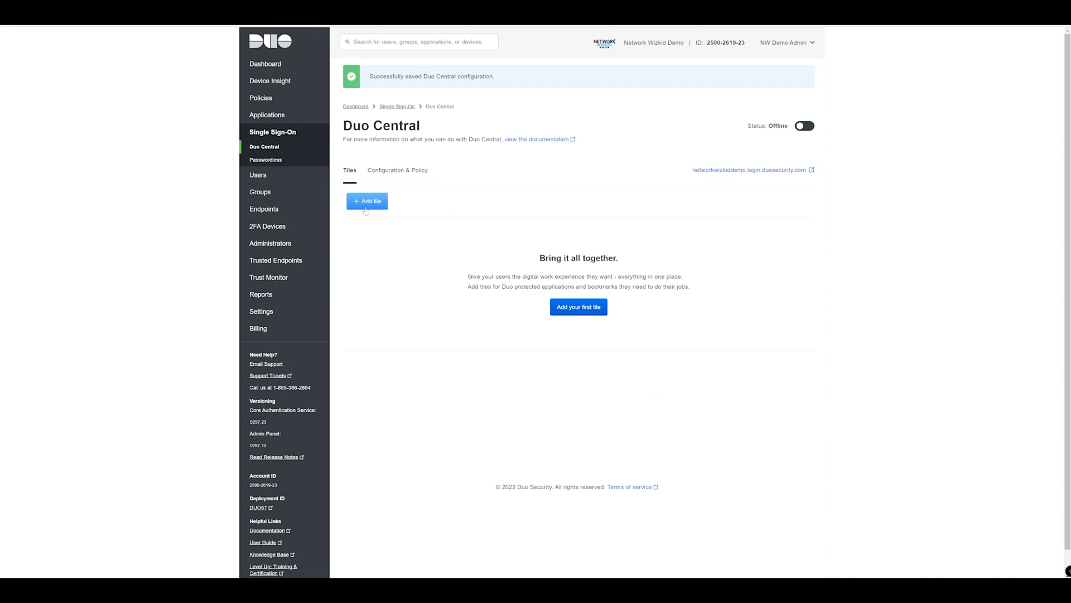
left_click(367, 201)
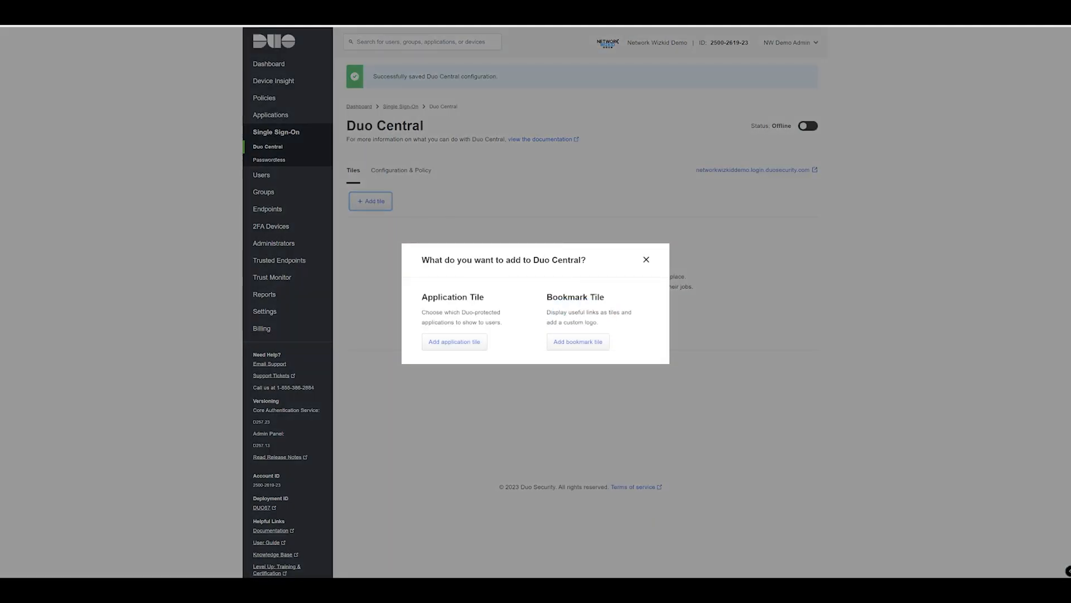
mouse_move(605, 329)
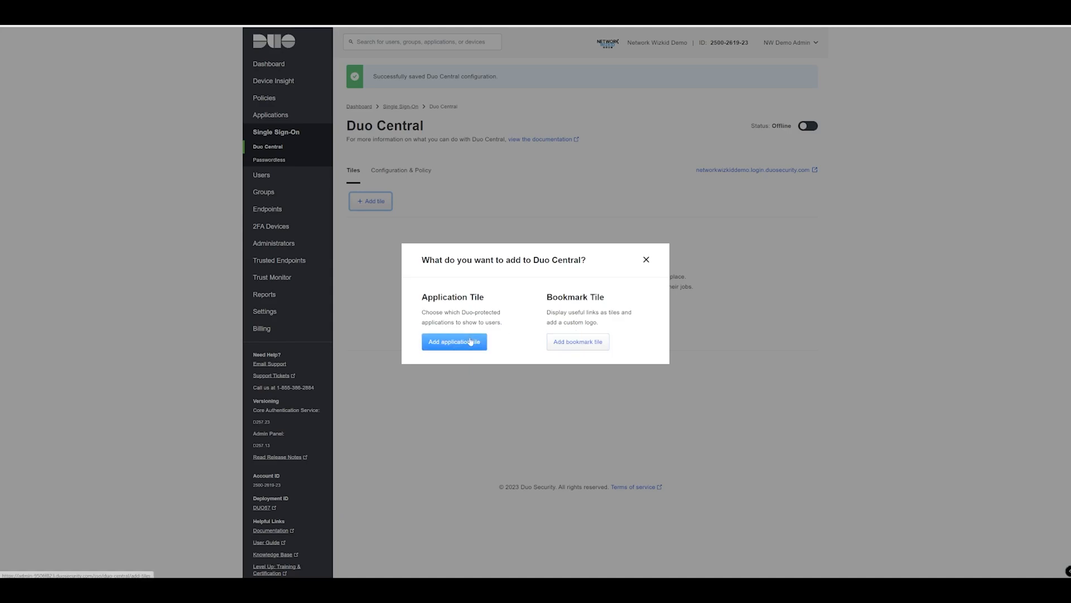
left_click(454, 342)
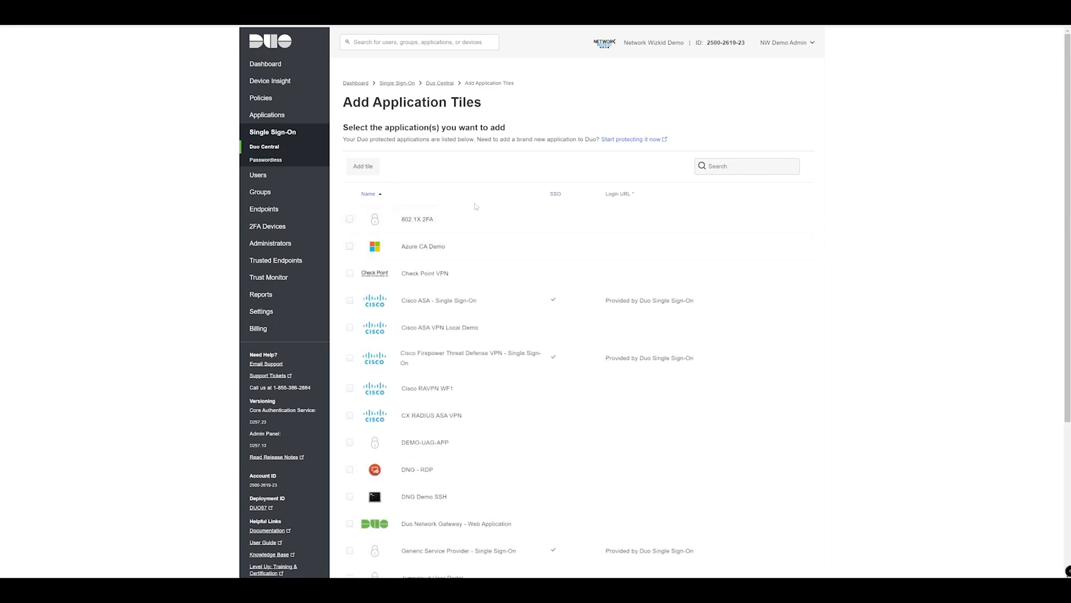
mouse_move(432, 375)
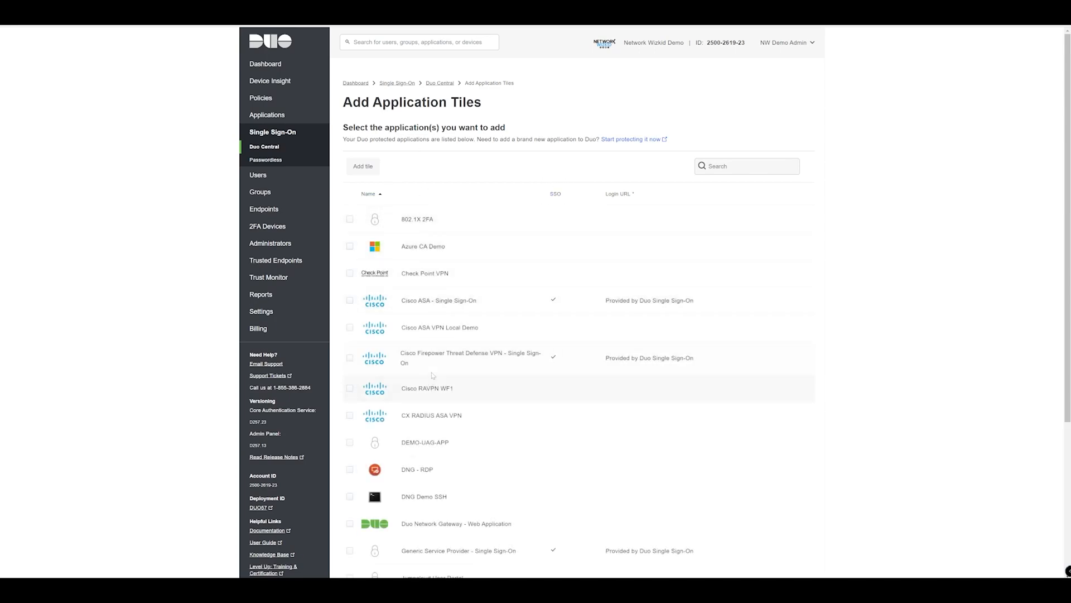
scroll("down", 3)
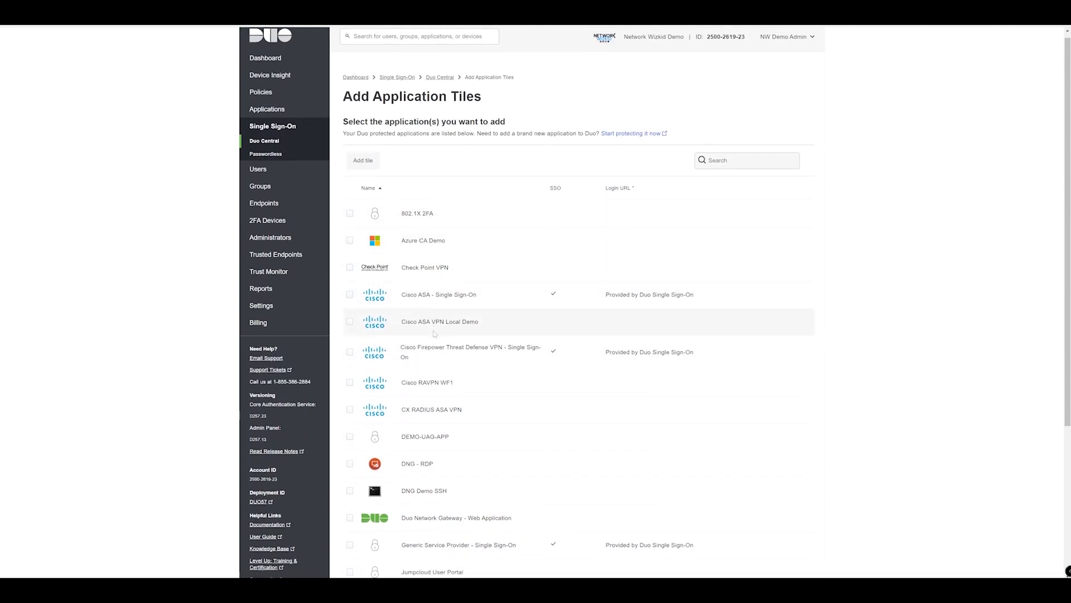
scroll("down", 3)
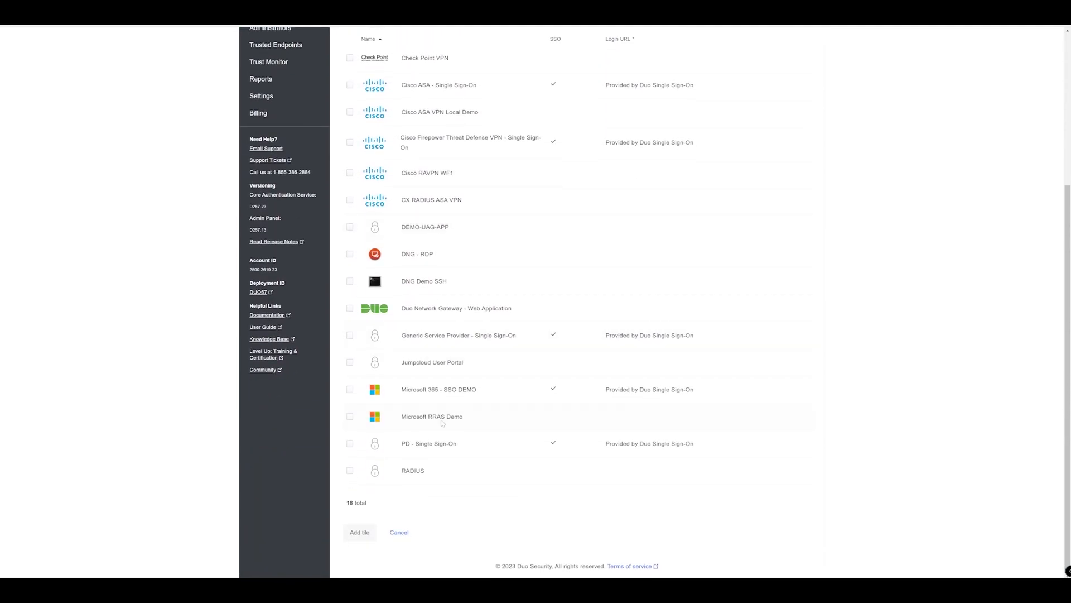
scroll("up", 3)
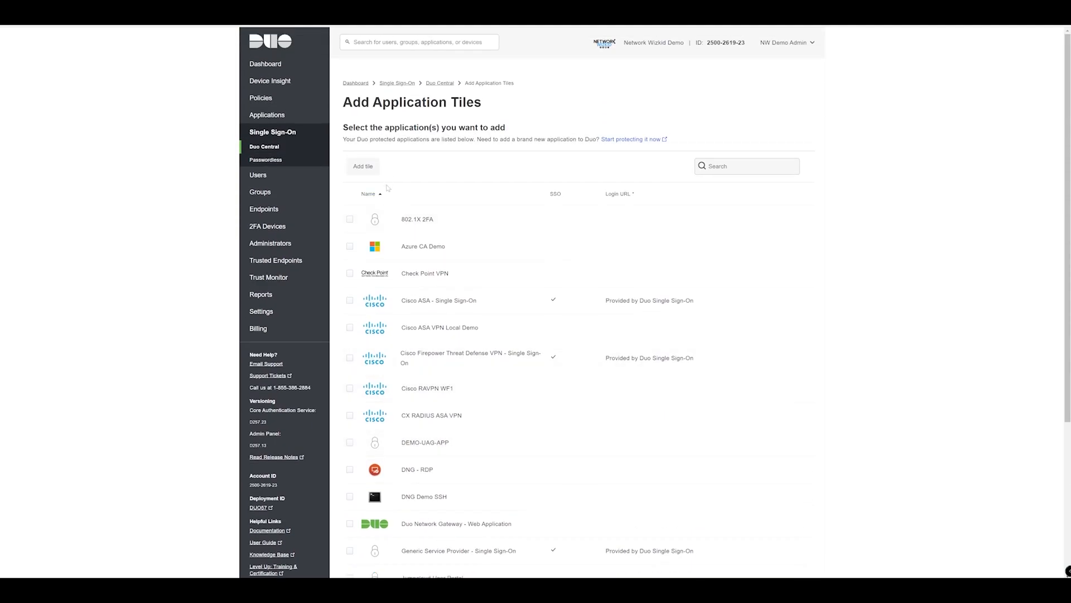
mouse_move(308, 153)
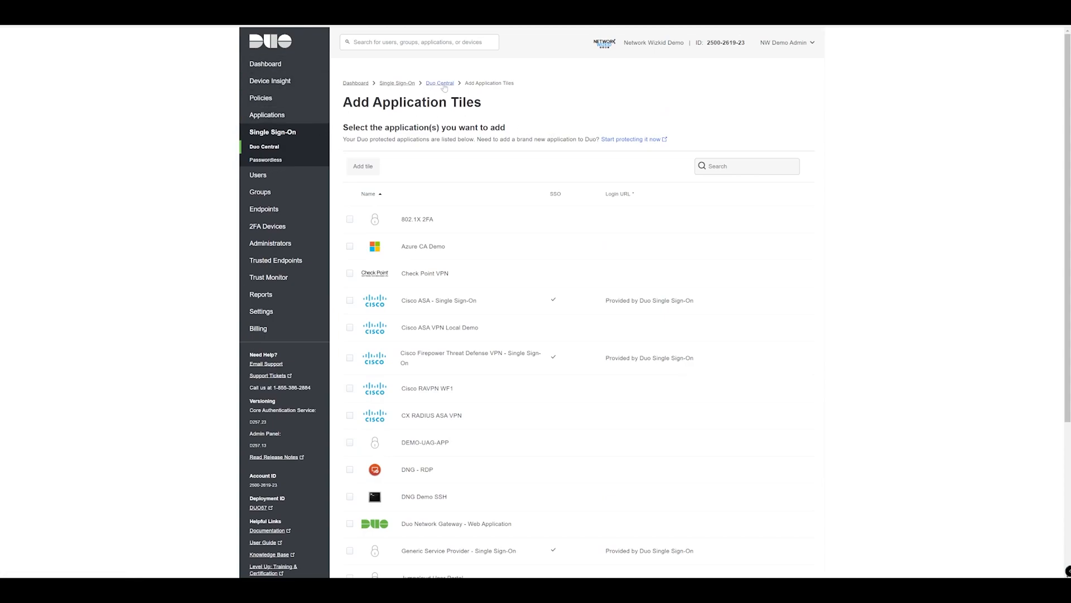
left_click(440, 83)
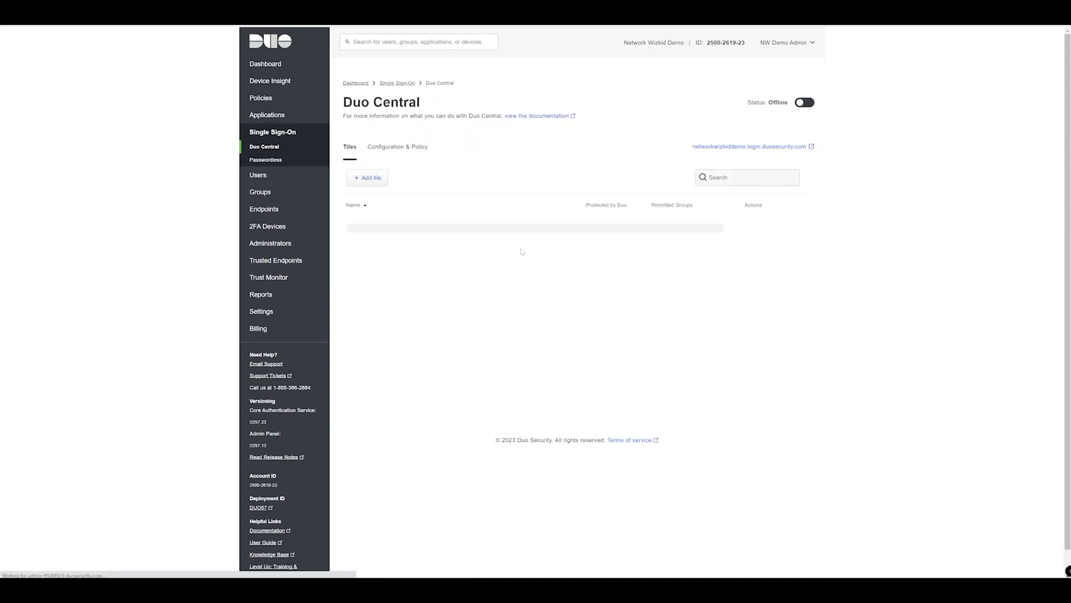
- Start a new bookmark tile and keep it visible for all users
left_click(367, 178)
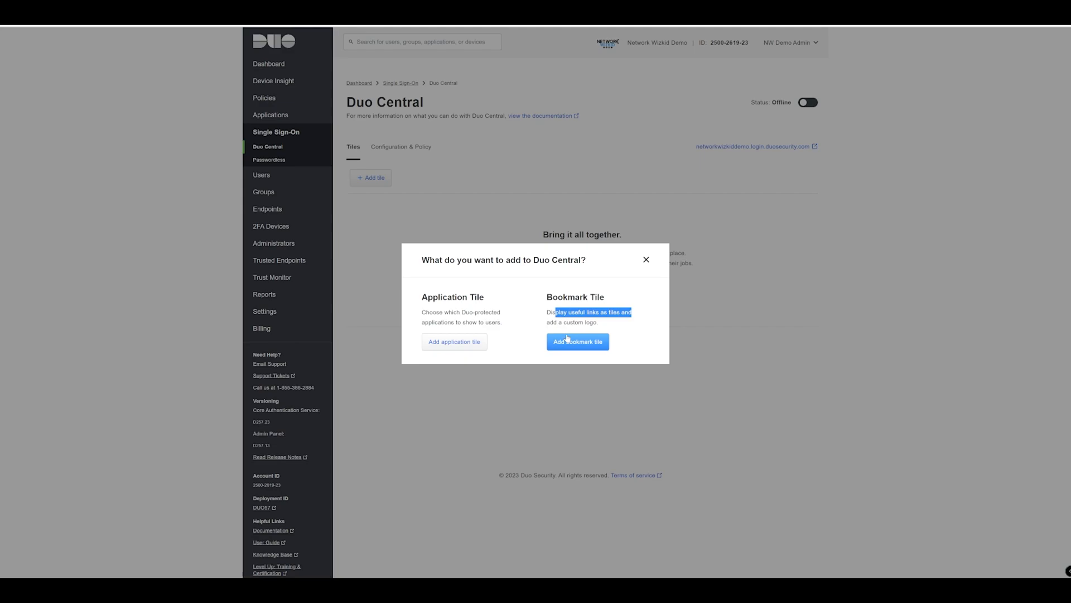
left_click(577, 341)
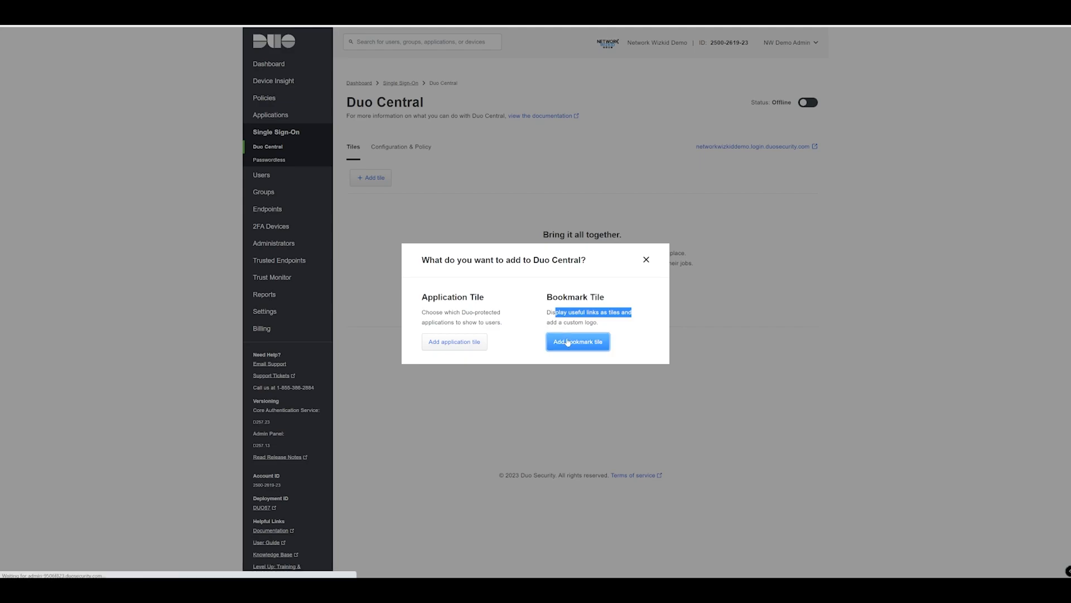
left_click(576, 341)
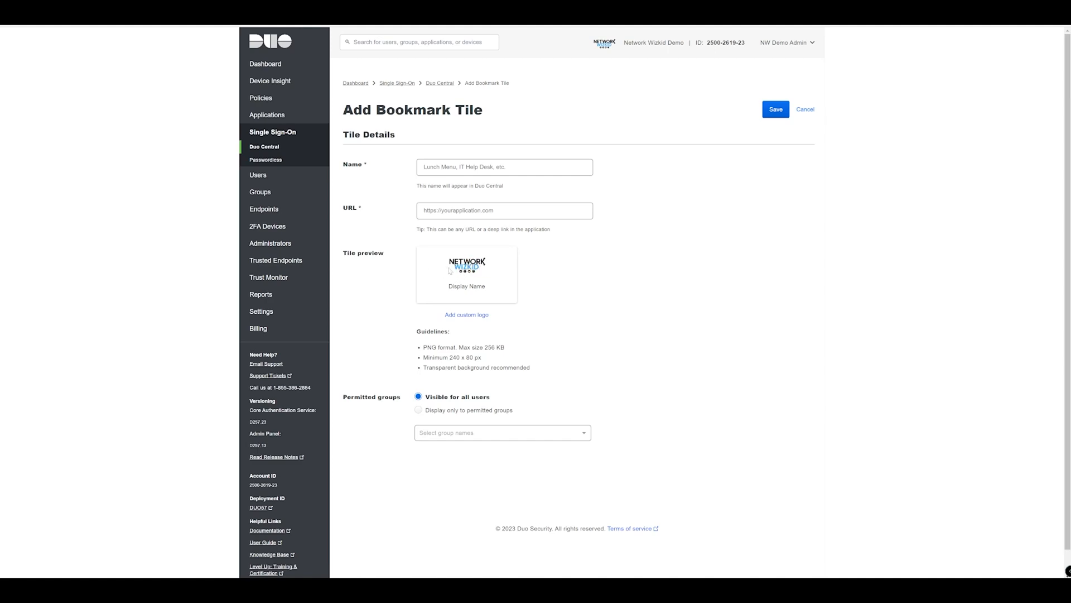
mouse_move(474, 250)
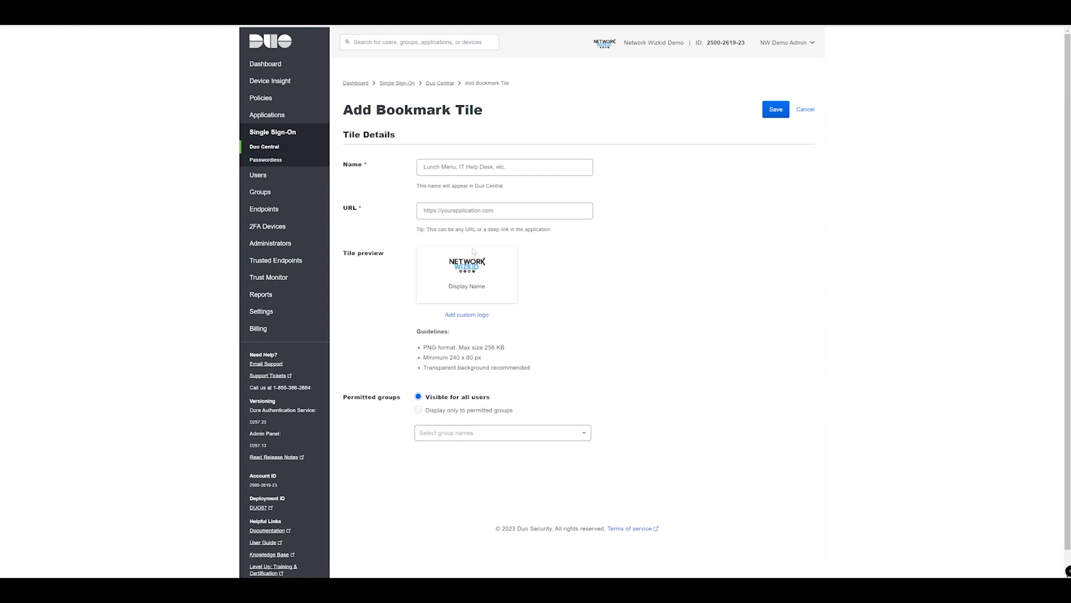
left_click(504, 167)
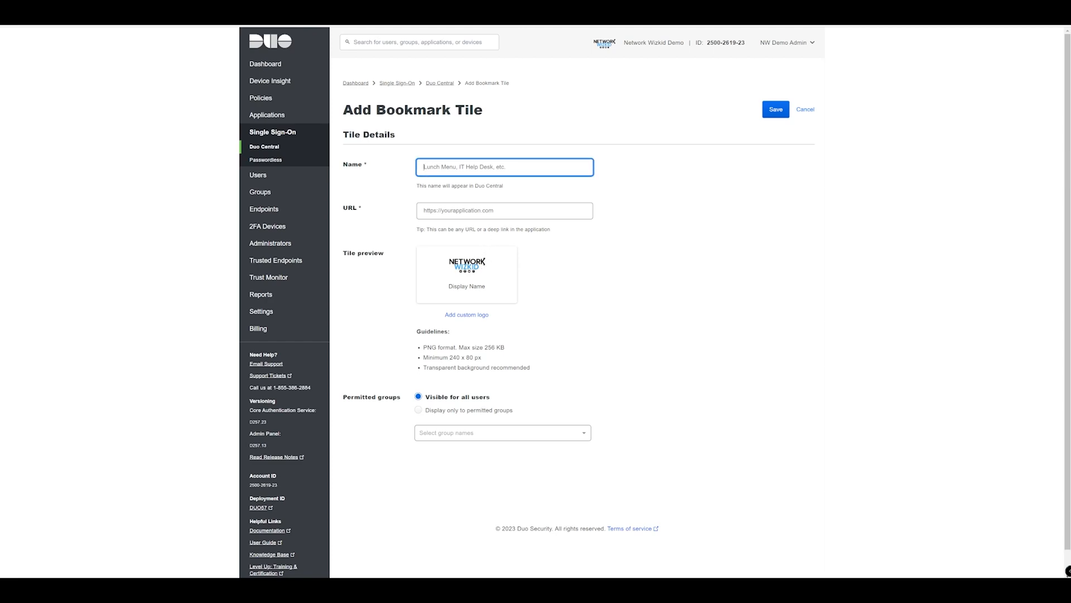
left_click(504, 210)
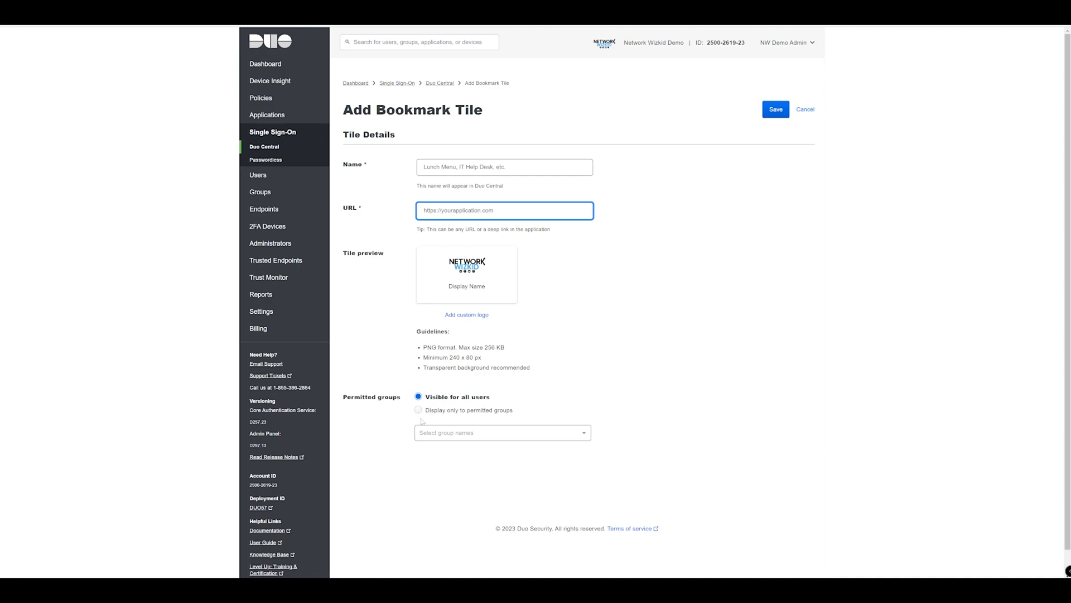
left_click(418, 410)
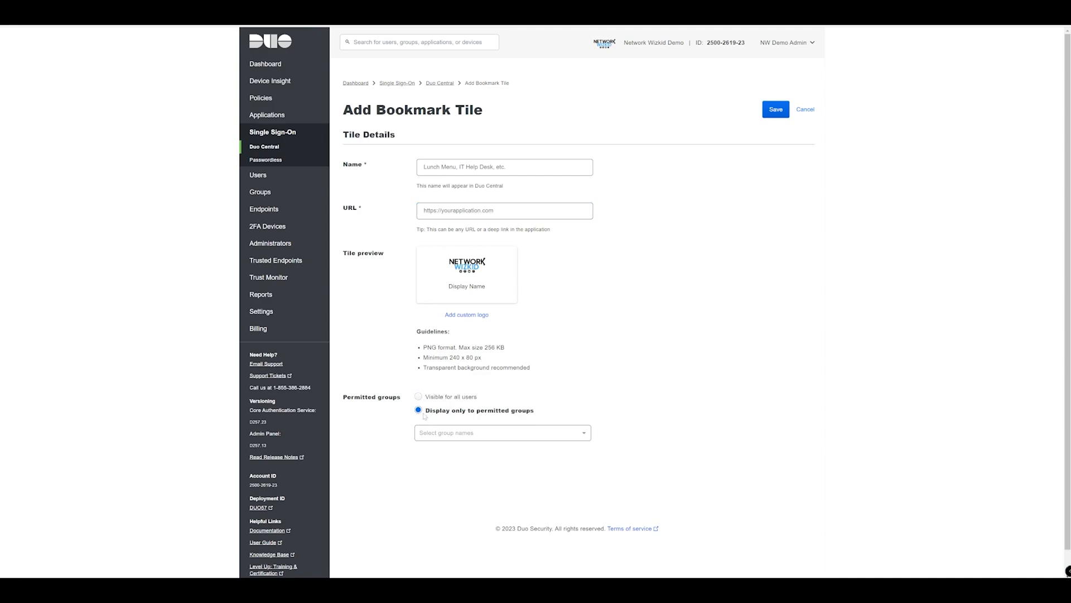
left_click(418, 397)
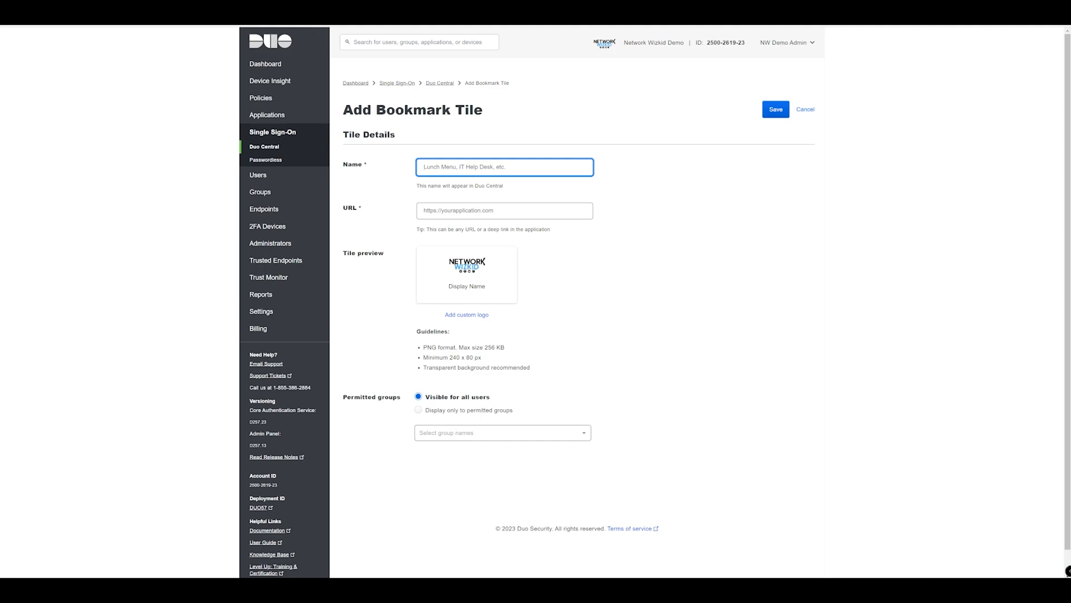
- Name the tile 'Network Wizkid Server' and enter its server URL
type("Netwr")
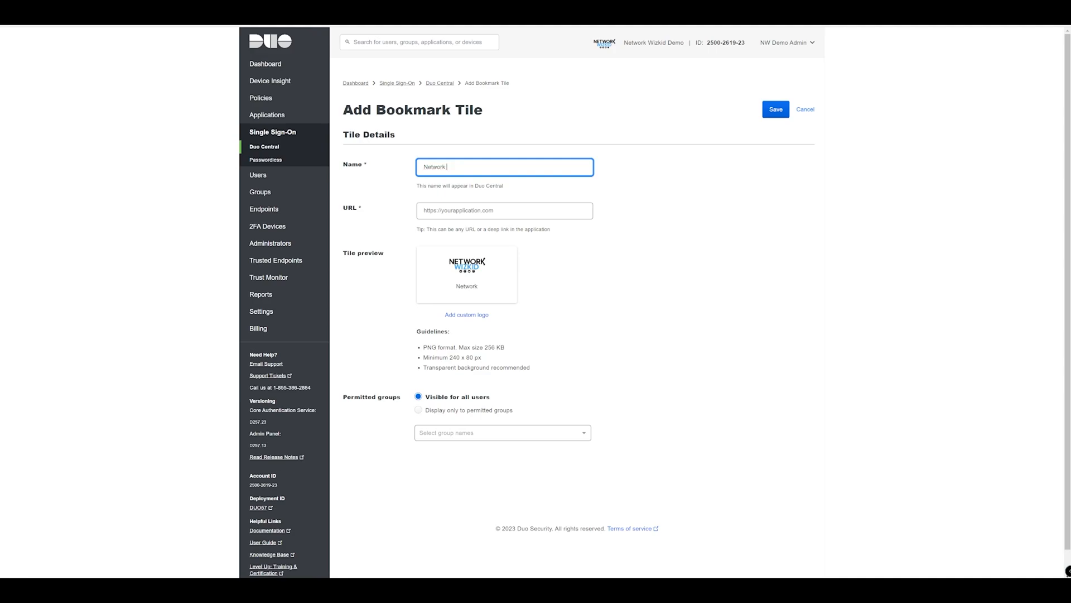
type("Wizkid Server")
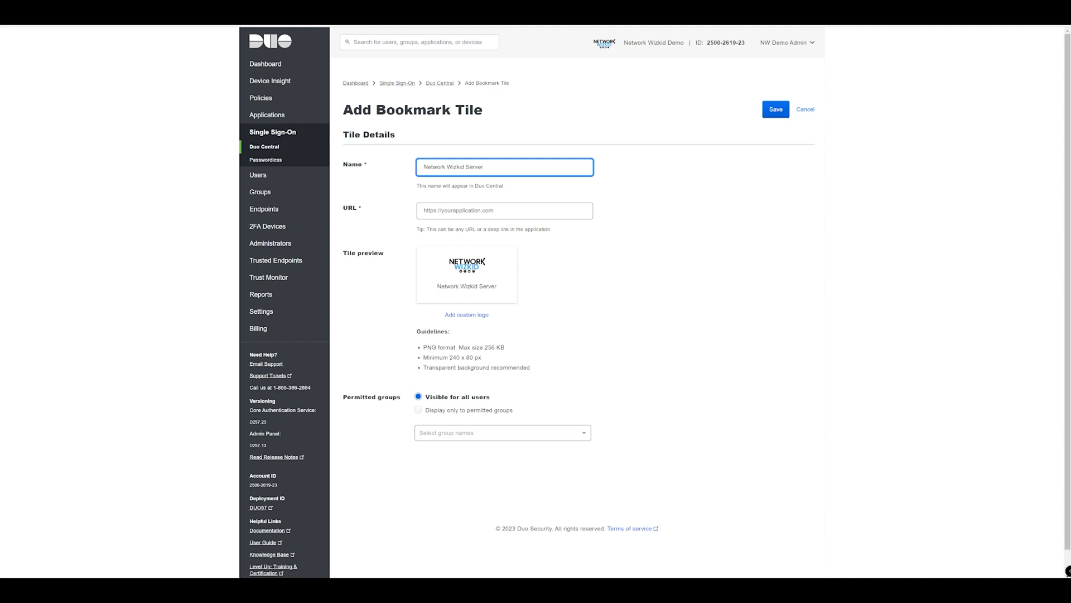
left_click(505, 209)
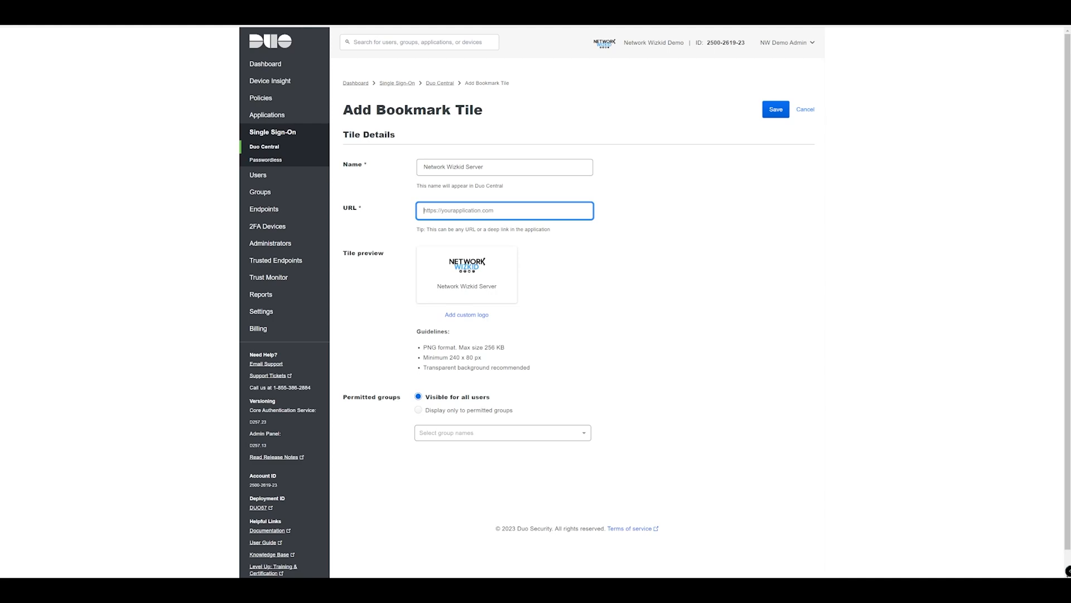
type("nwsrv.internet.networkwizkid.co.uk")
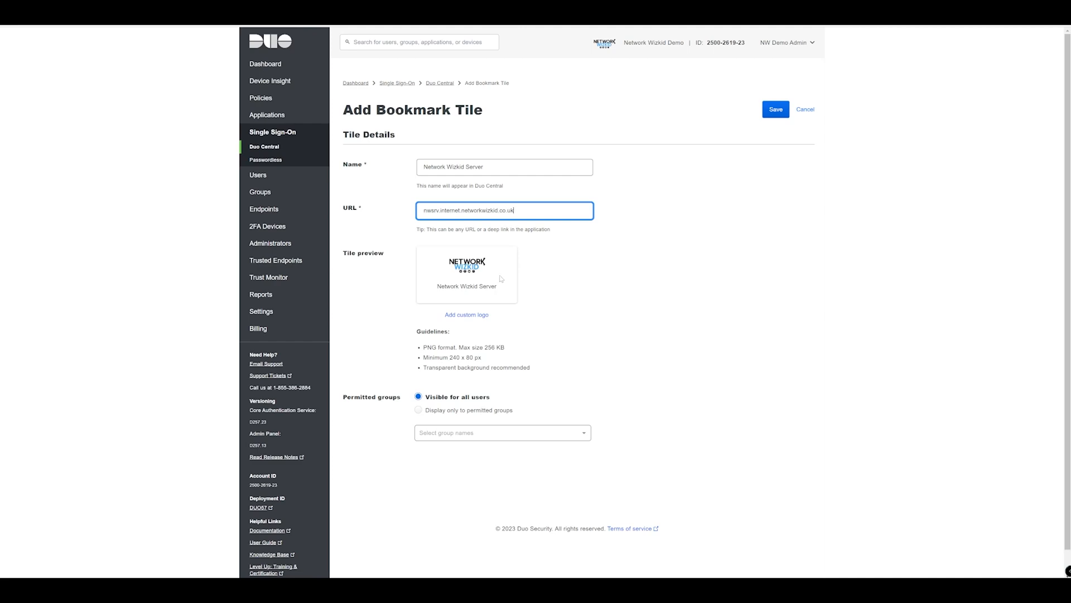
left_click(776, 109)
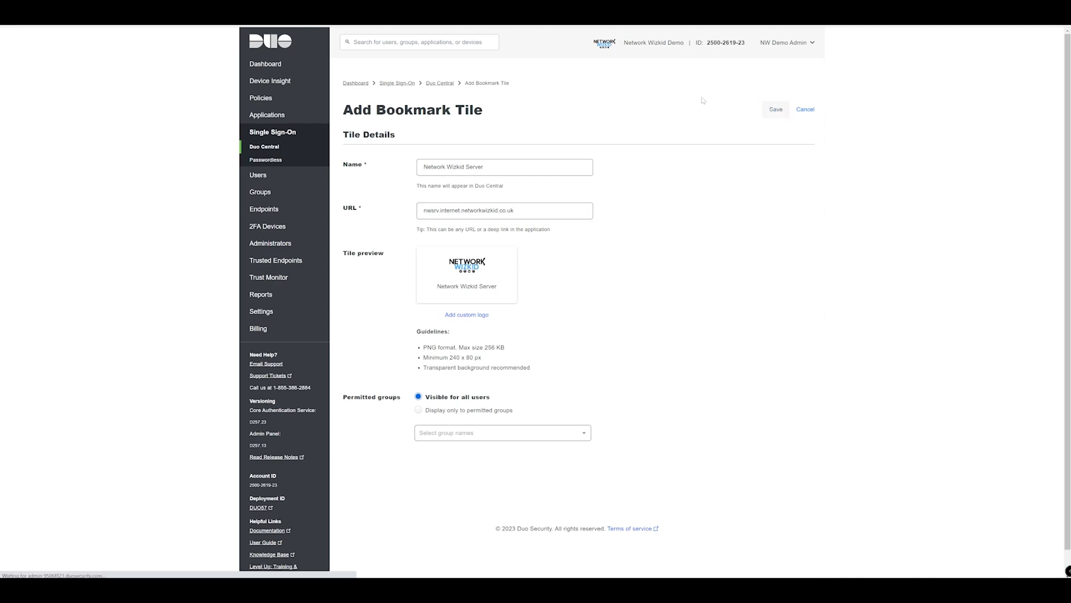
- Save the Network Wizkid Server tile and put Duo Central online
left_click(775, 109)
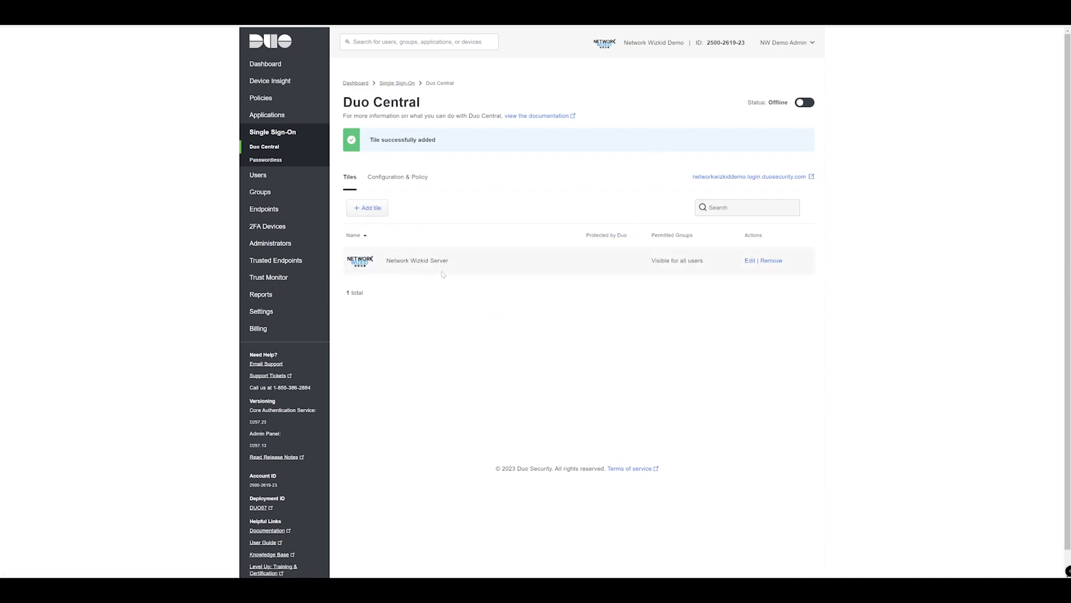
mouse_move(487, 274)
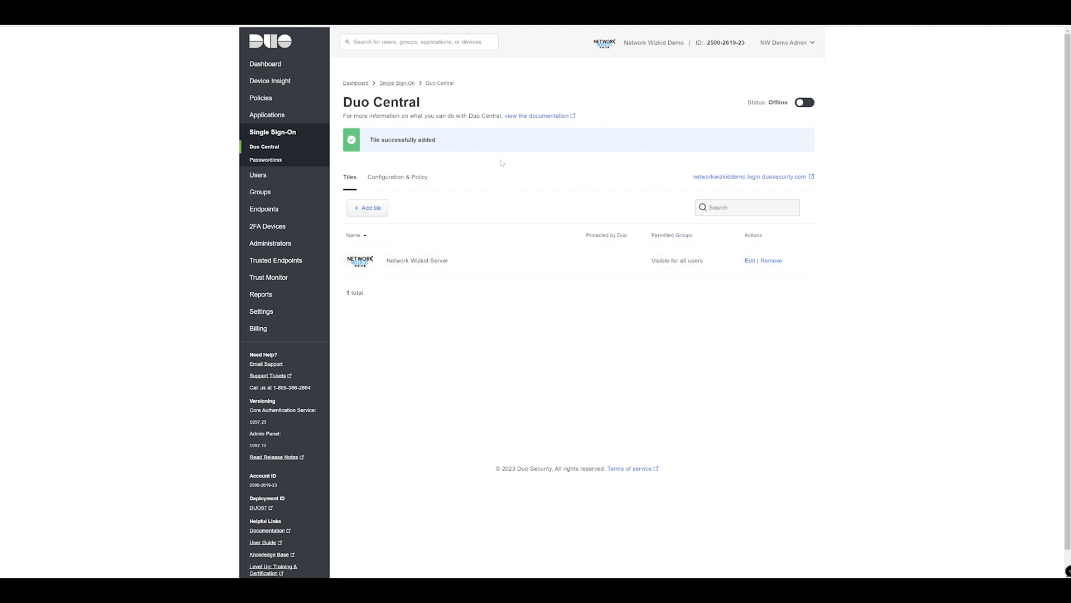
left_click(806, 103)
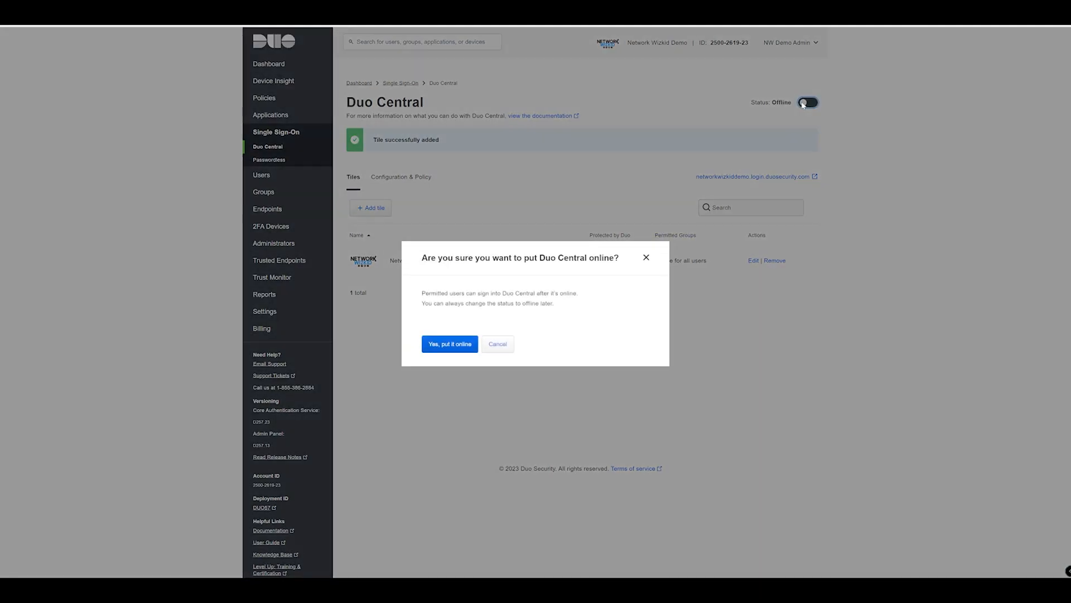
left_click(450, 343)
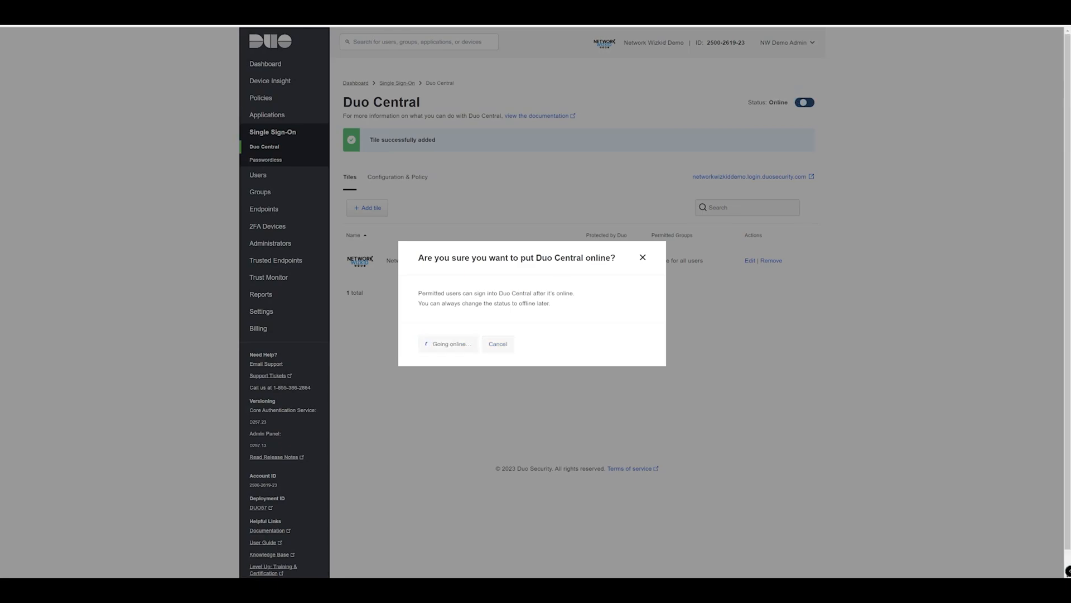
left_click(448, 344)
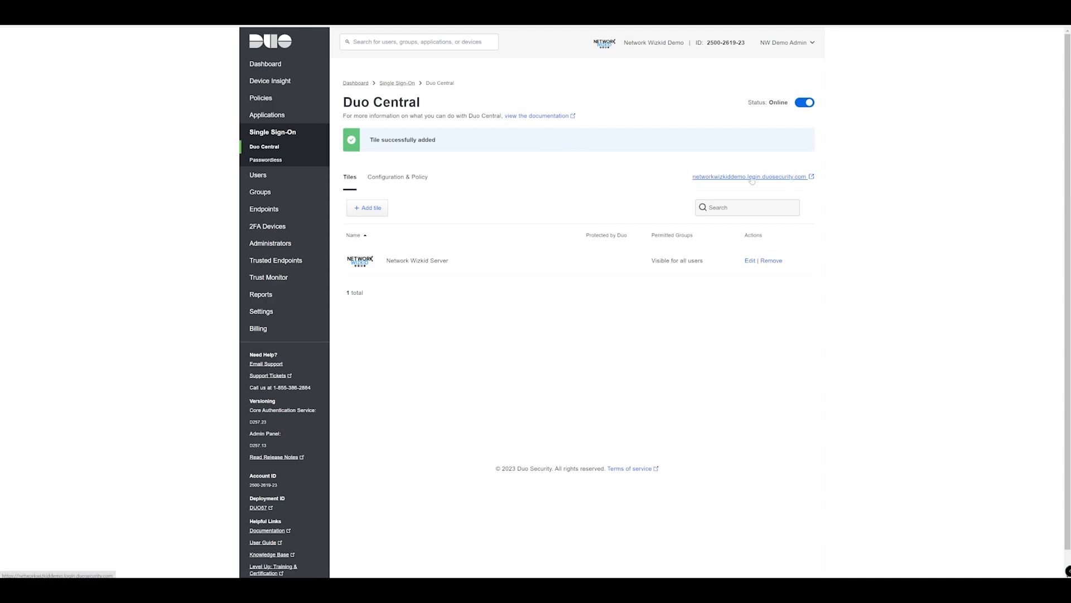
left_click(749, 176)
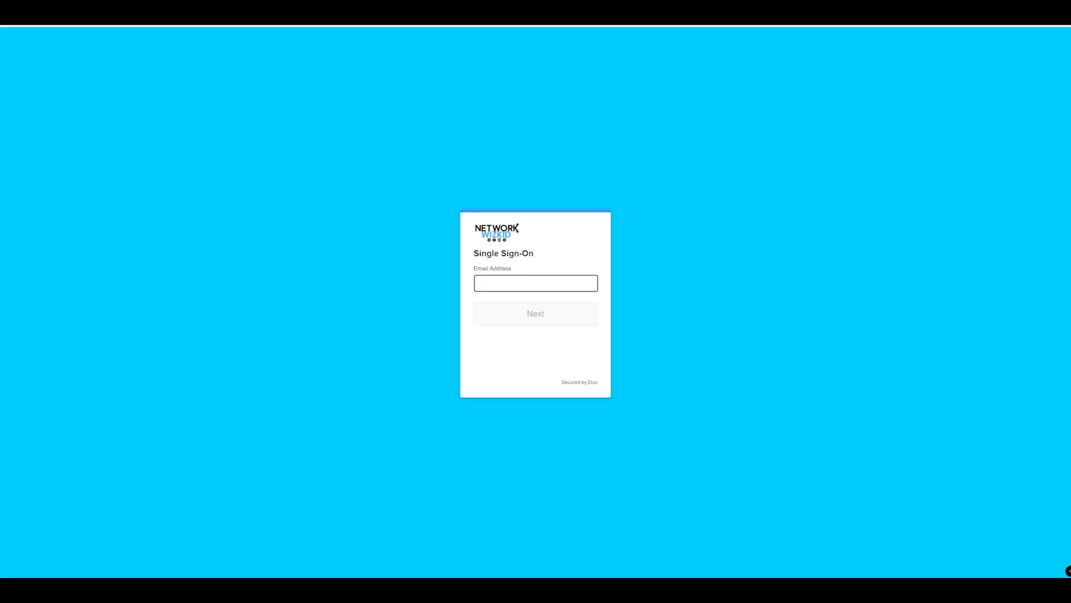
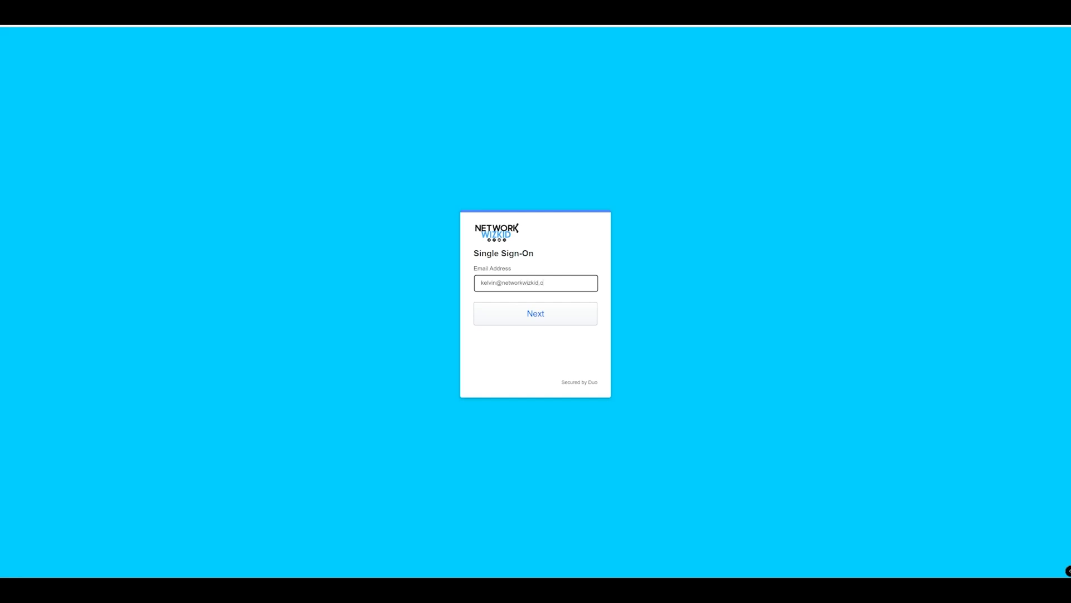
left_click(535, 313)
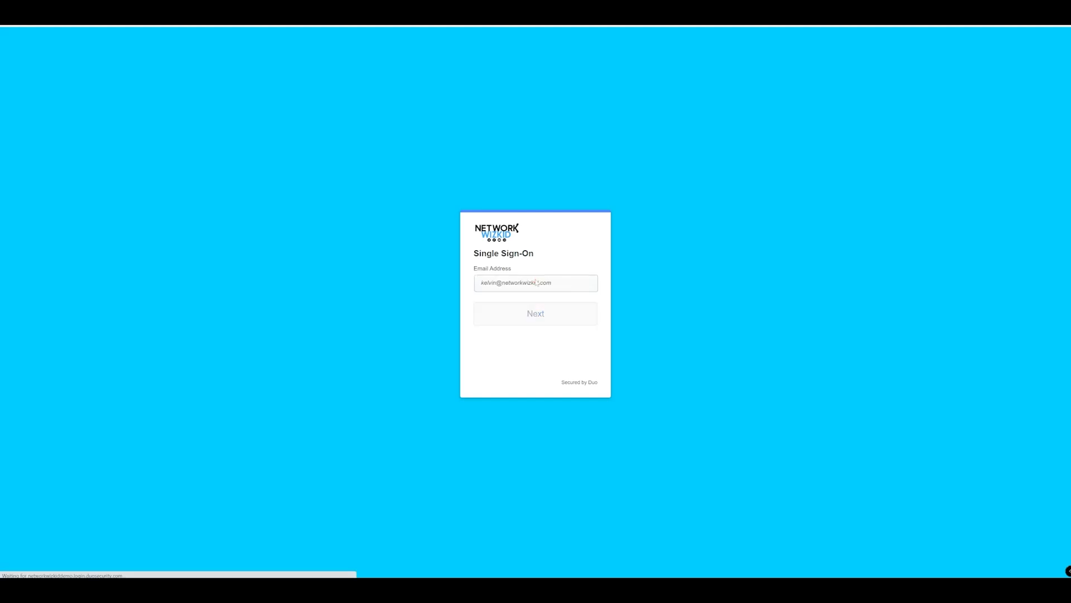
type("password")
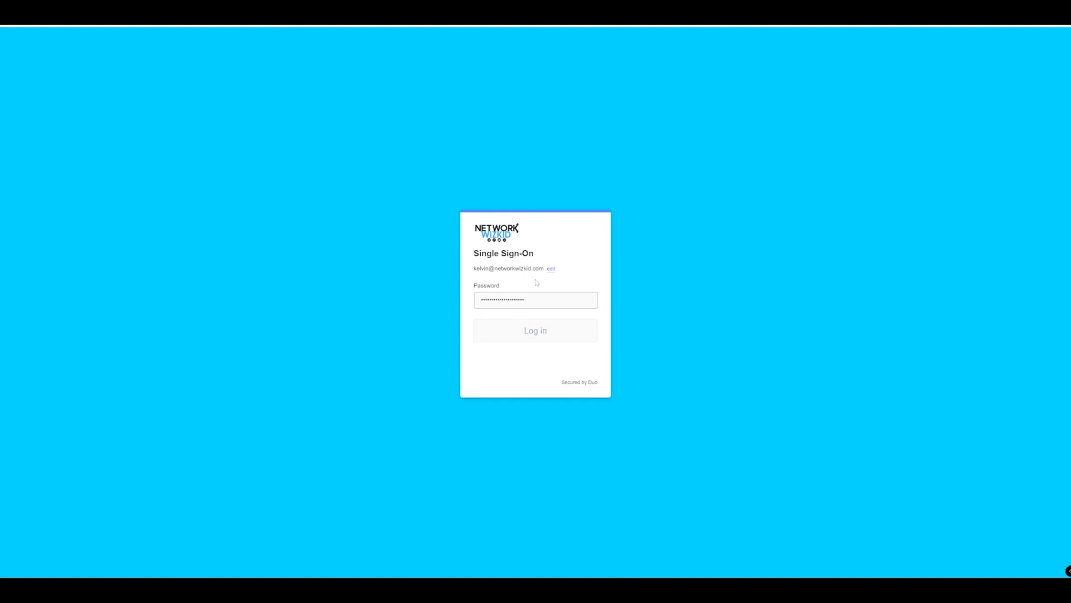
left_click(536, 330)
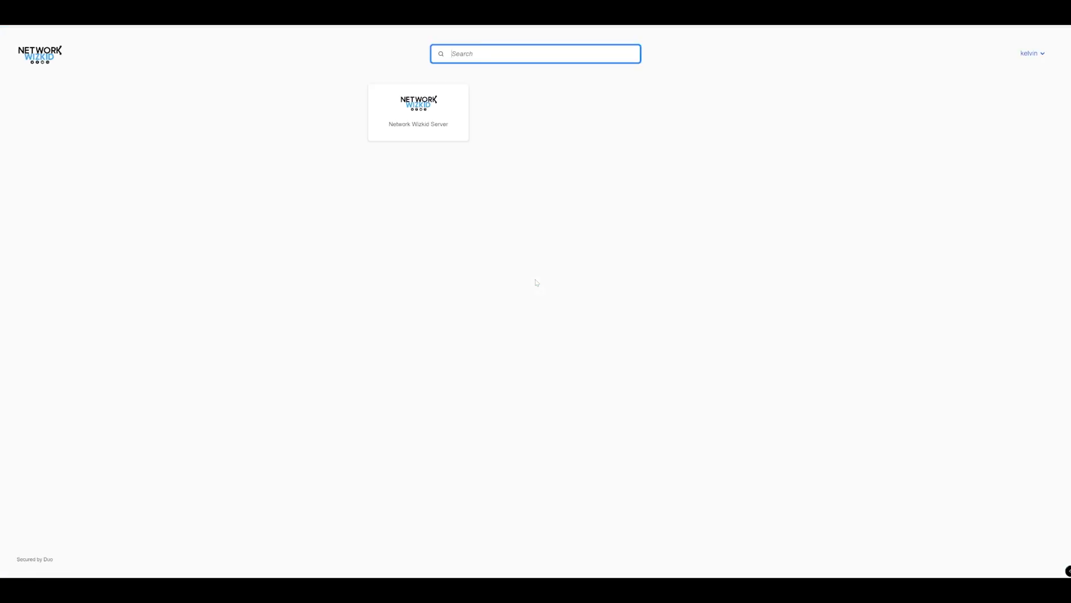
mouse_move(168, 187)
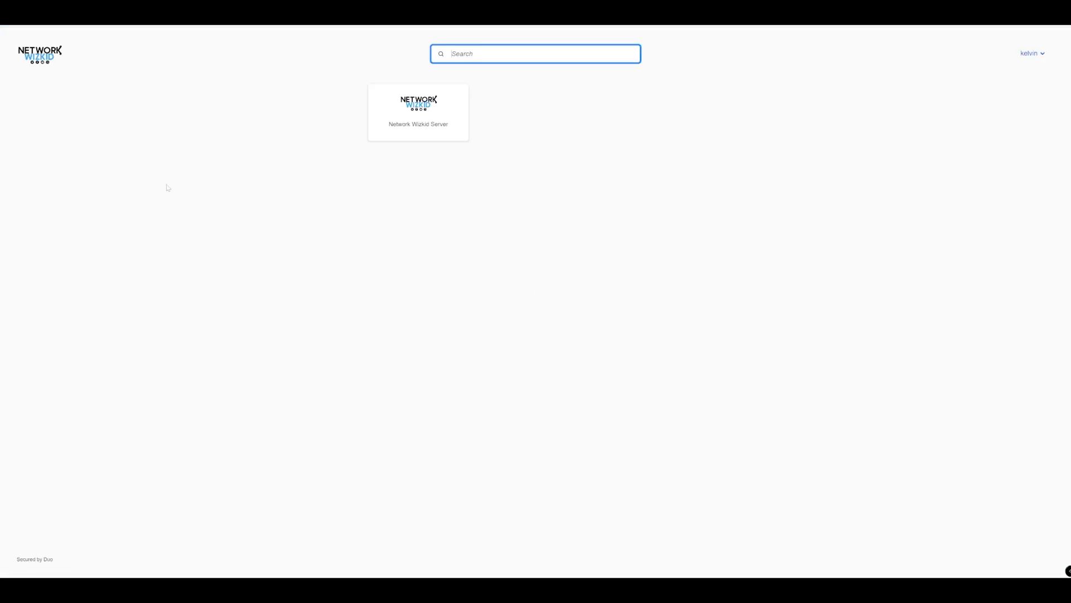
mouse_move(1018, 71)
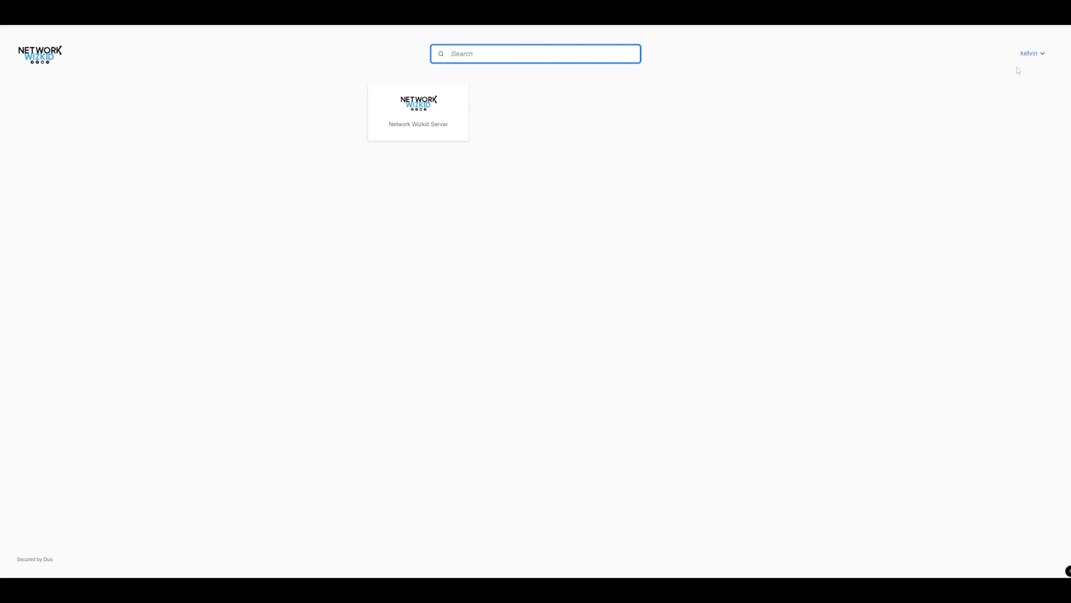
left_click(1031, 54)
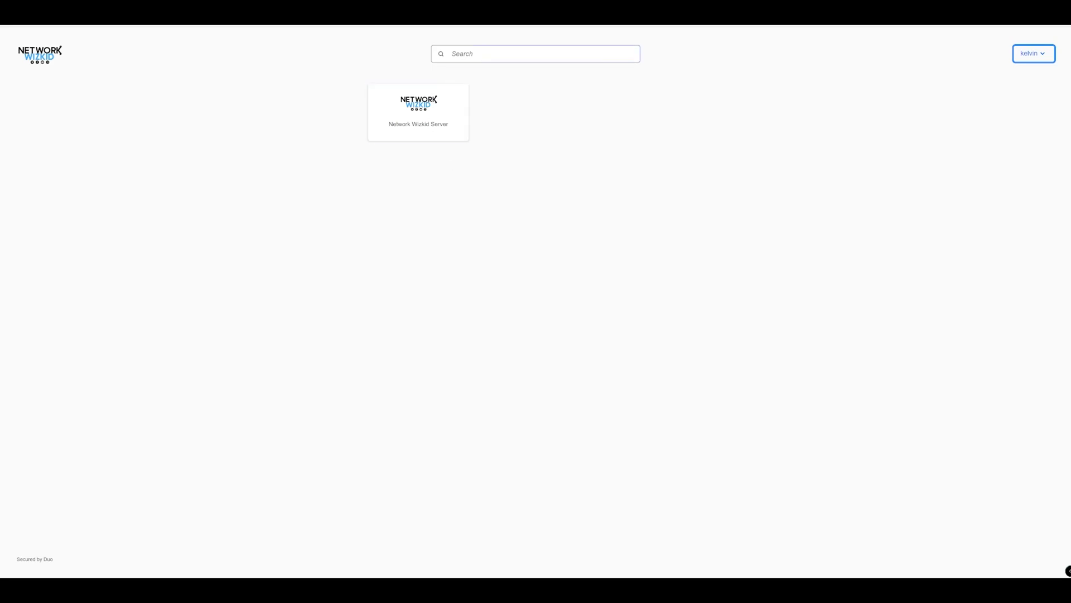
left_click(535, 55)
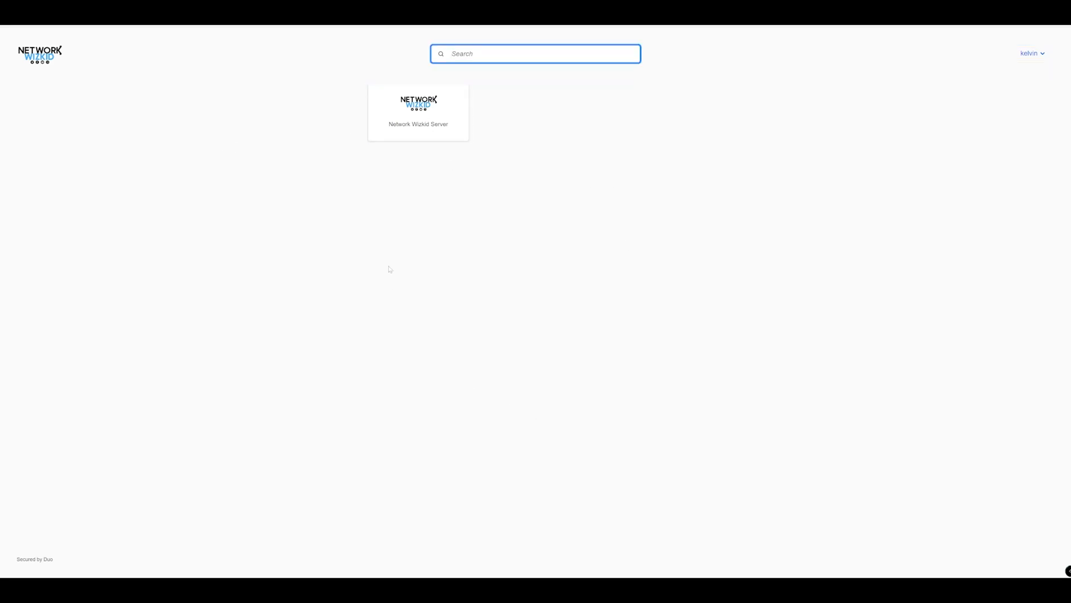
mouse_move(440, 82)
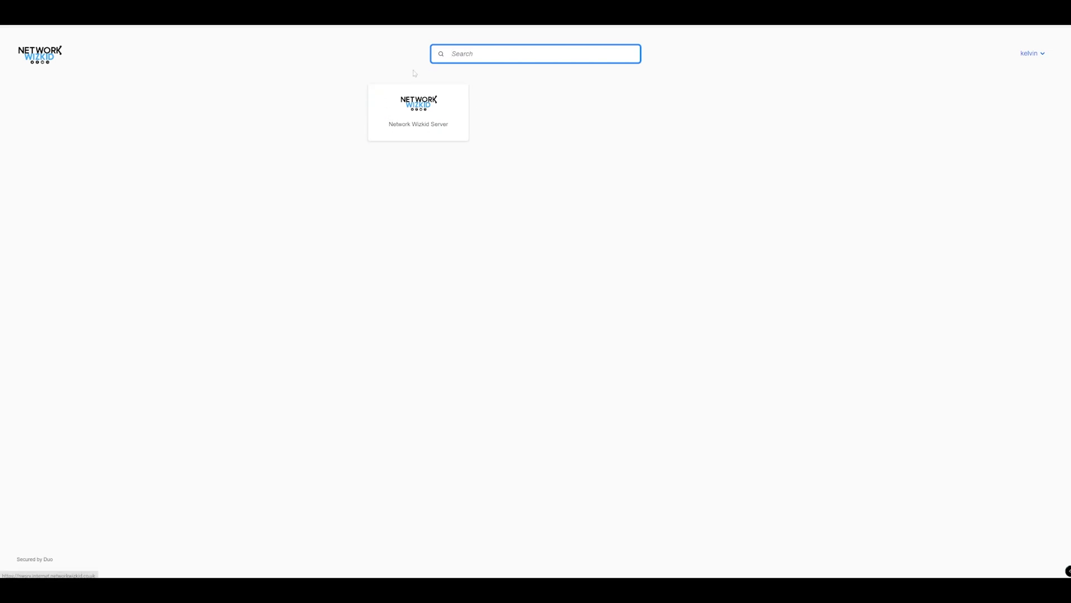
mouse_move(749, 99)
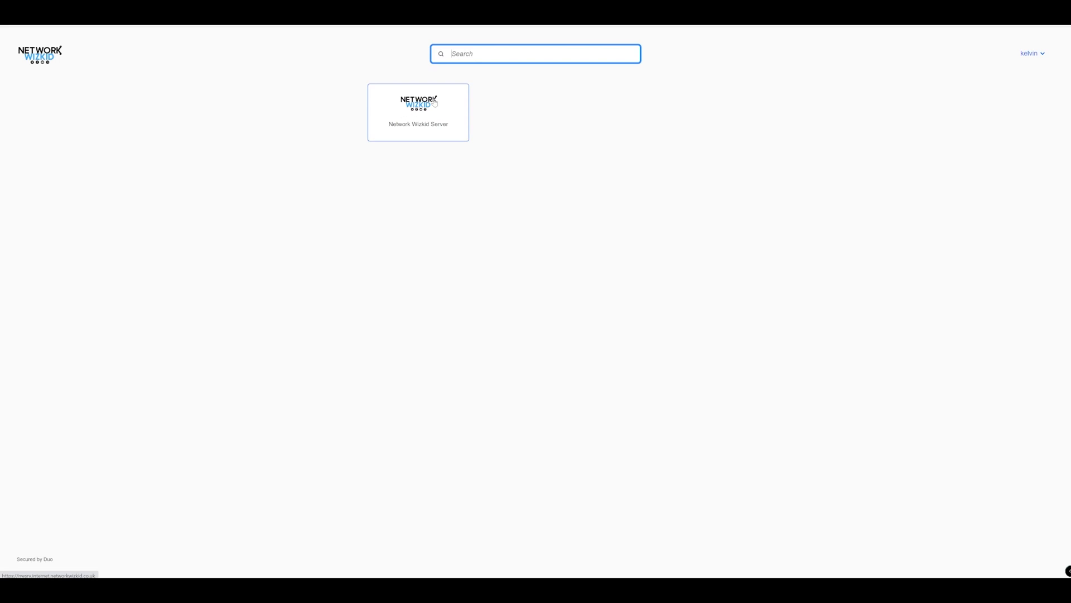
mouse_move(374, 131)
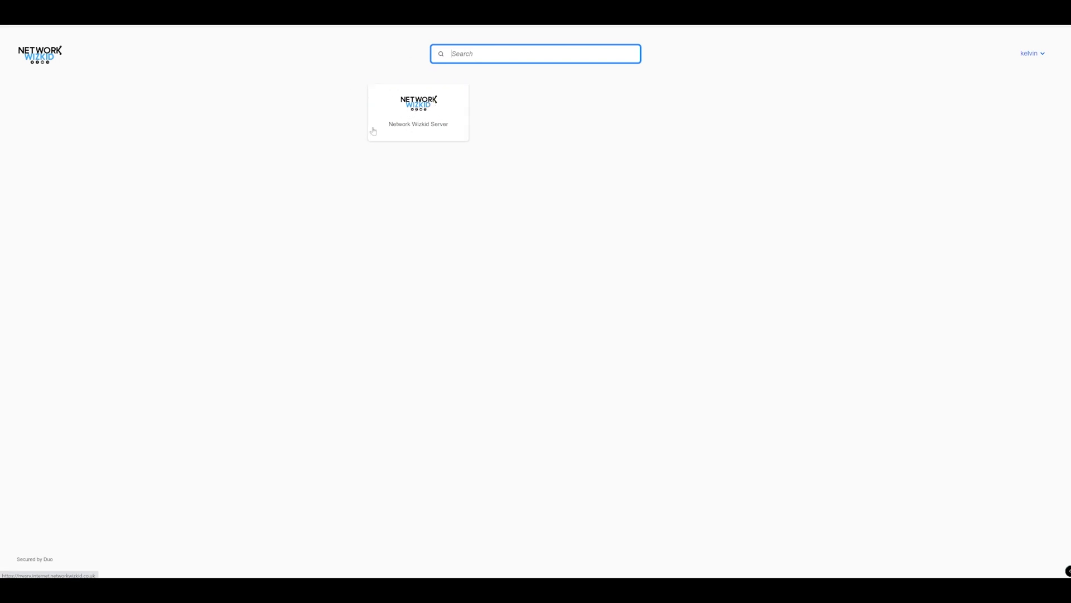
left_click(418, 112)
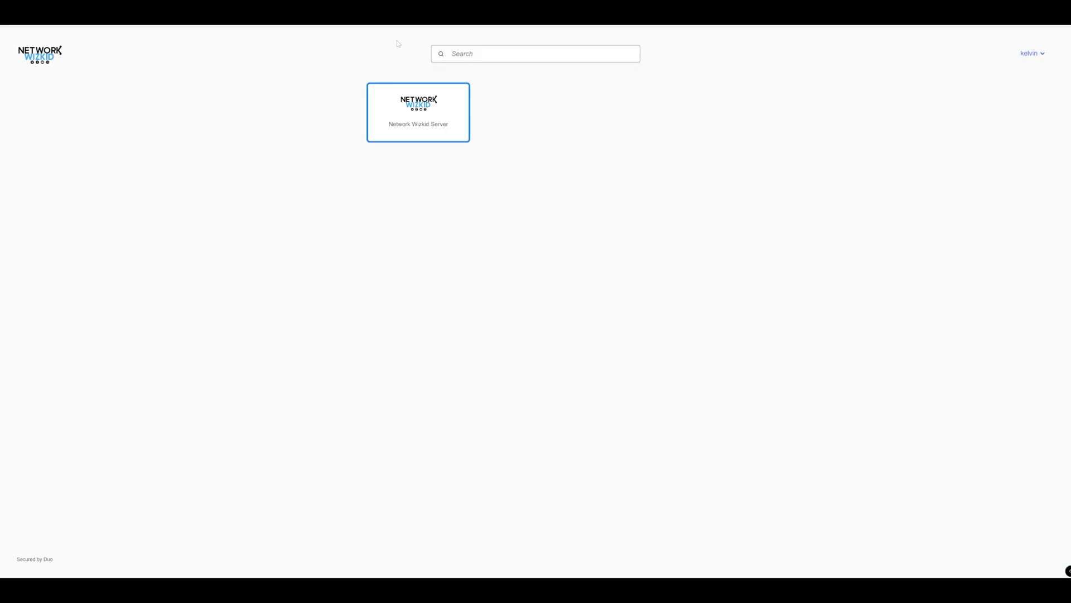
- Defer the DuoConnect update and close the Device Health check window
left_click(417, 113)
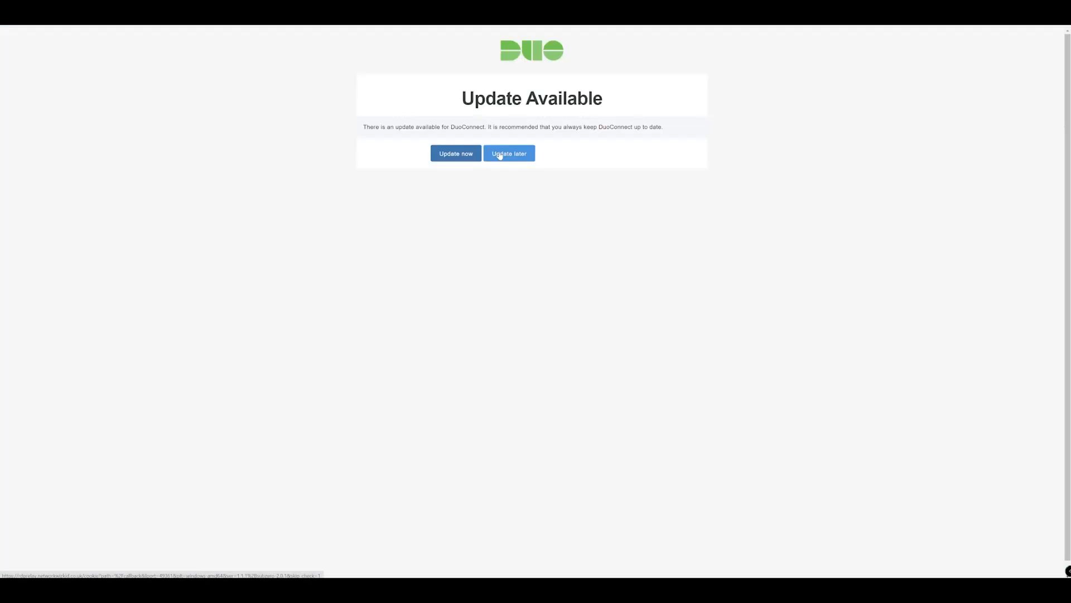
left_click(509, 153)
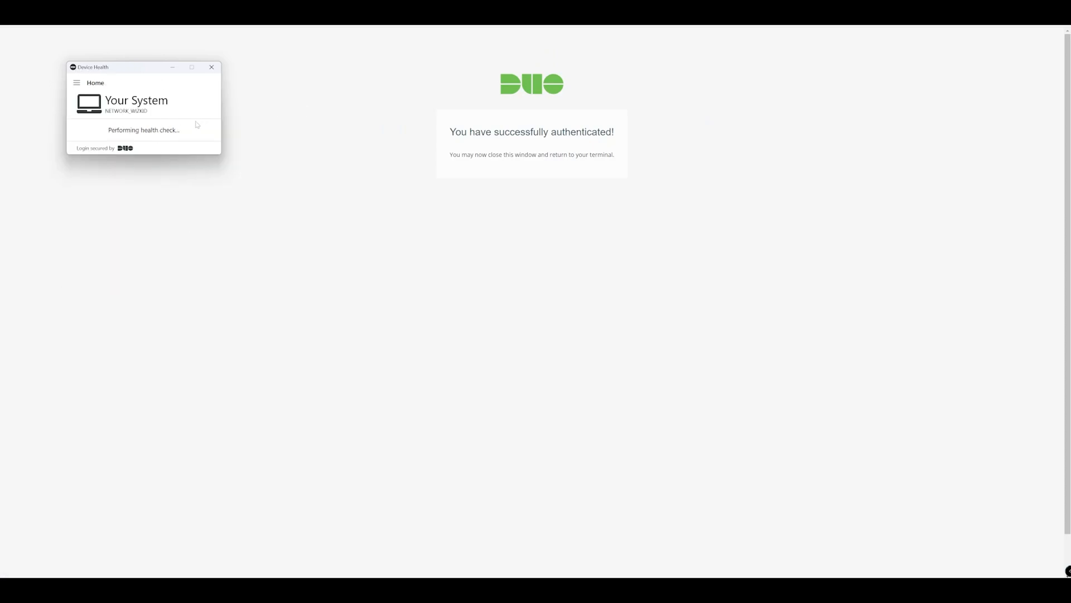
left_click(212, 67)
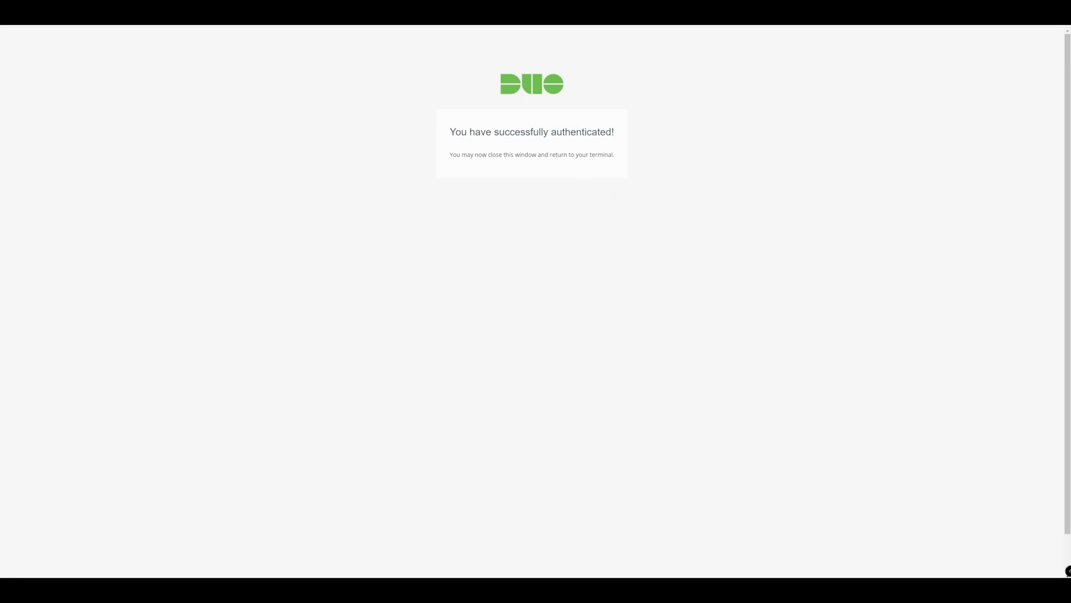
mouse_move(468, 88)
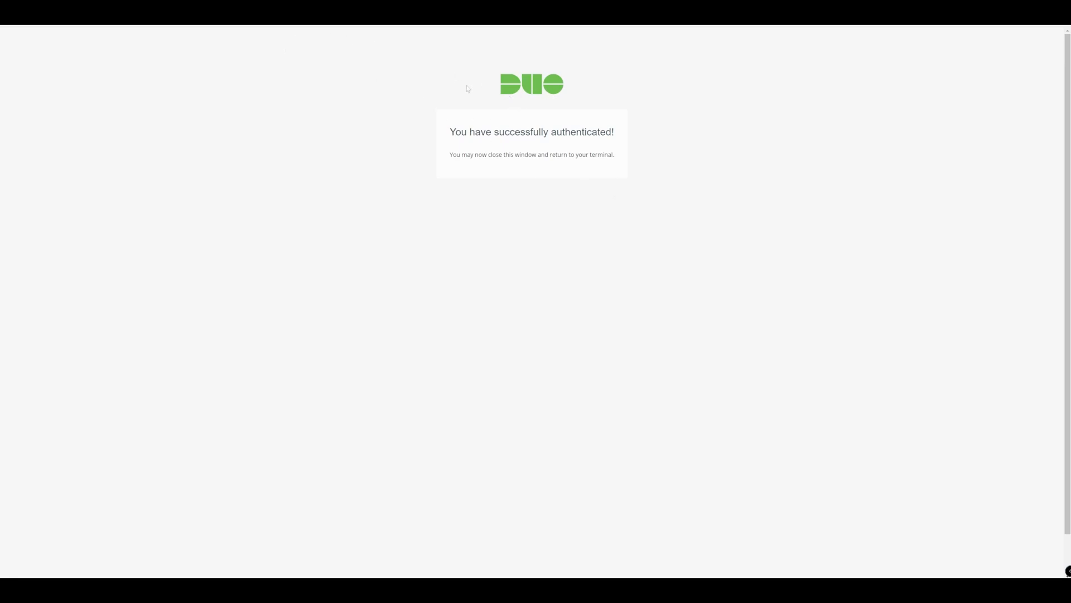
mouse_move(435, 106)
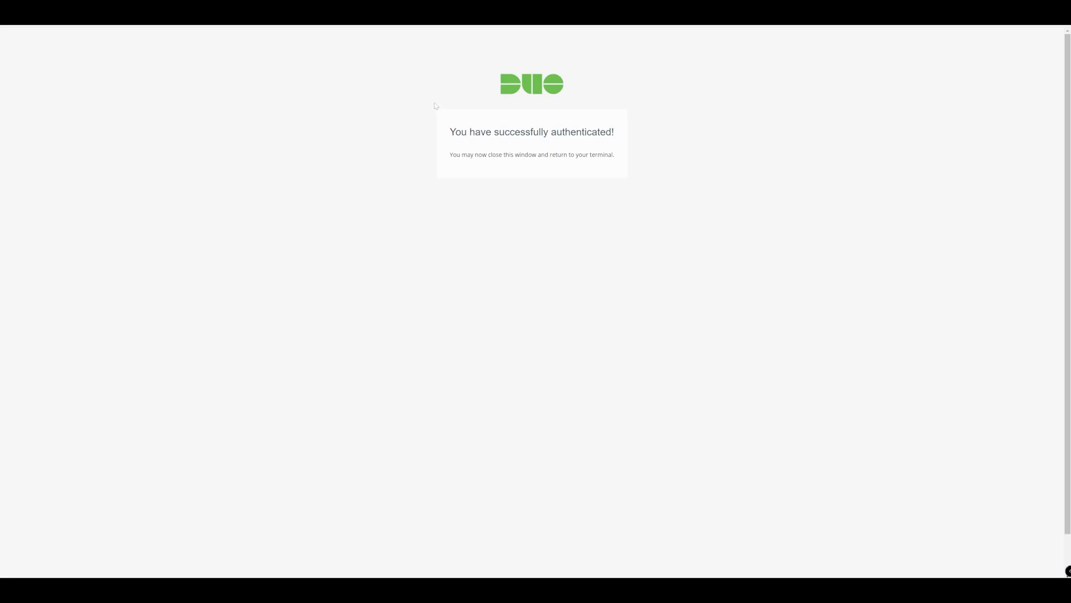
mouse_move(390, 37)
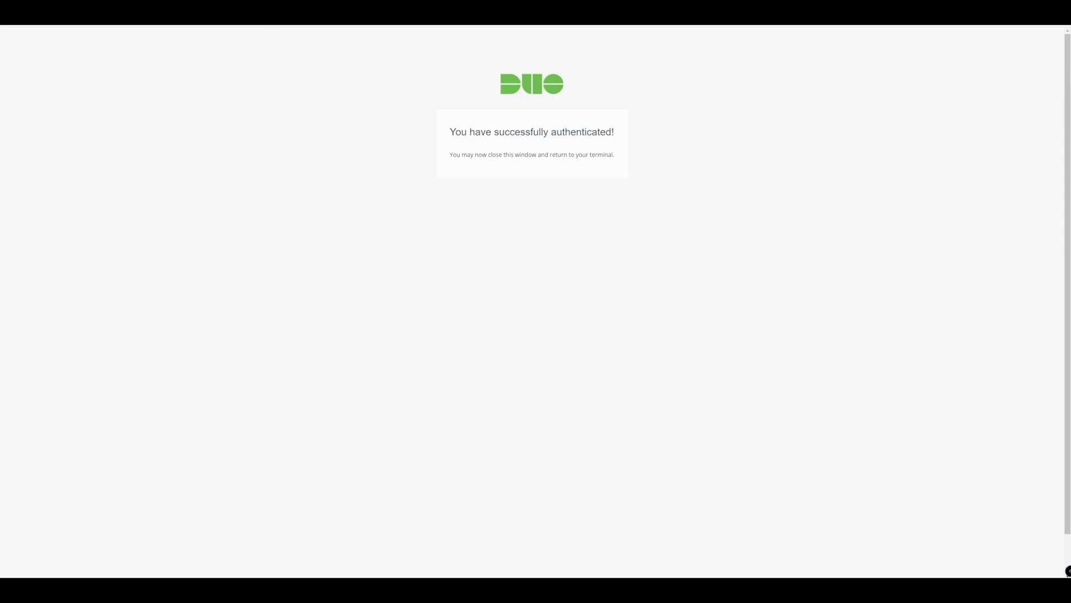
mouse_move(447, 110)
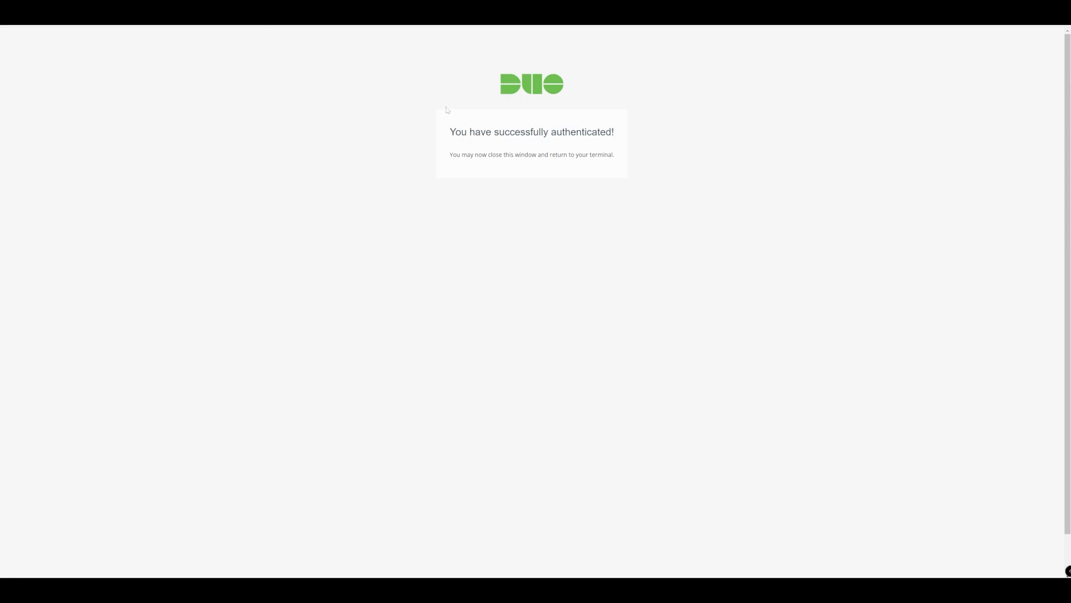
mouse_move(348, 61)
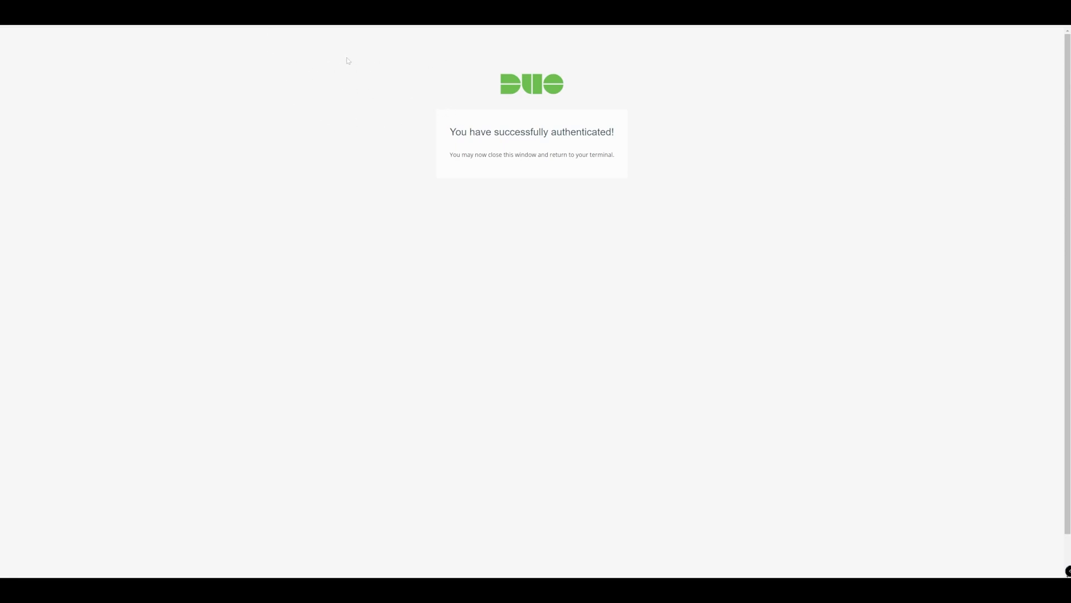
mouse_move(452, 73)
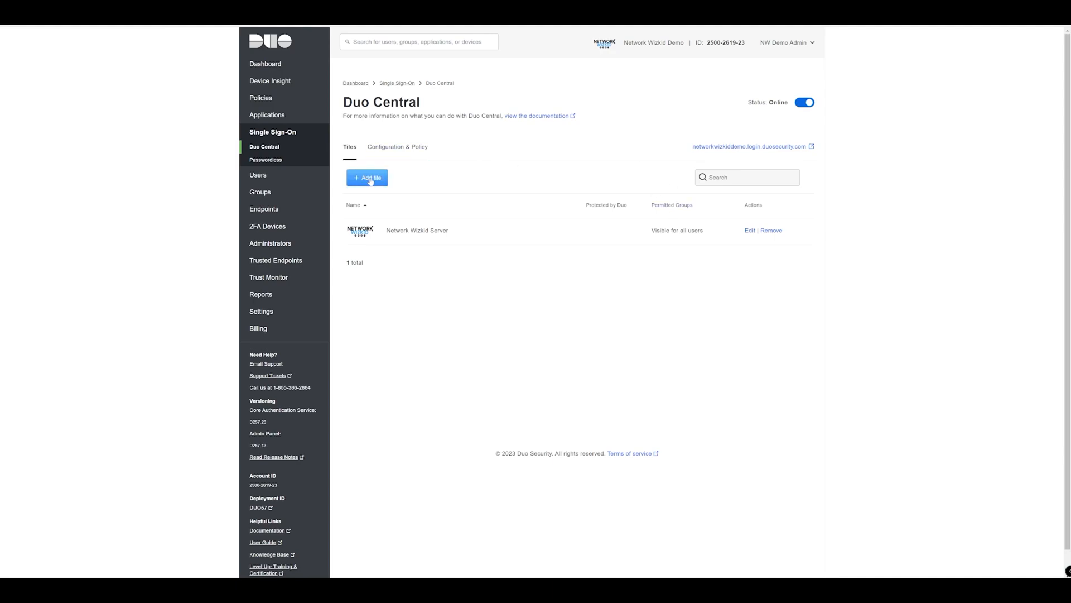
left_click(367, 177)
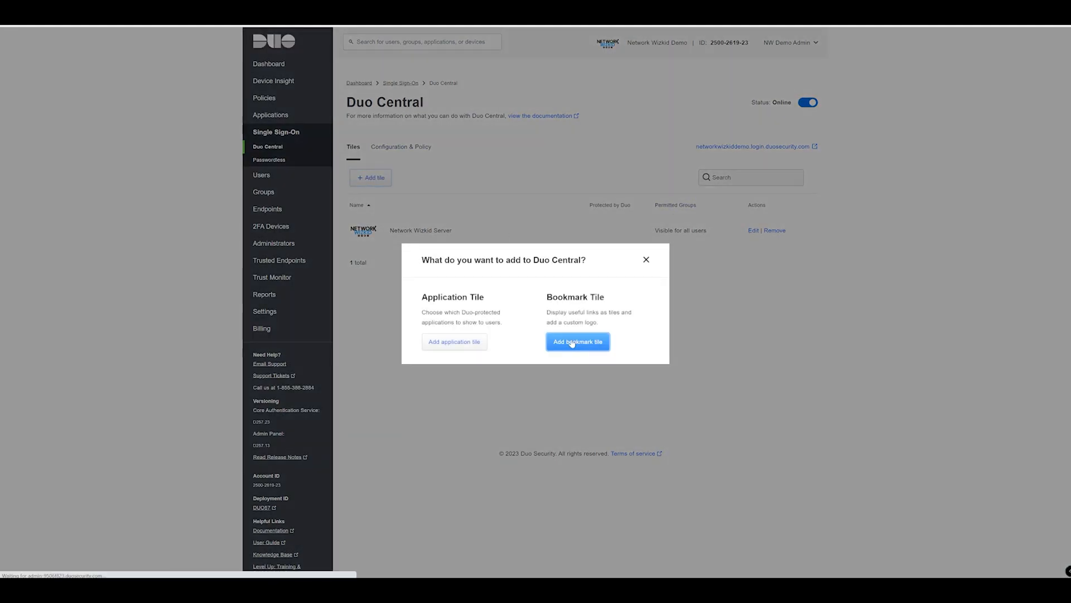
left_click(577, 340)
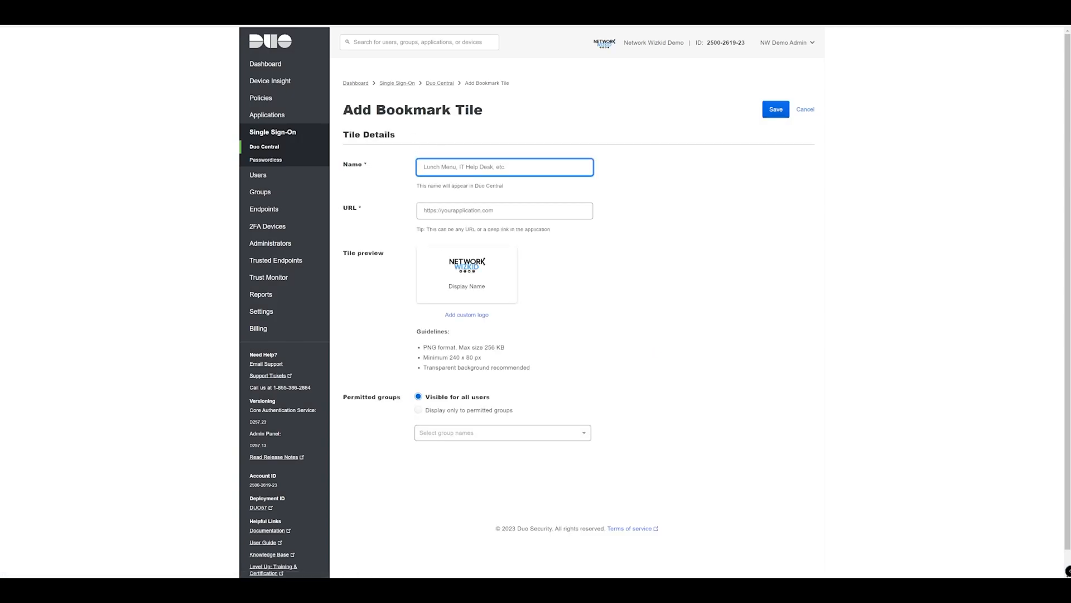
type("Network Wizkid")
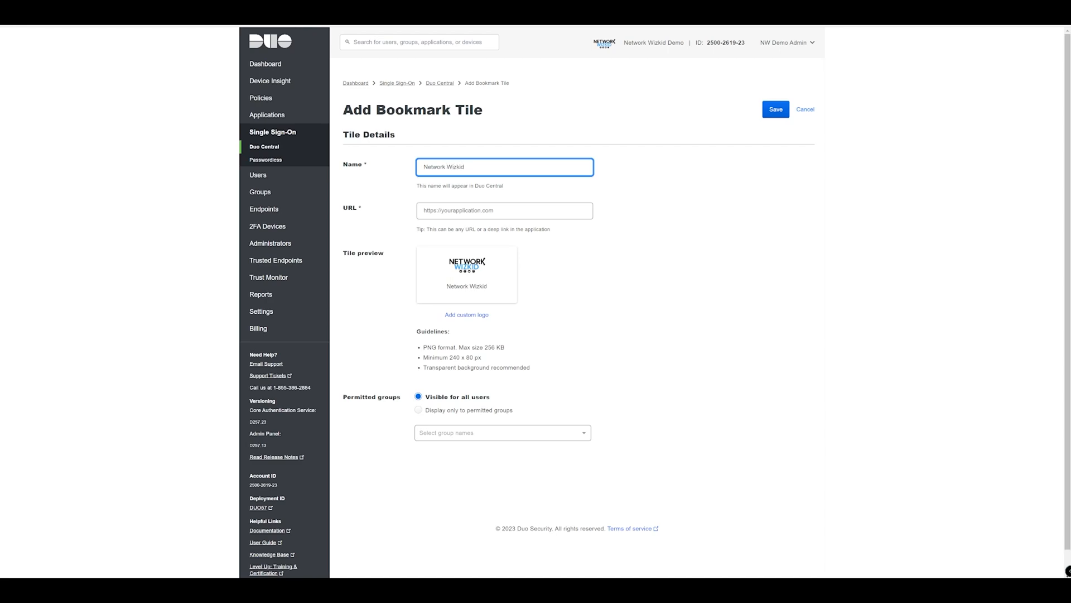
type("FMC")
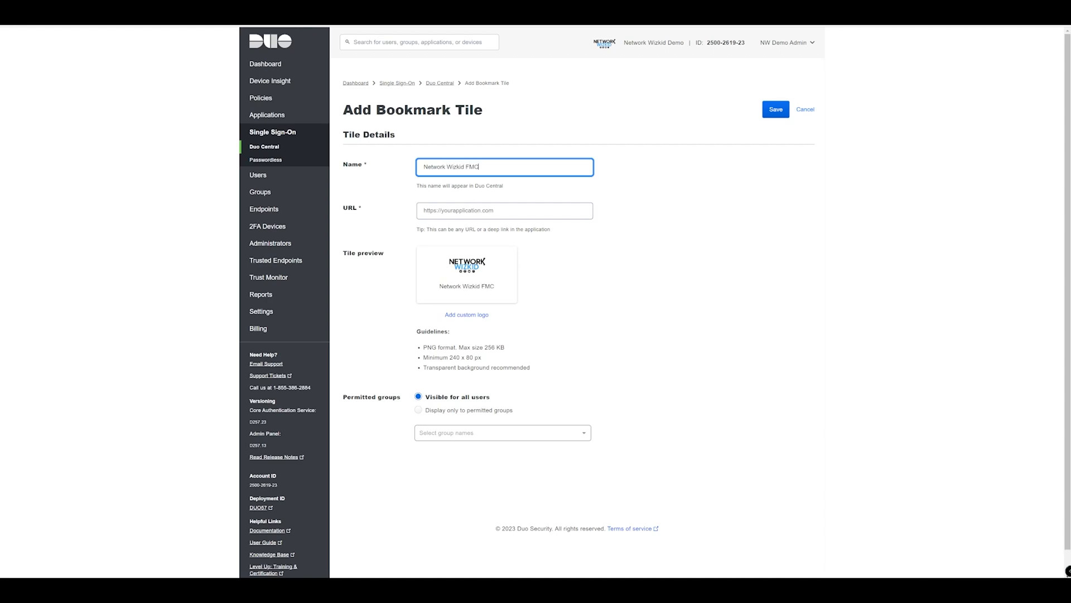
type("https")
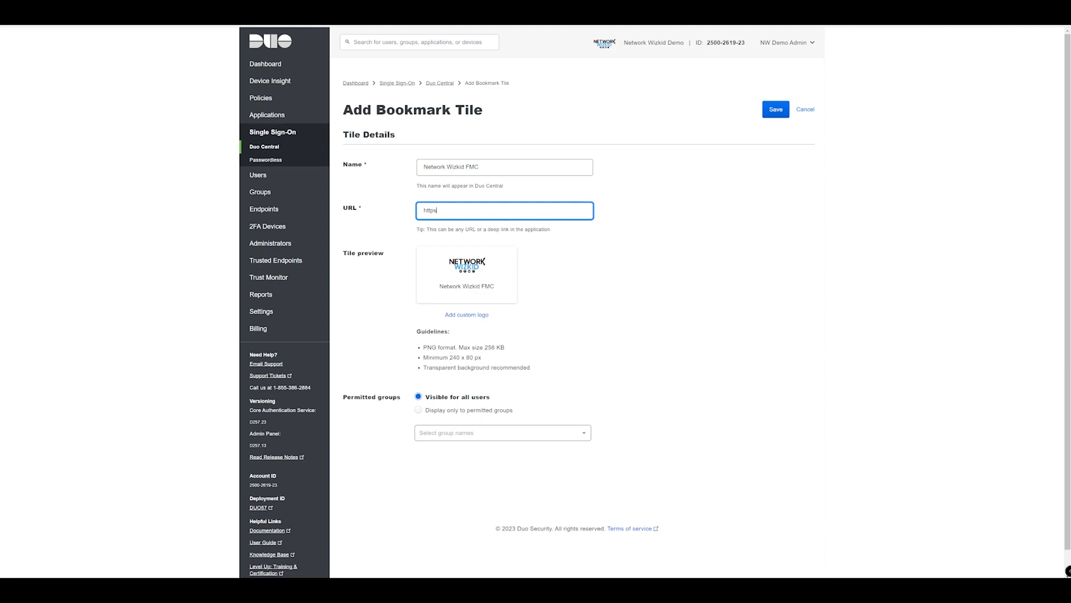
type("://")
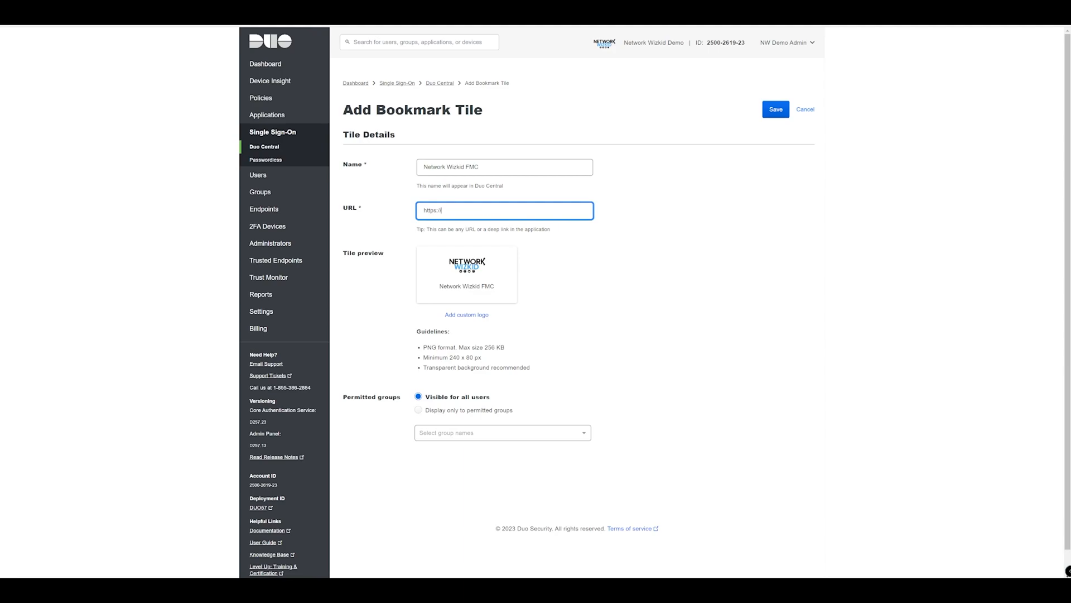
type("fmc.networkwizkid.co.uk")
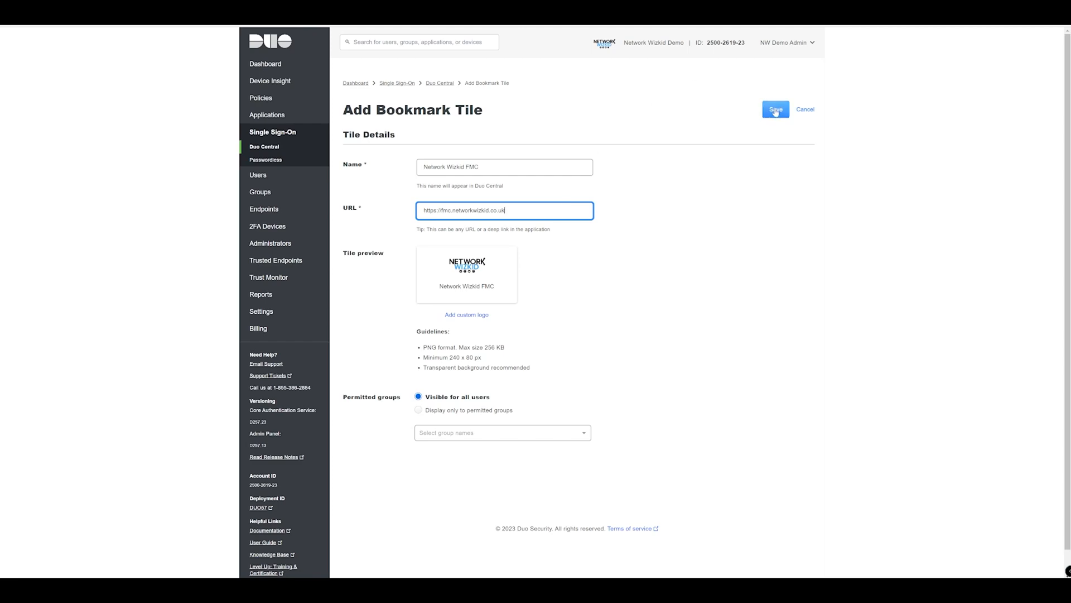
left_click(776, 110)
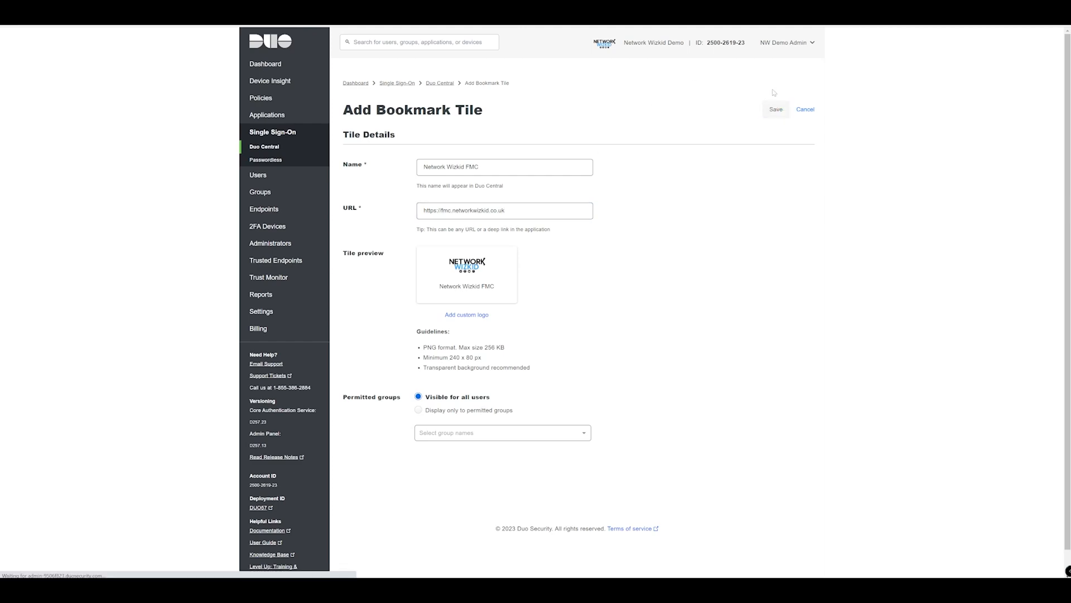
left_click(776, 110)
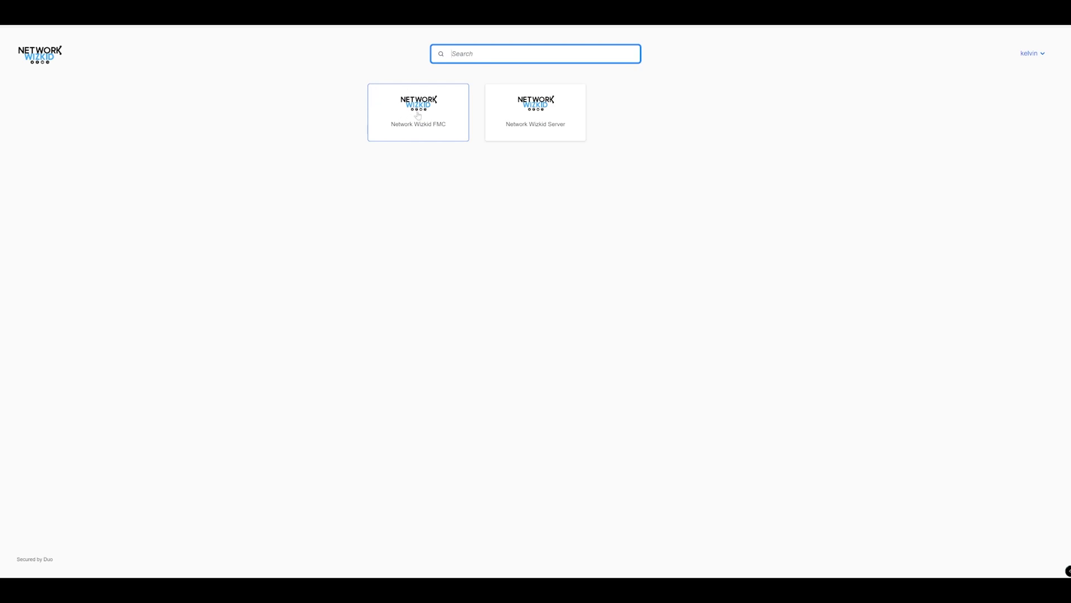
- Check the Network Wizkid FMC tile in the Duo Central portal, then return to tile settings
left_click(418, 112)
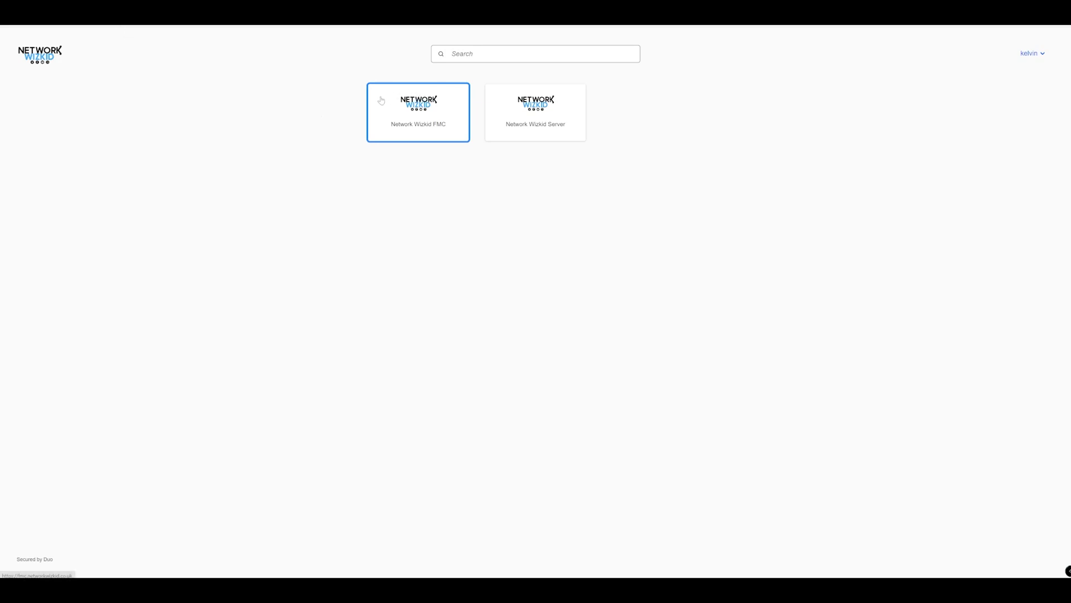
left_click(417, 112)
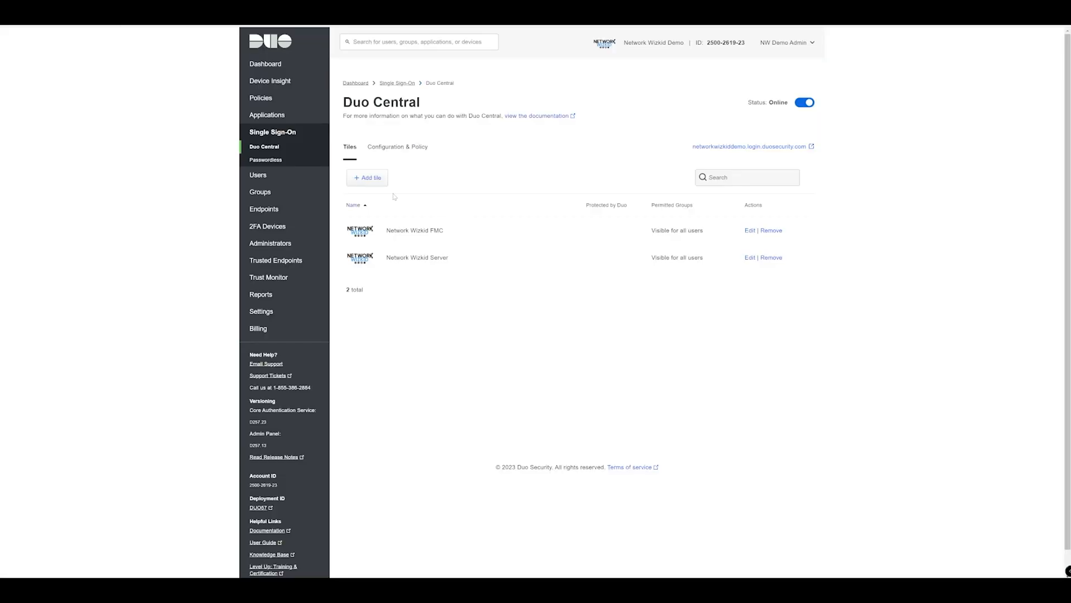
- Dismiss the tile-type choice and remove the Network Wizkid FMC tile from Duo Central
left_click(368, 178)
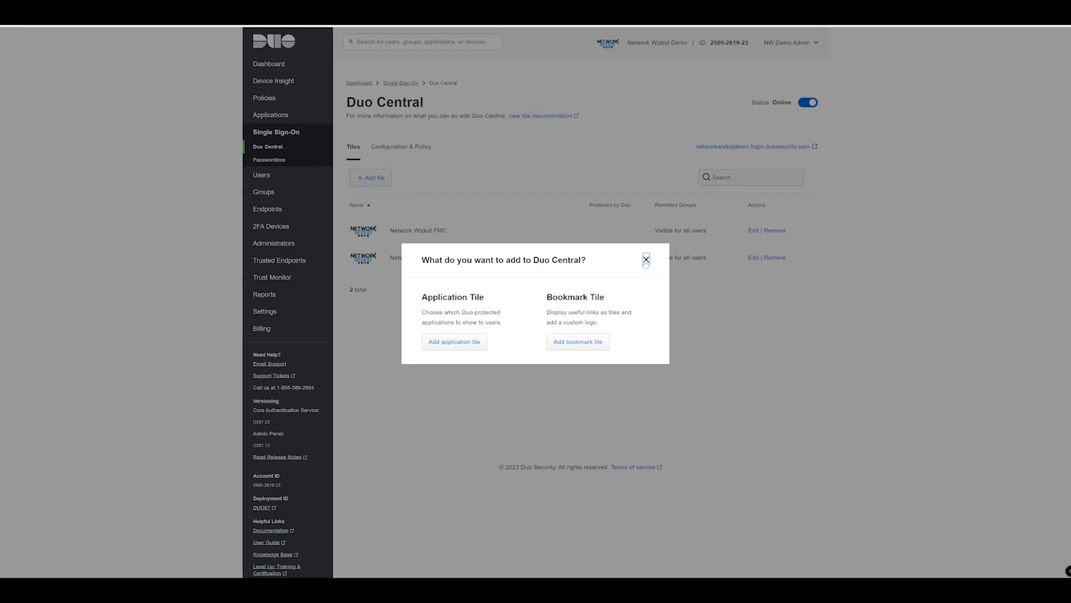
left_click(776, 231)
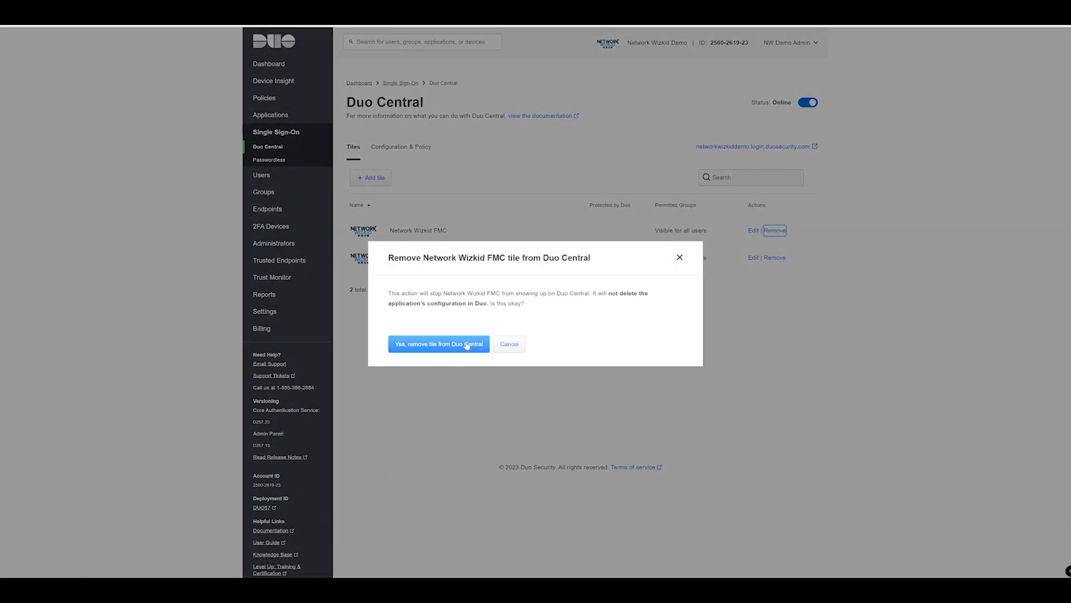
left_click(438, 344)
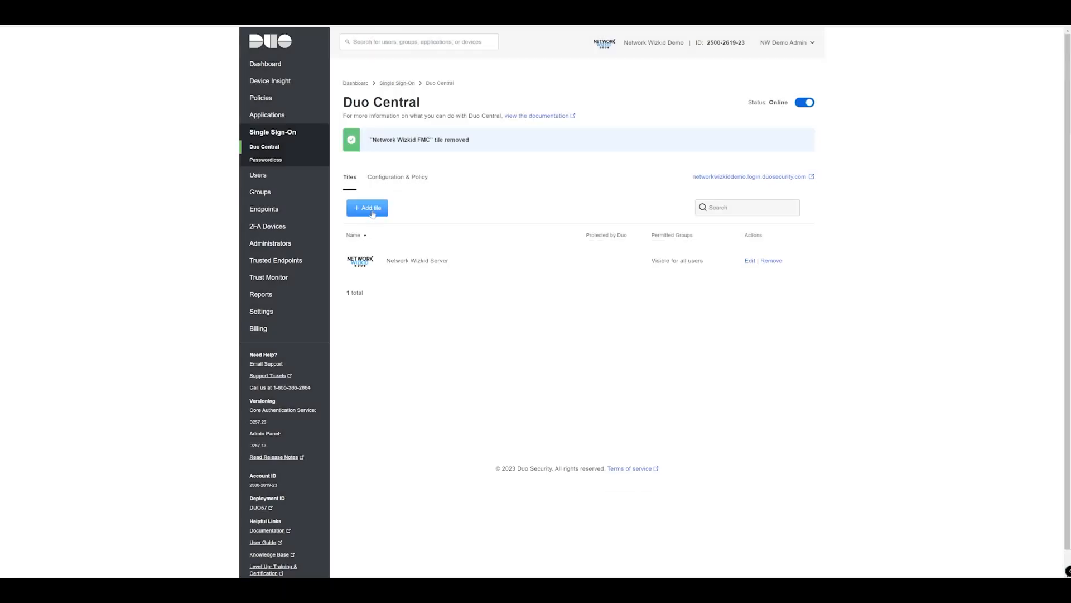
left_click(368, 210)
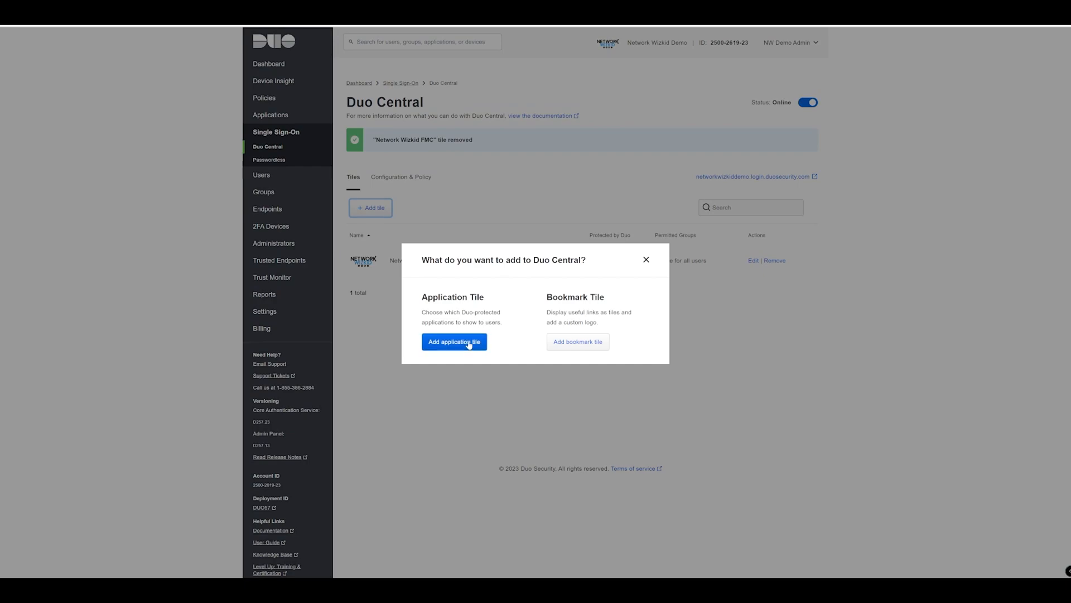
- Add a Duo Network Gateway - Web Application tile with the FMC login URL
left_click(454, 342)
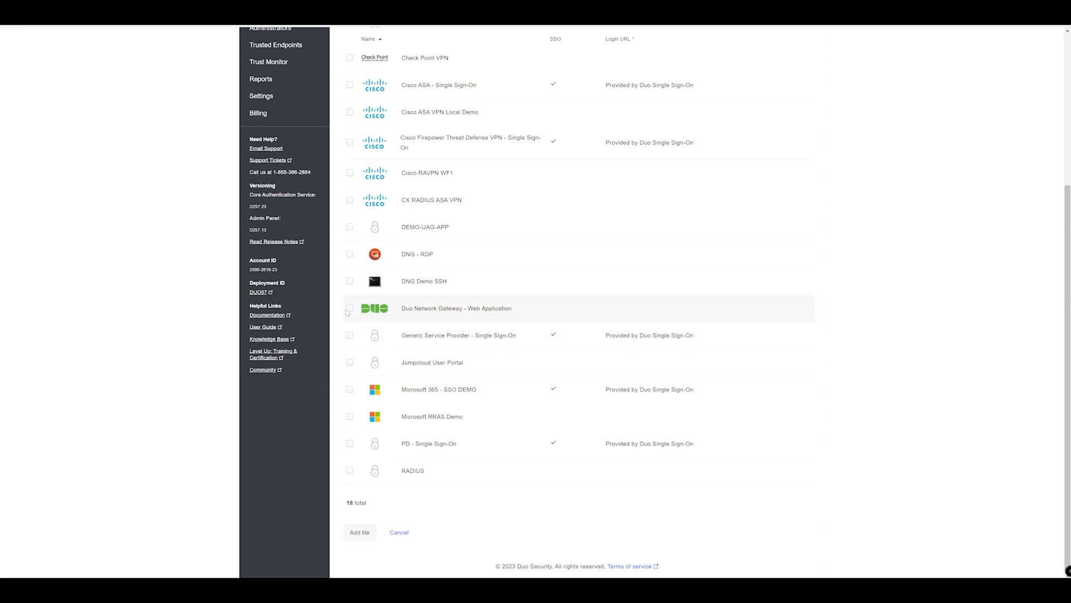
left_click(349, 308)
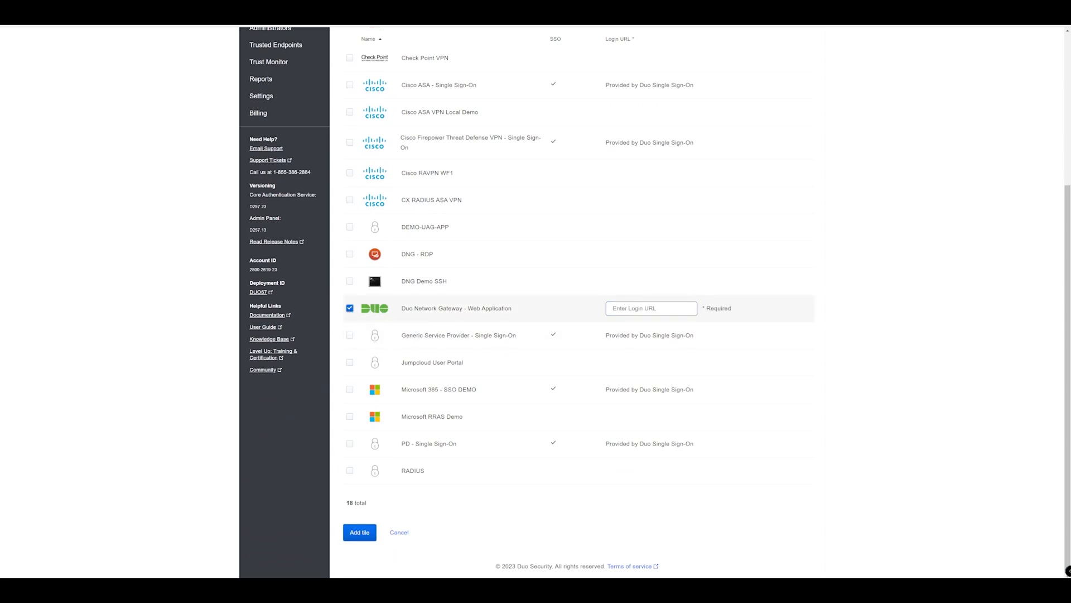
left_click(651, 308)
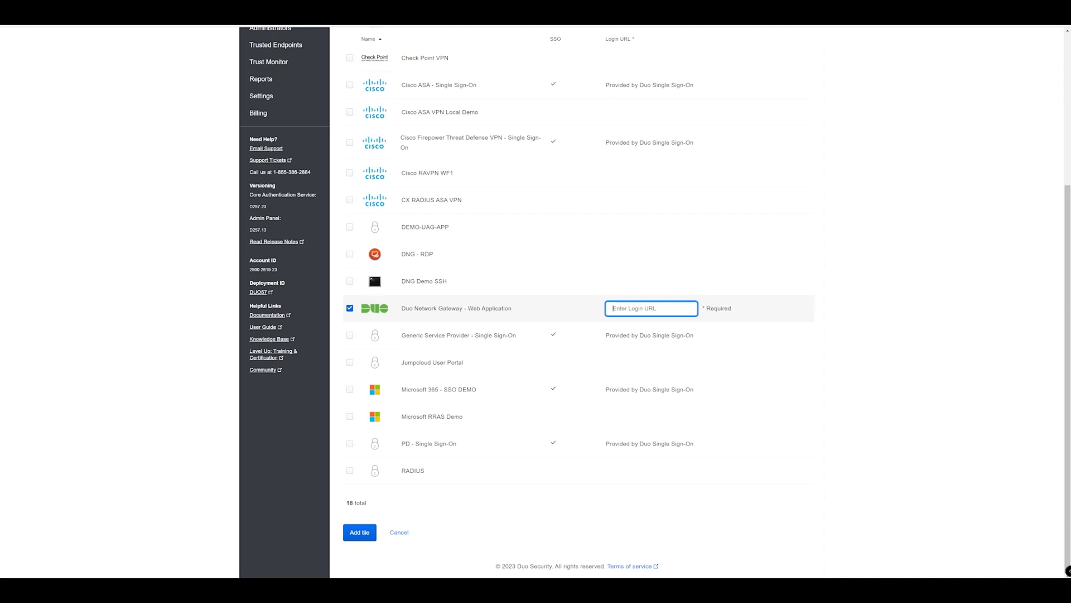
type("https://fmc.")
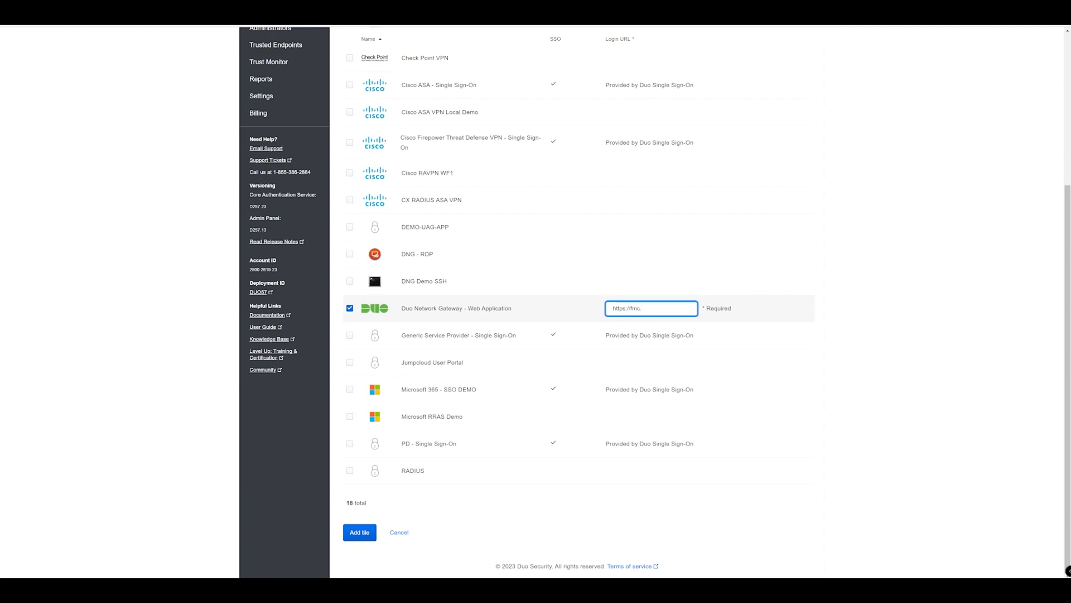
type("networkwizkid.co.u")
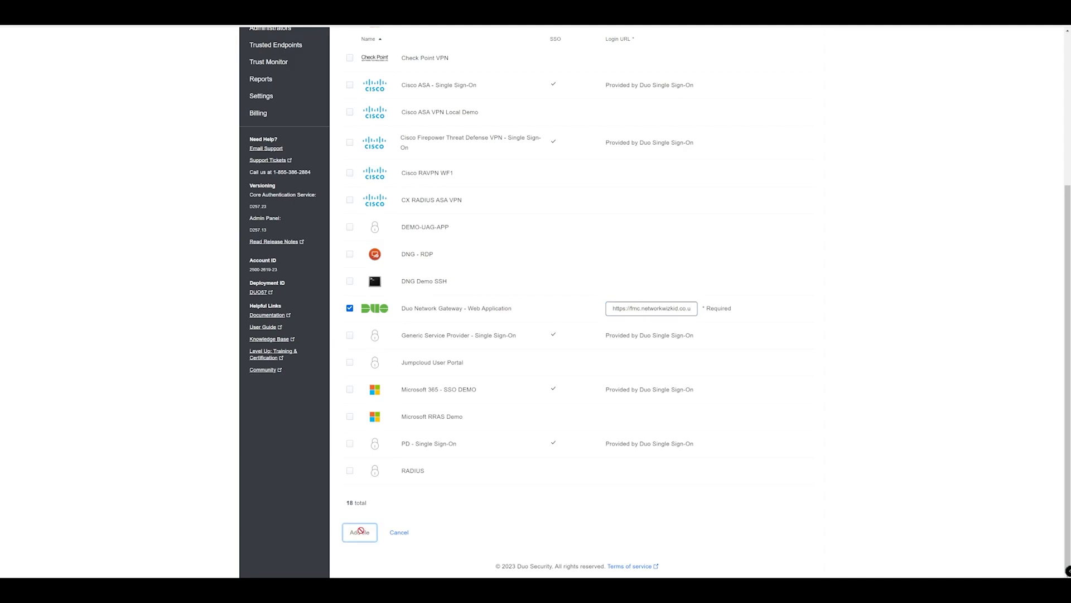
left_click(359, 532)
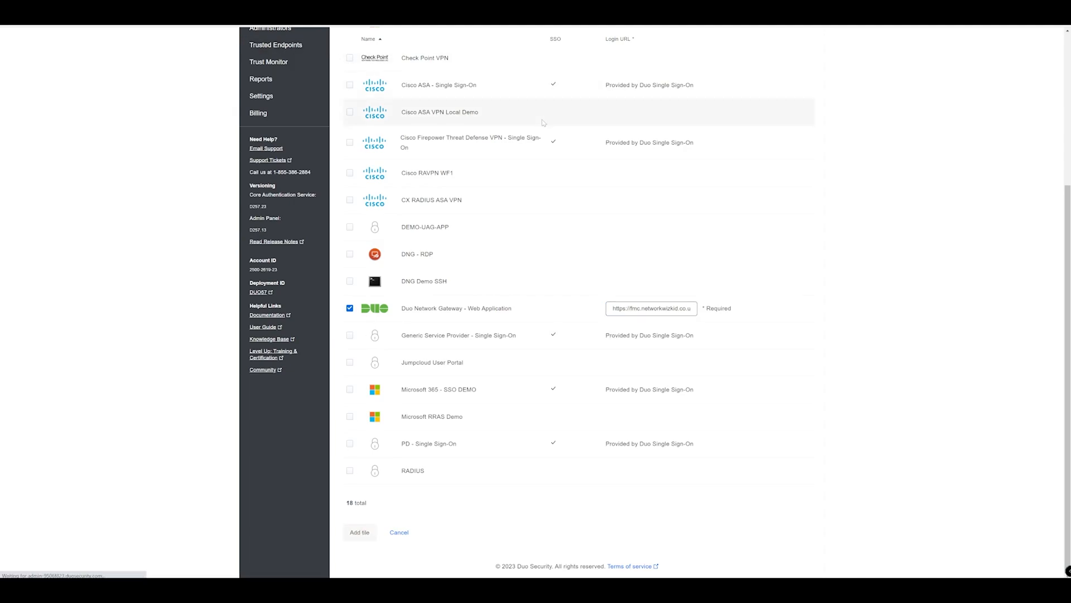
left_click(359, 533)
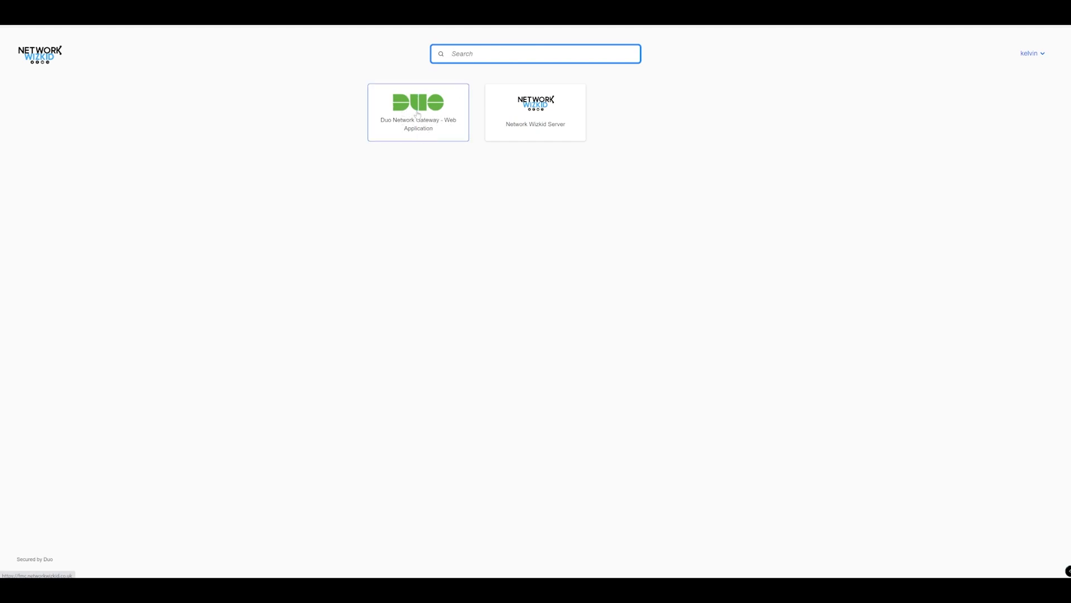
- Launch the Duo Network Gateway - Web Application tile to reach the Firepower sign-in page
left_click(417, 112)
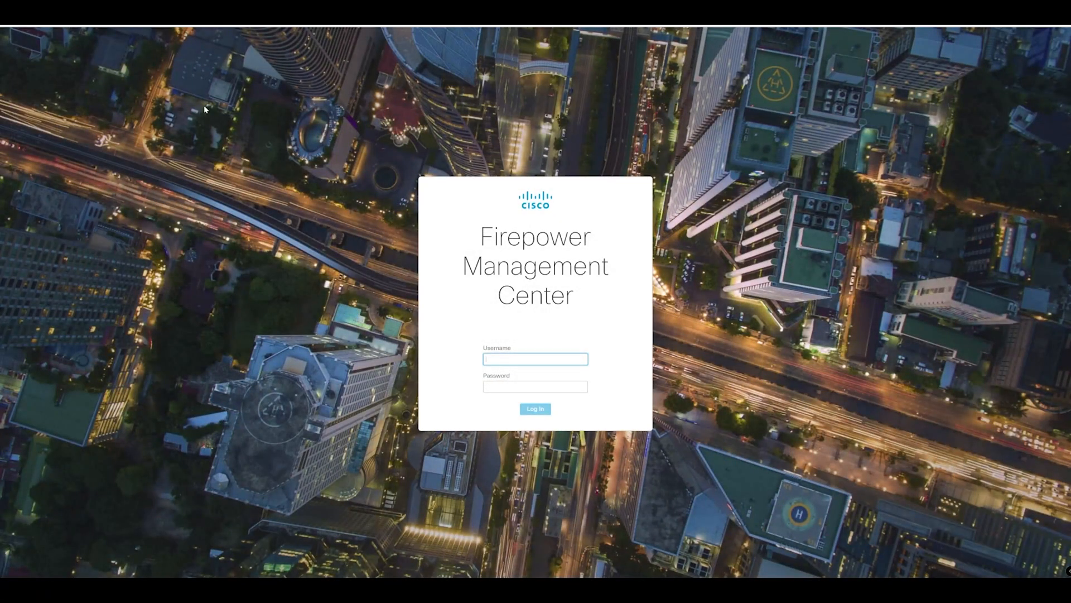
mouse_move(274, 72)
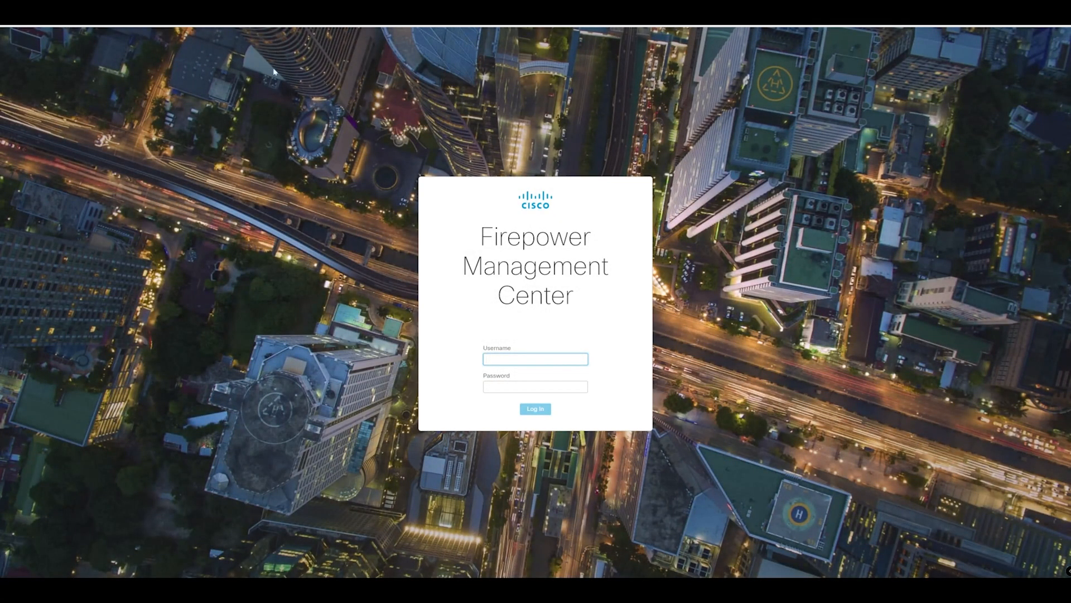